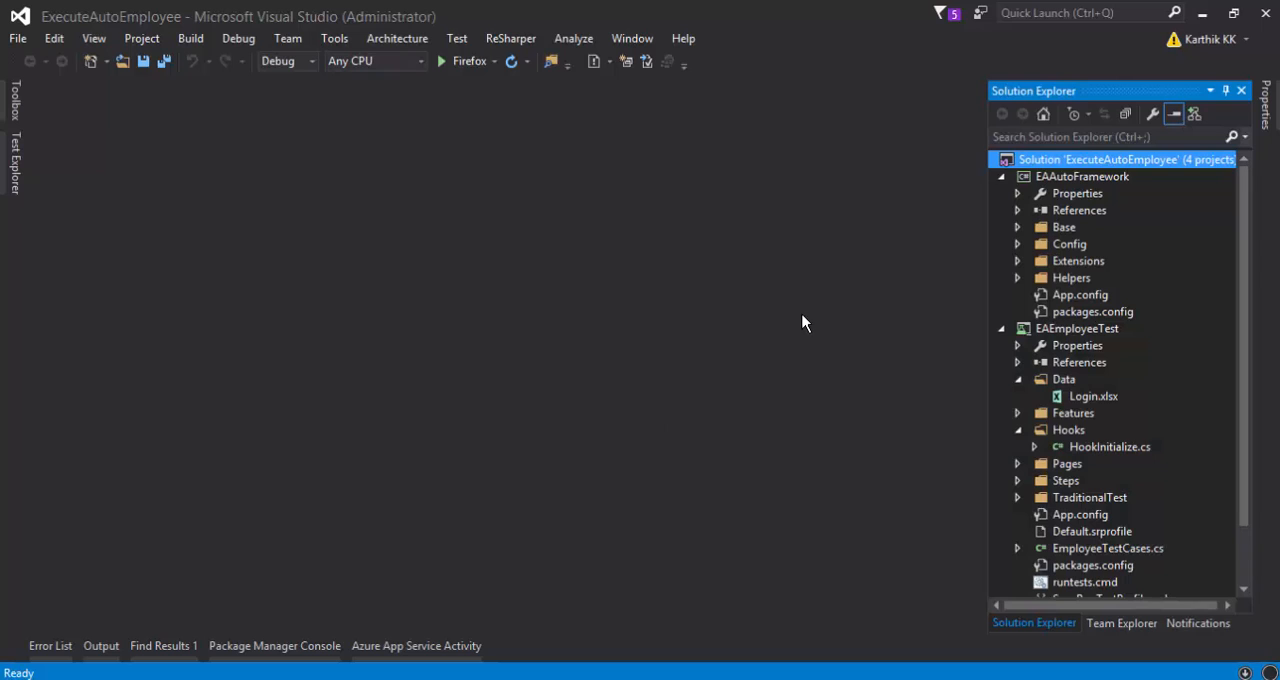
pyautogui.moveTo(590, 291)
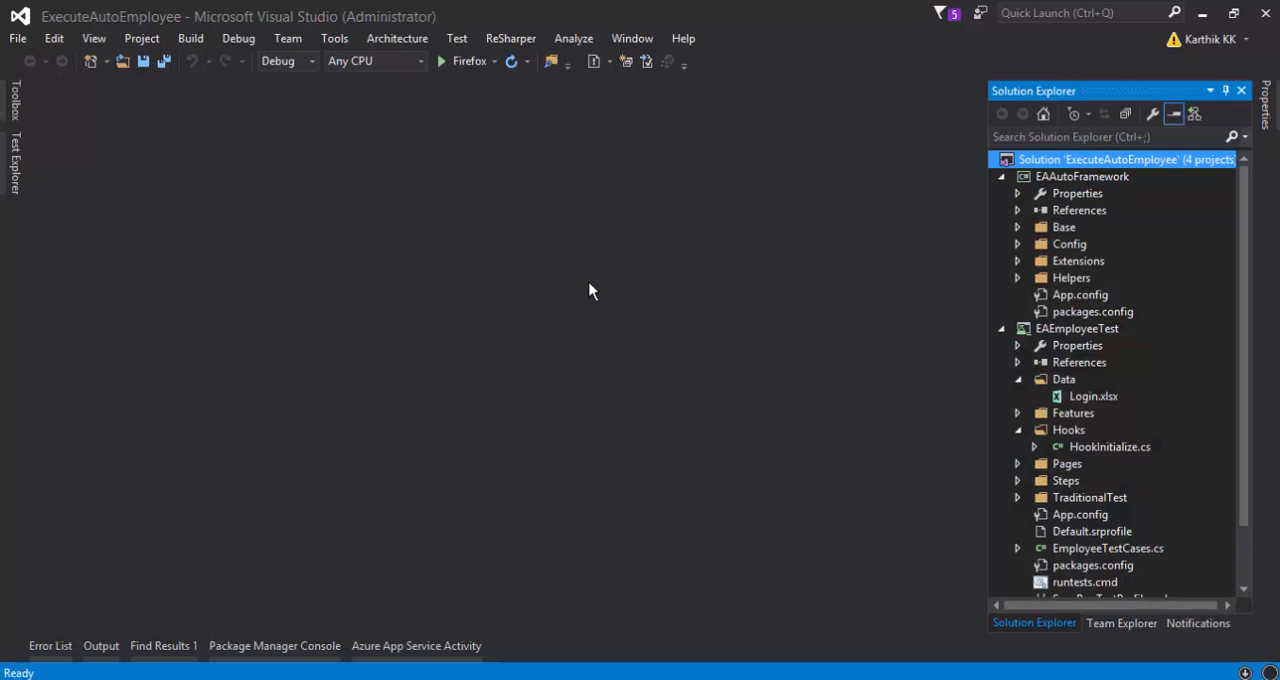
pyautogui.moveTo(1121, 623)
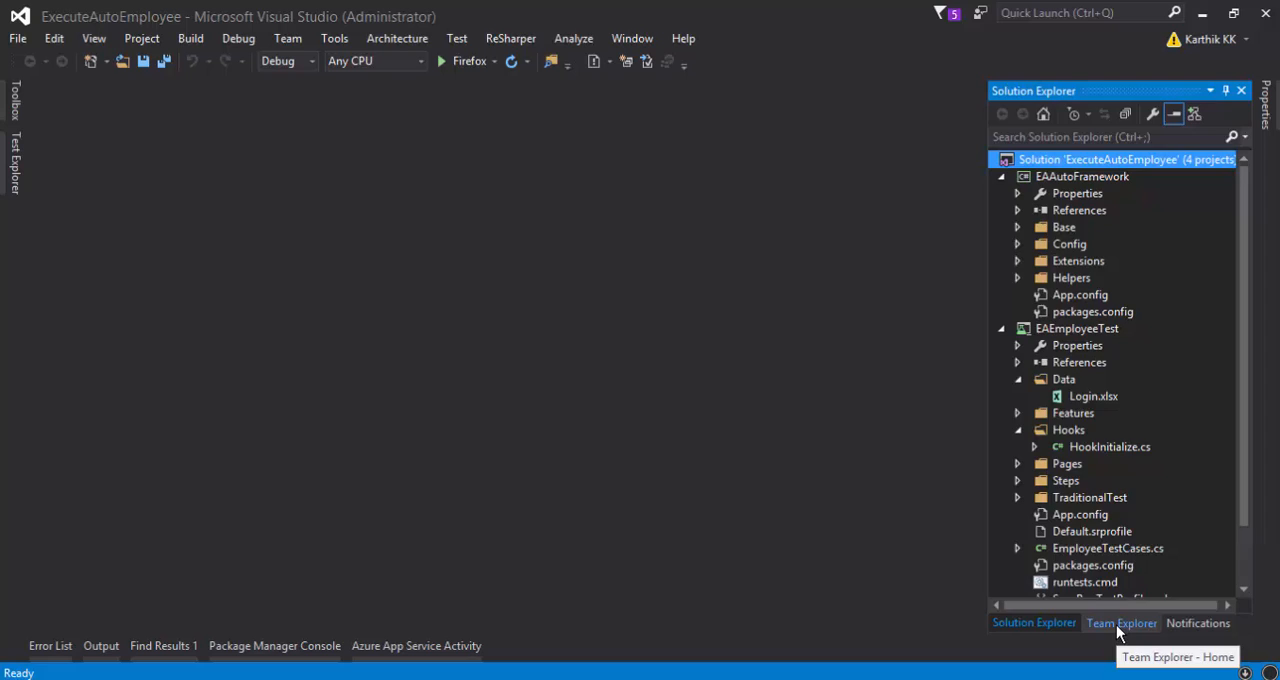
# - Show Team Explorer's home page for the EmployeeWebApplication project
pyautogui.click(1121, 623)
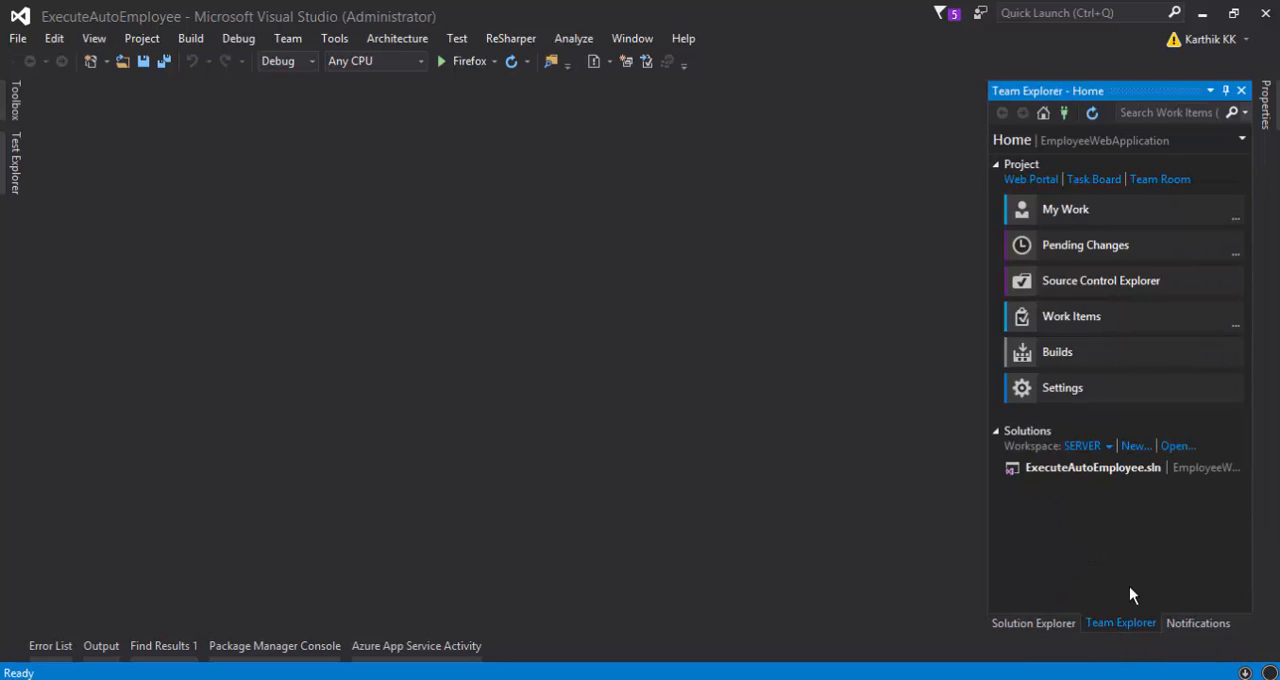
pyautogui.moveTo(1085, 244)
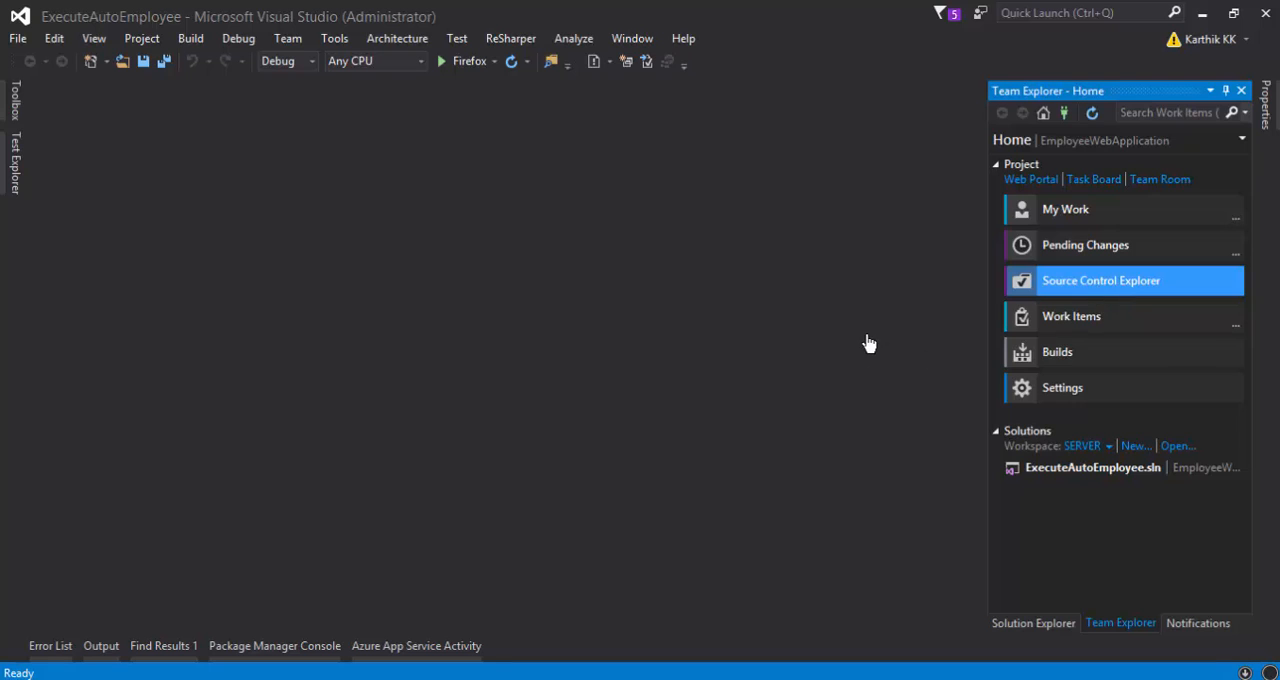
# - Open Source Control Explorer and browse into EmployeeWebApplication's EATestProject server folder
pyautogui.click(1100, 280)
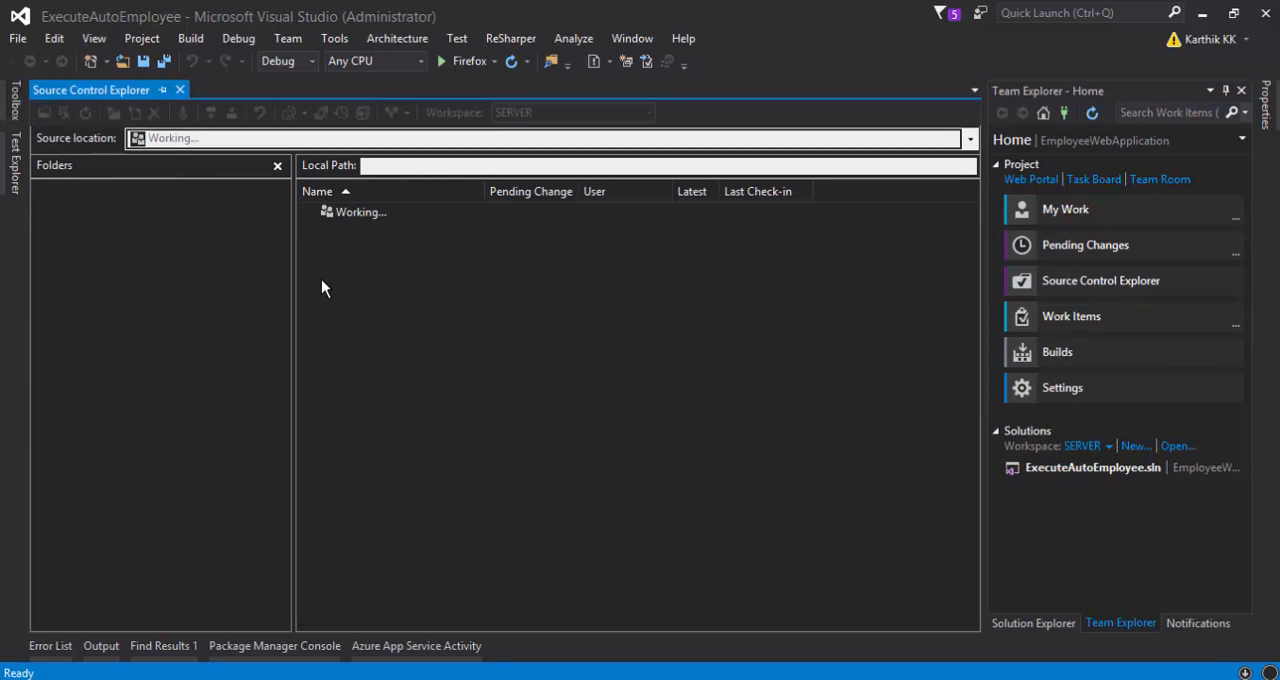
pyautogui.click(153, 238)
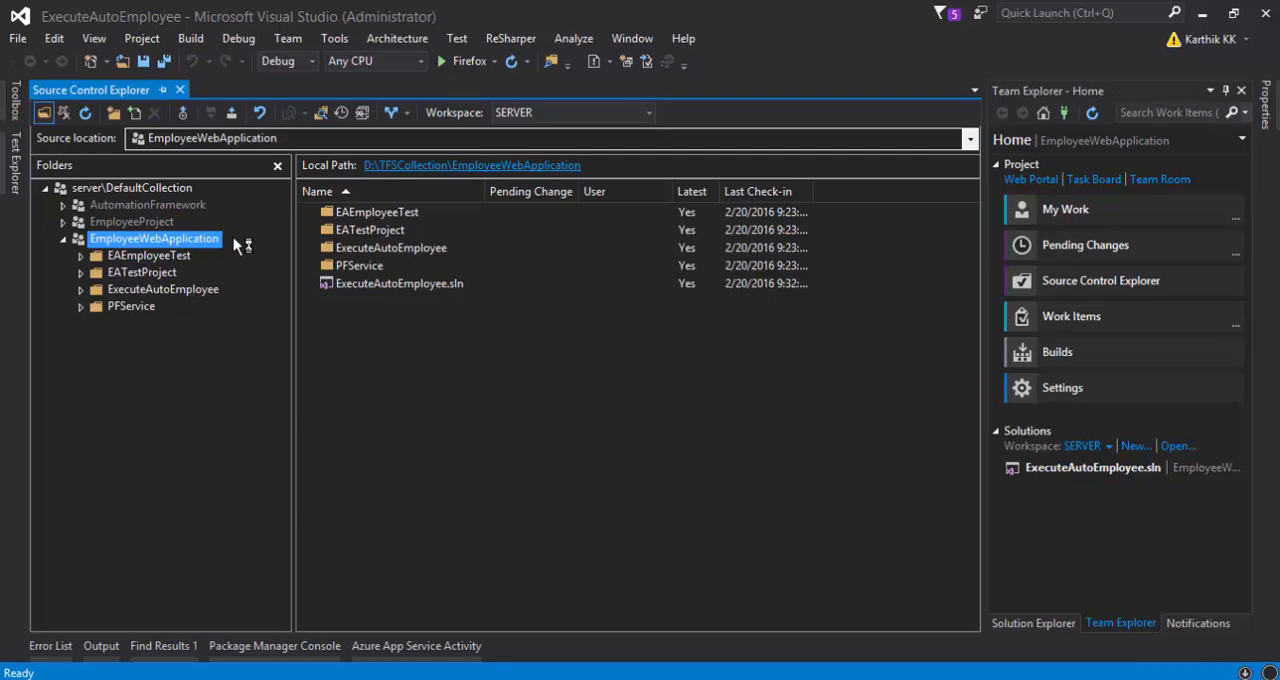
pyautogui.moveTo(373, 270)
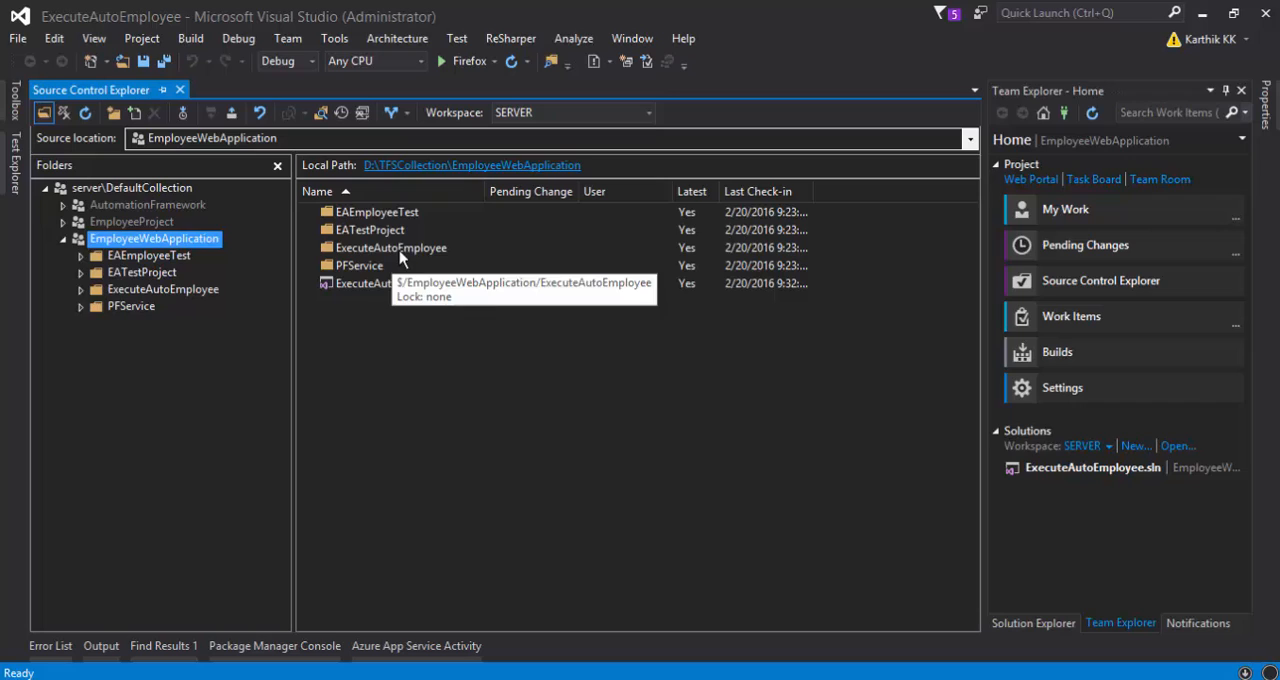
pyautogui.click(390, 247)
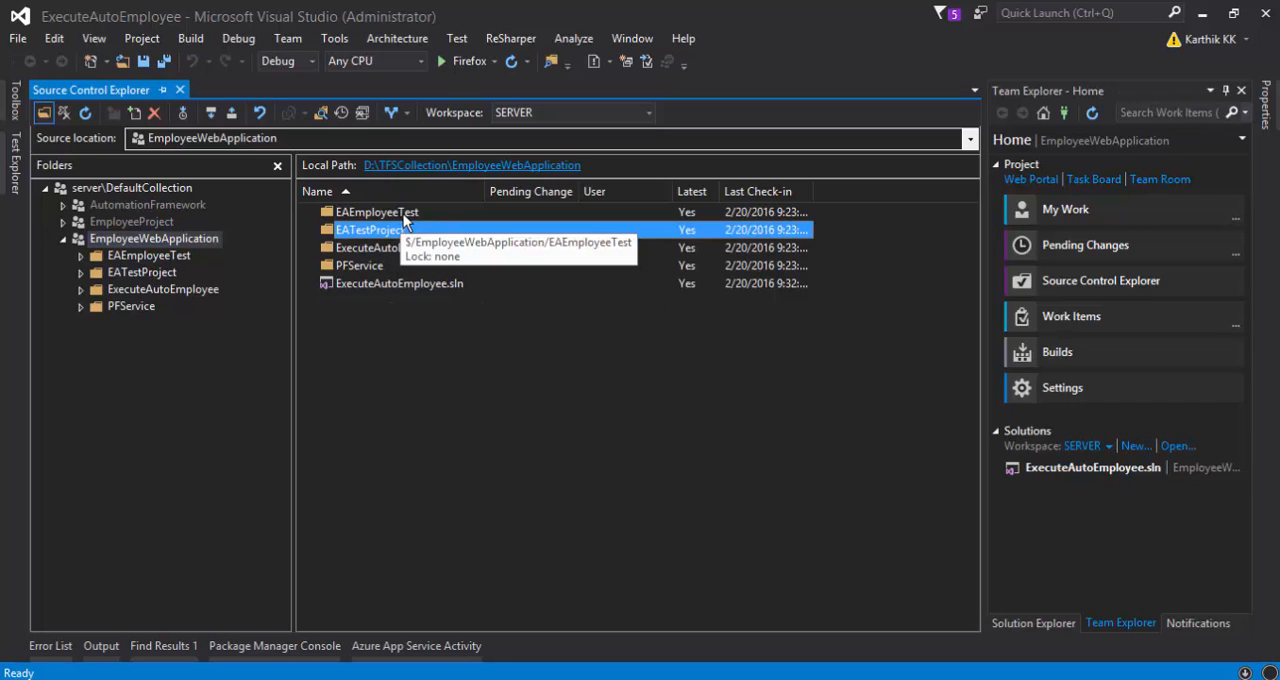
pyautogui.click(377, 211)
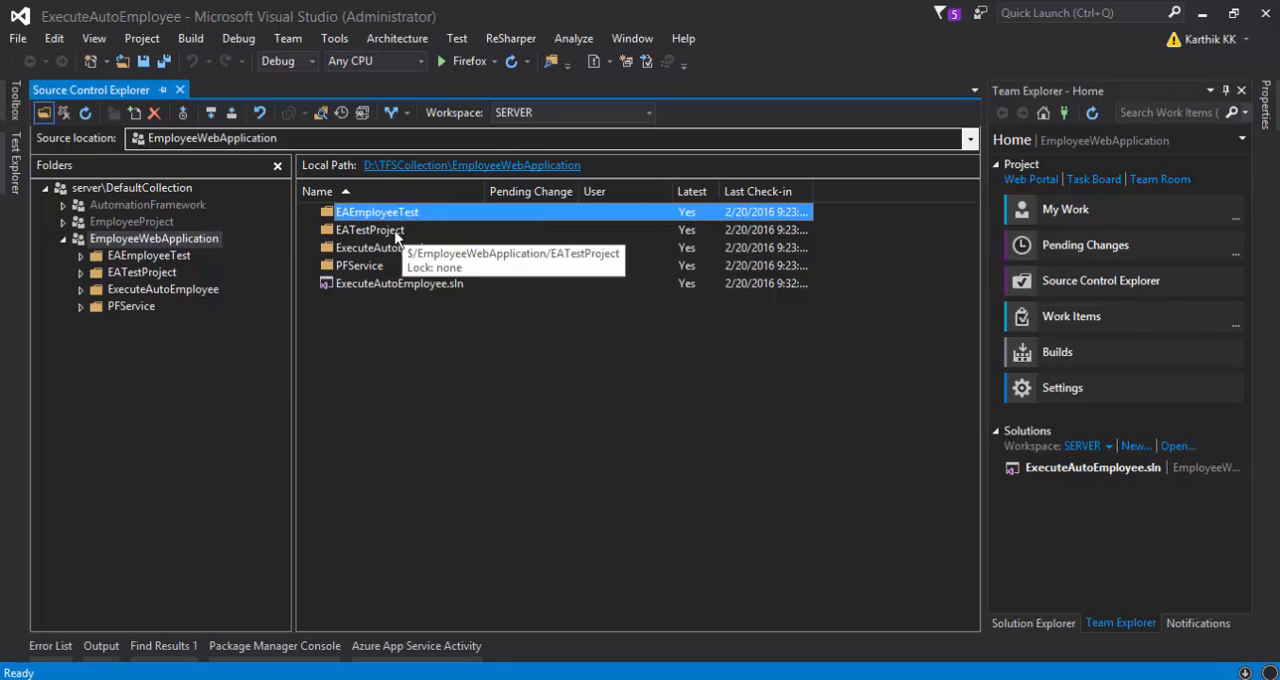
pyautogui.click(370, 230)
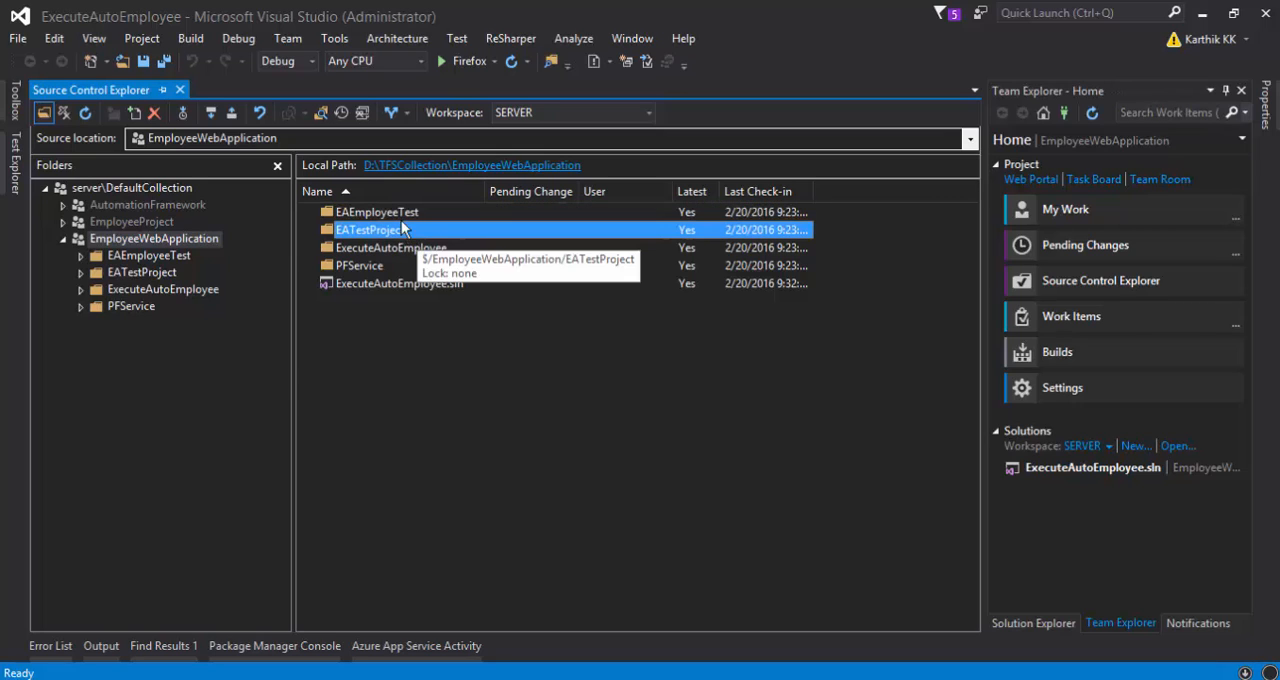
pyautogui.doubleClick(368, 230)
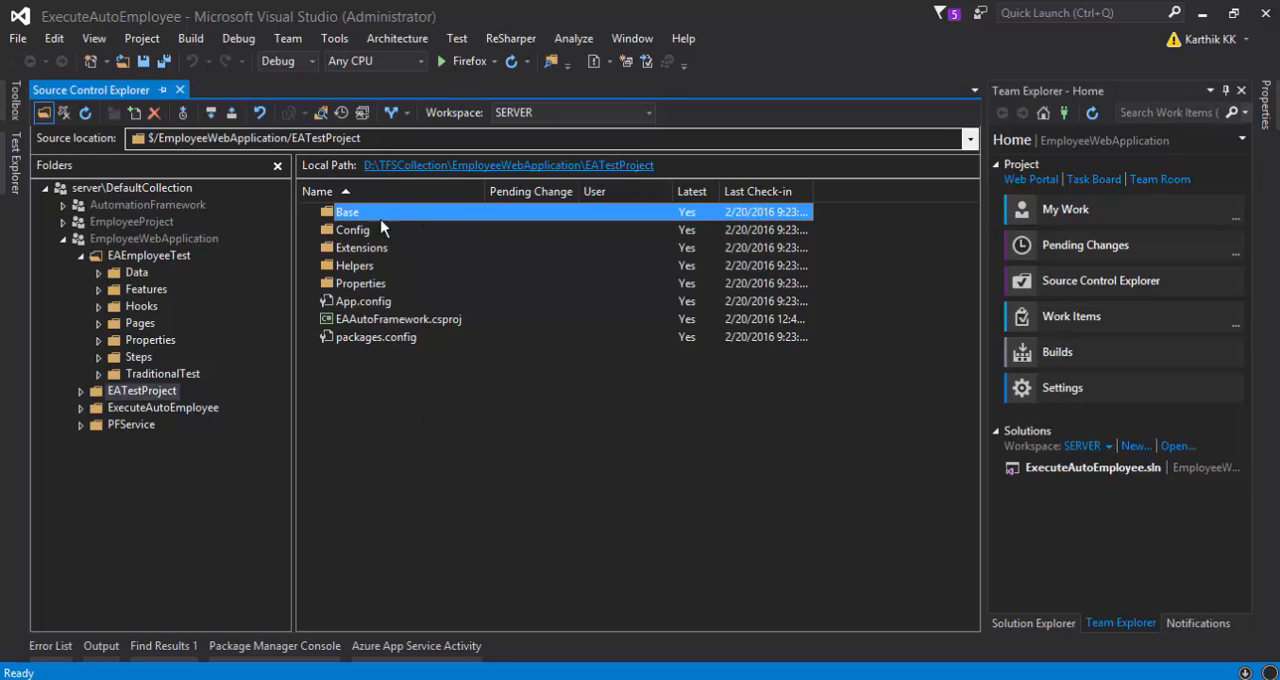
pyautogui.moveTo(375, 252)
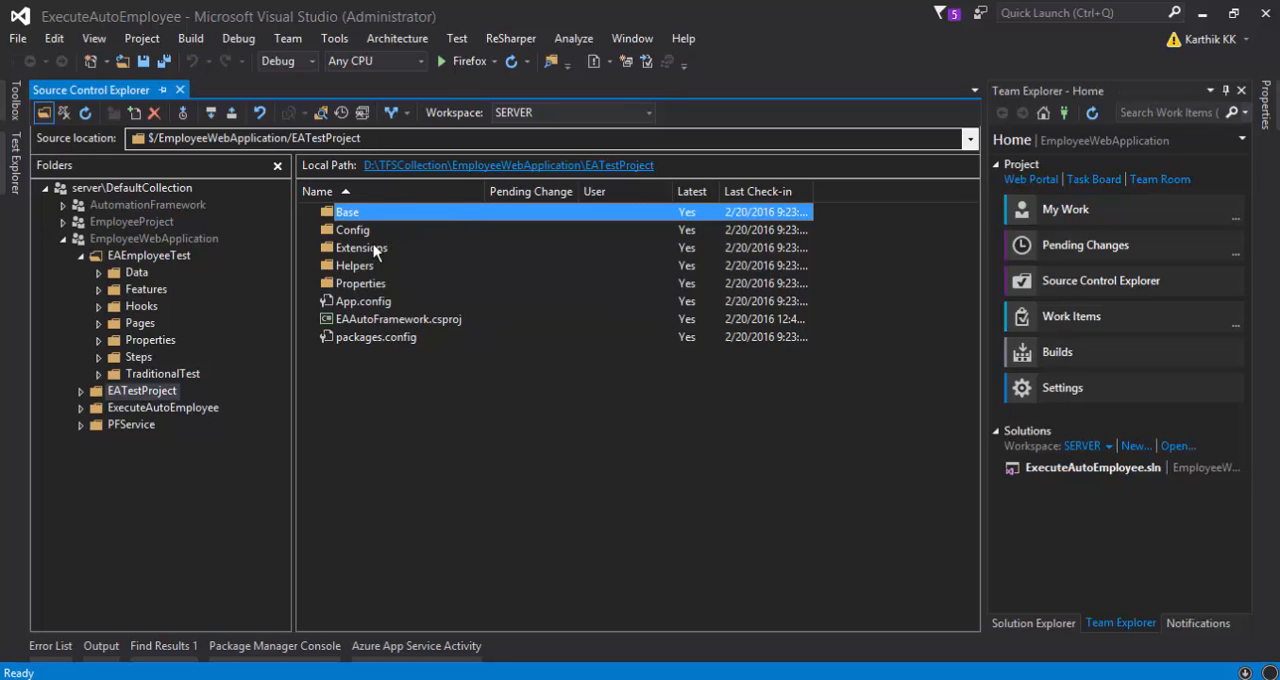
pyautogui.moveTo(352, 230)
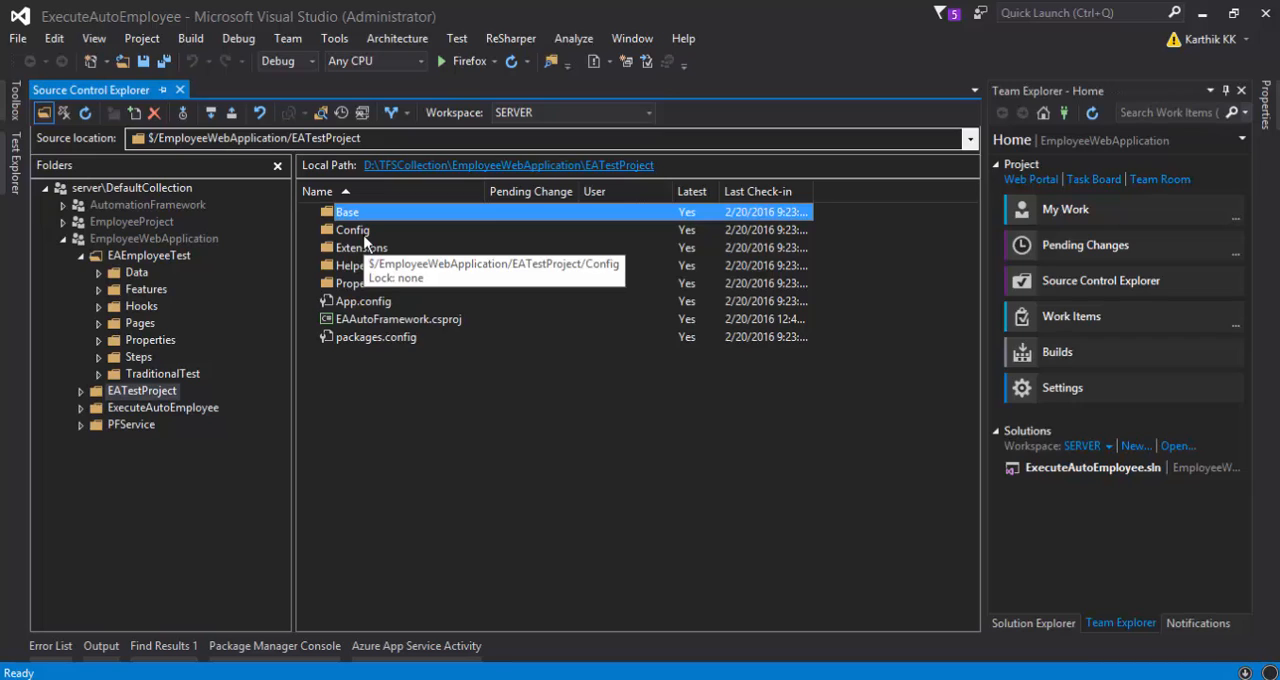
pyautogui.moveTo(143, 272)
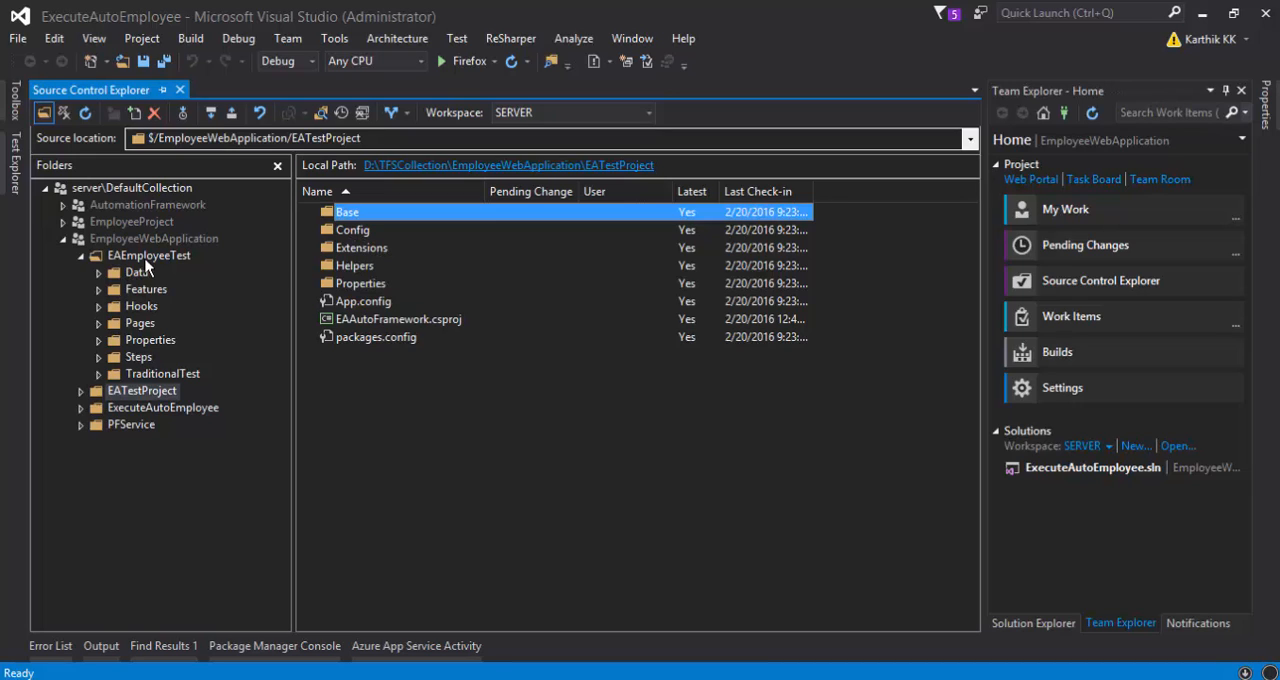
# - List the EAEmployeeTest folder, then PFService with Model, Properties and PFService.csproj
pyautogui.click(148, 255)
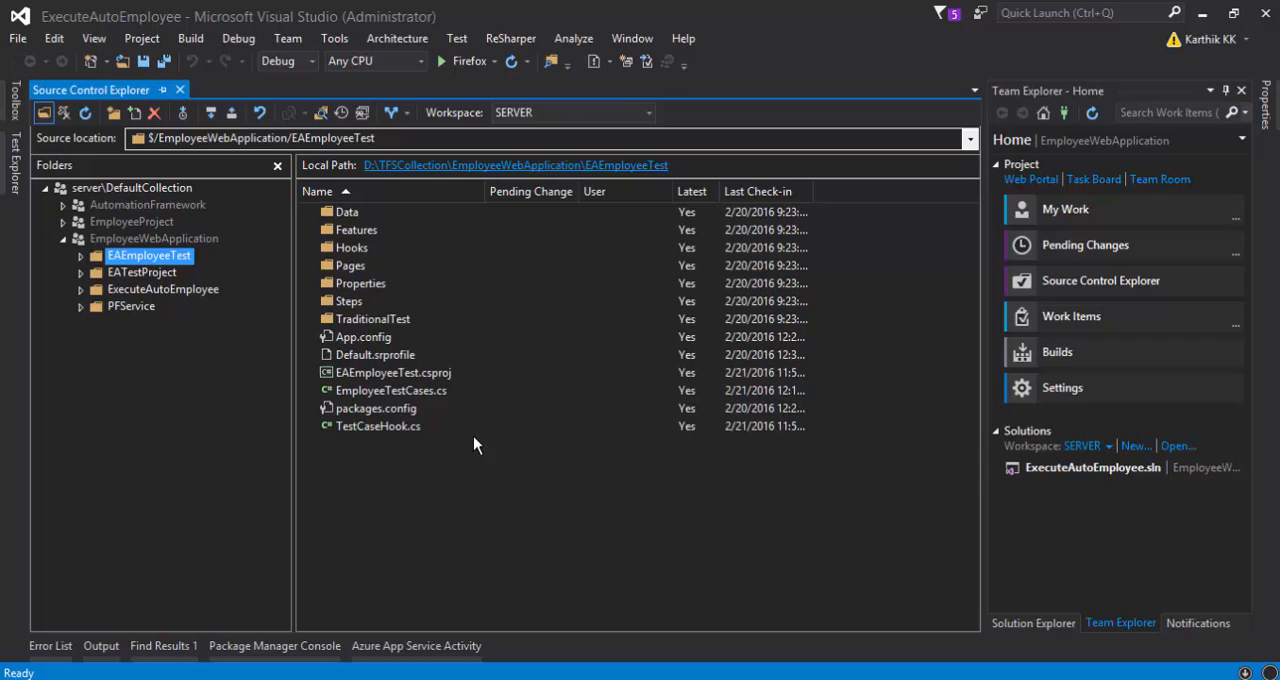
pyautogui.moveTo(440, 273)
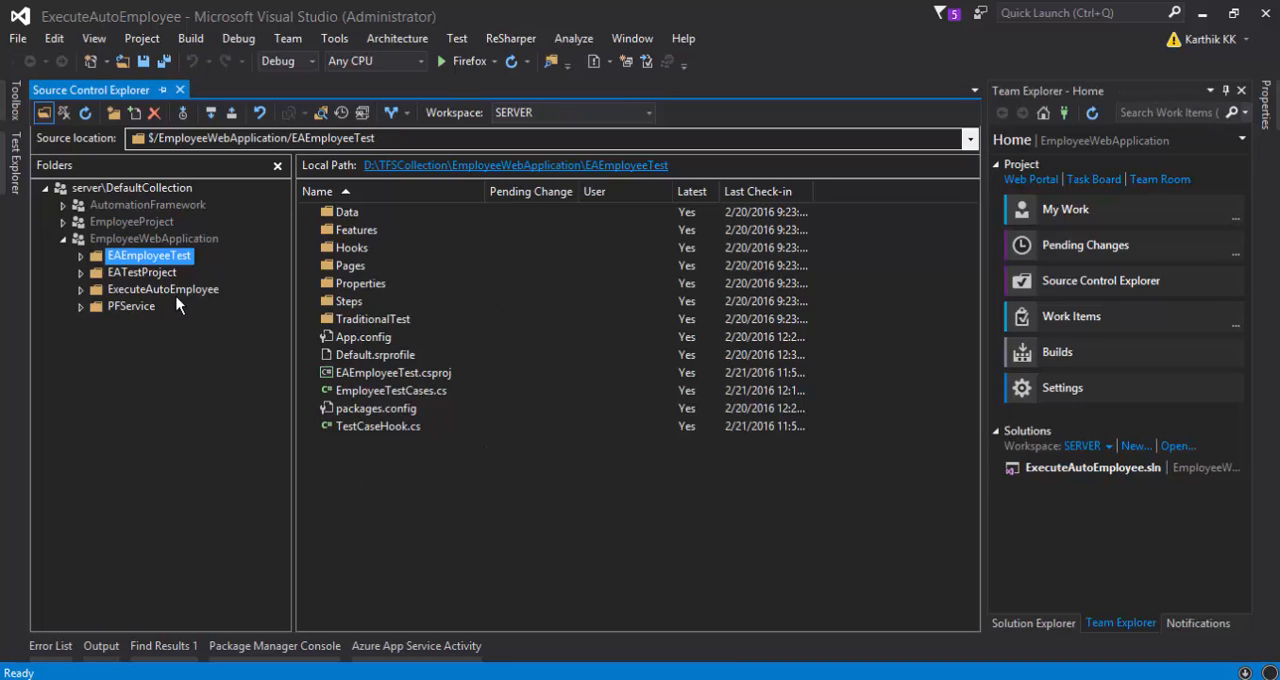
pyautogui.moveTo(178, 295)
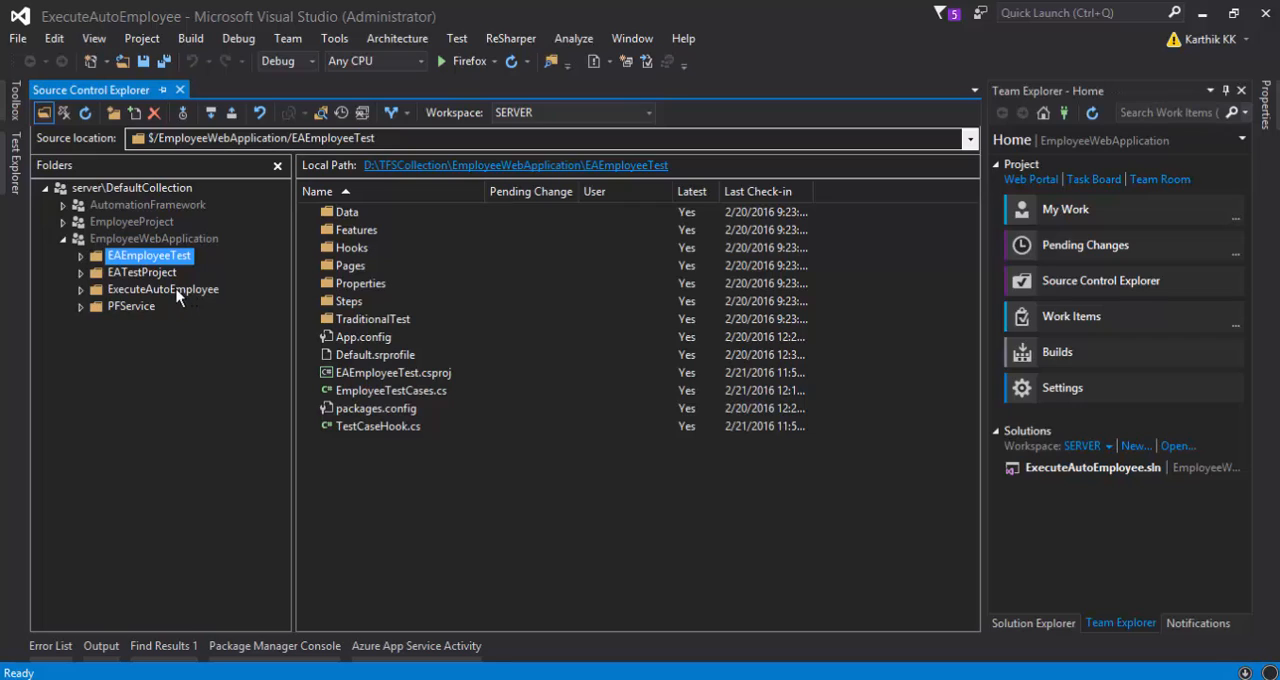
pyautogui.moveTo(142, 312)
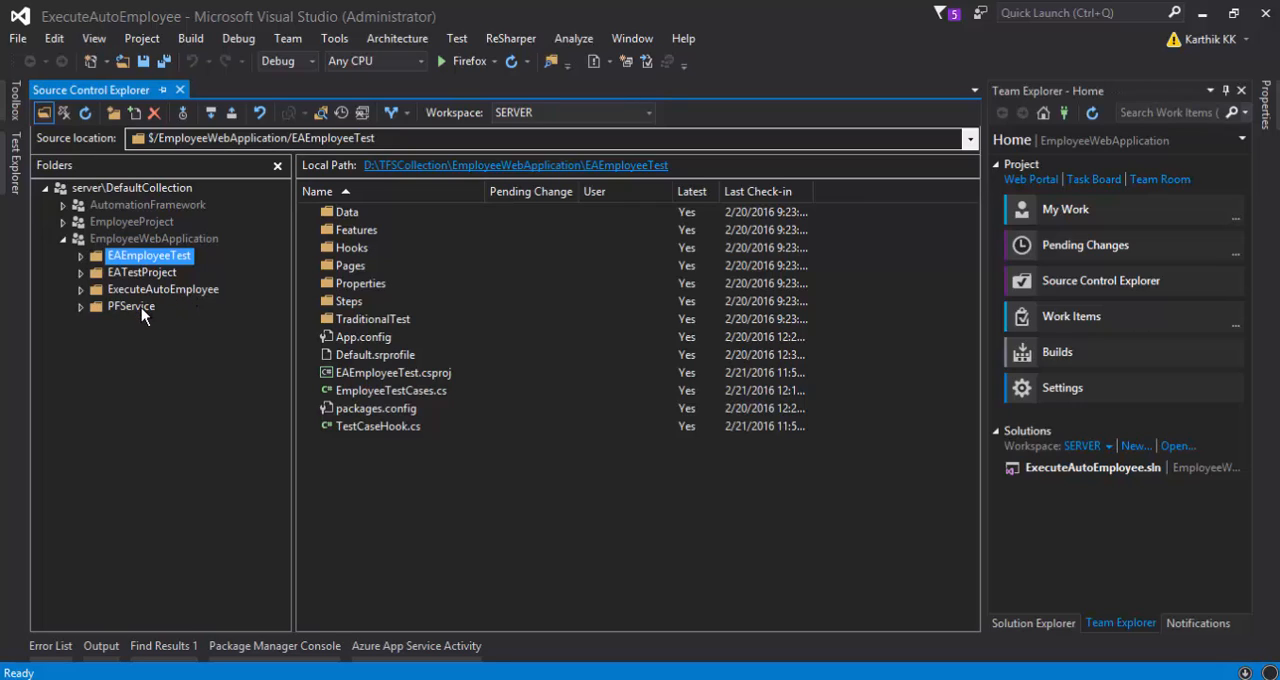
pyautogui.click(131, 306)
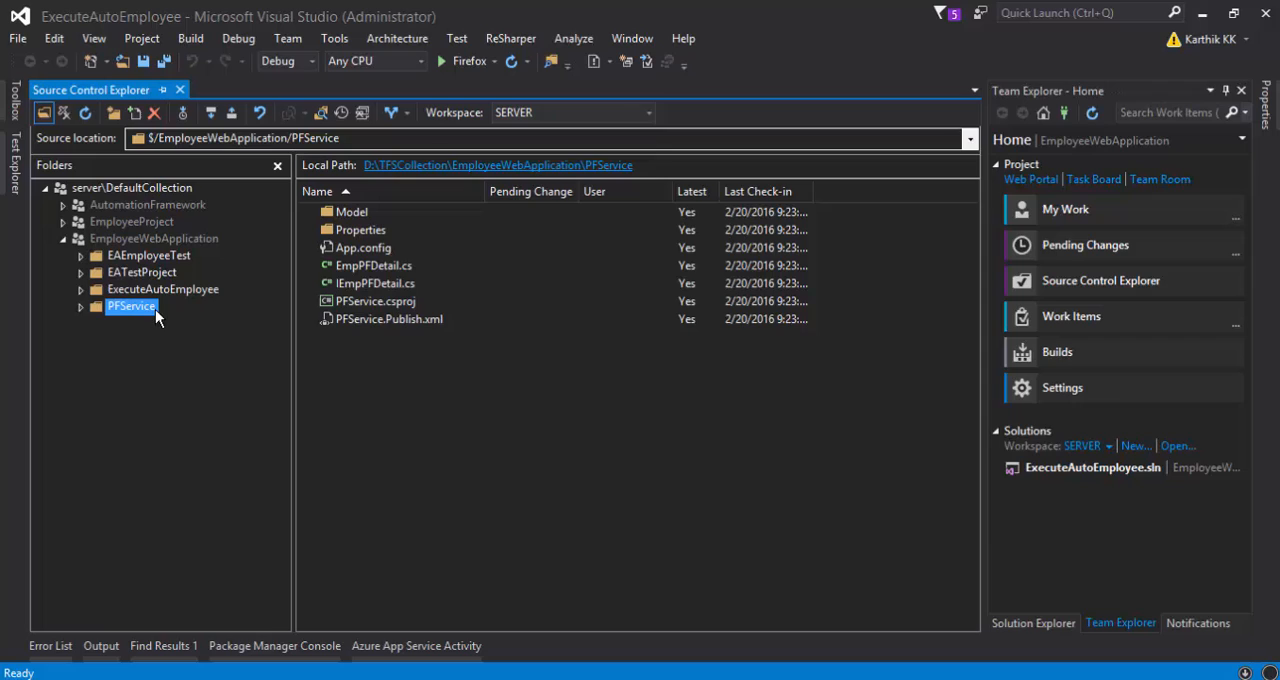
pyautogui.moveTo(371, 353)
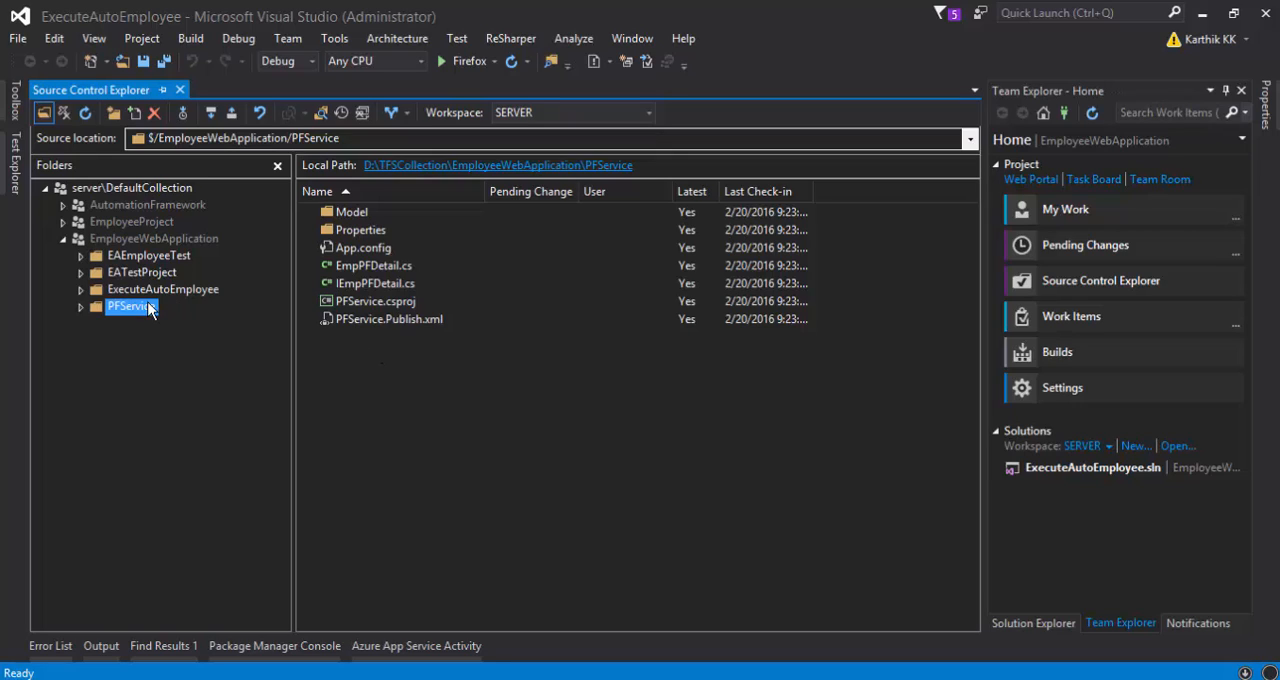
pyautogui.moveTo(140, 275)
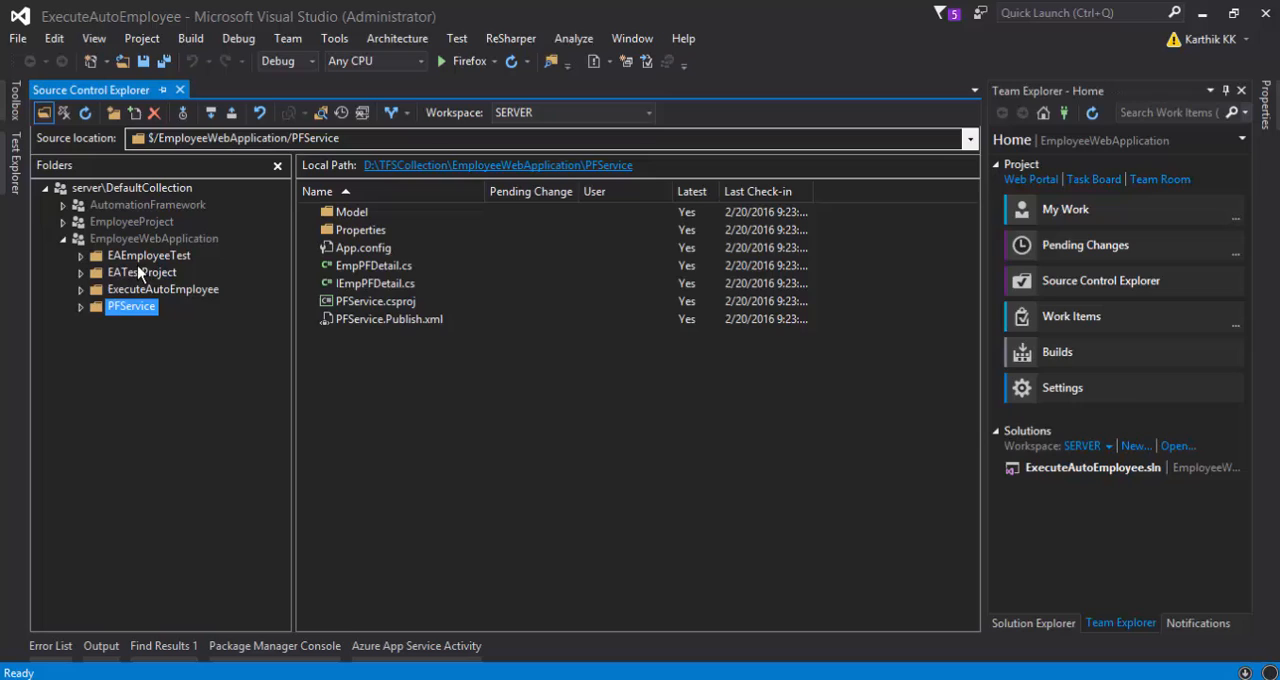
# - Select EmployeeWebApplication to list its four project folders and ExecuteAutoEmployee.sln
pyautogui.click(154, 238)
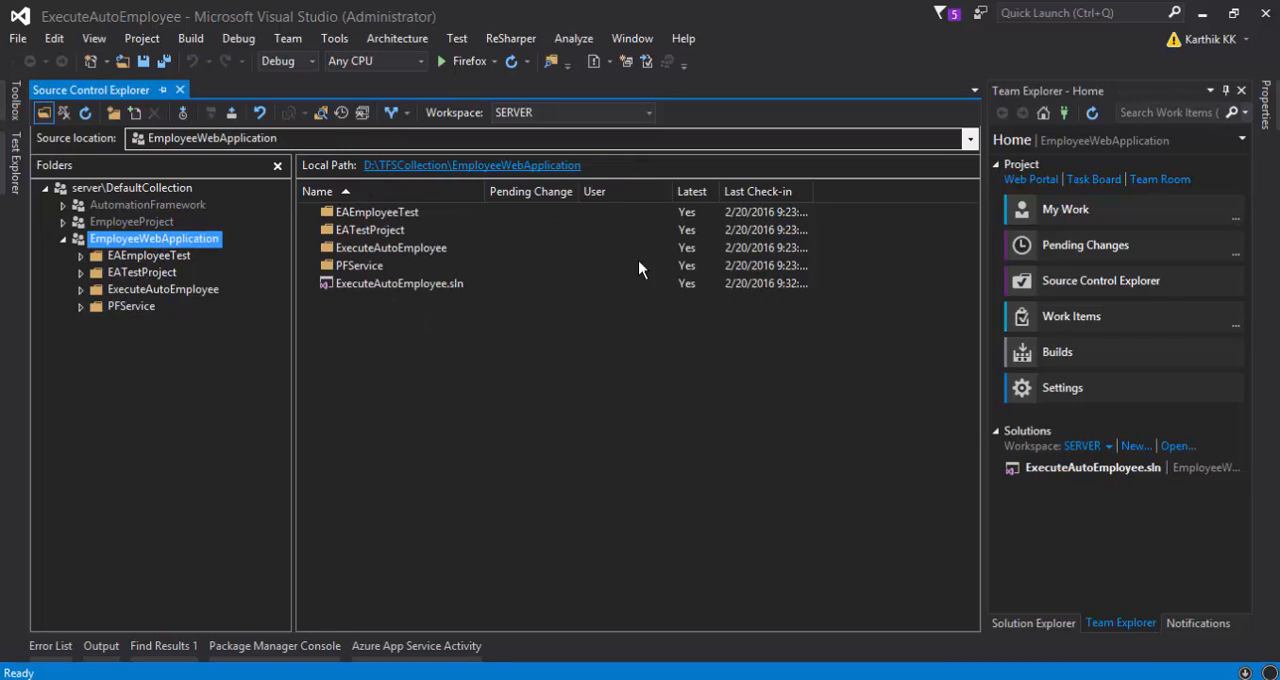
pyautogui.moveTo(491, 242)
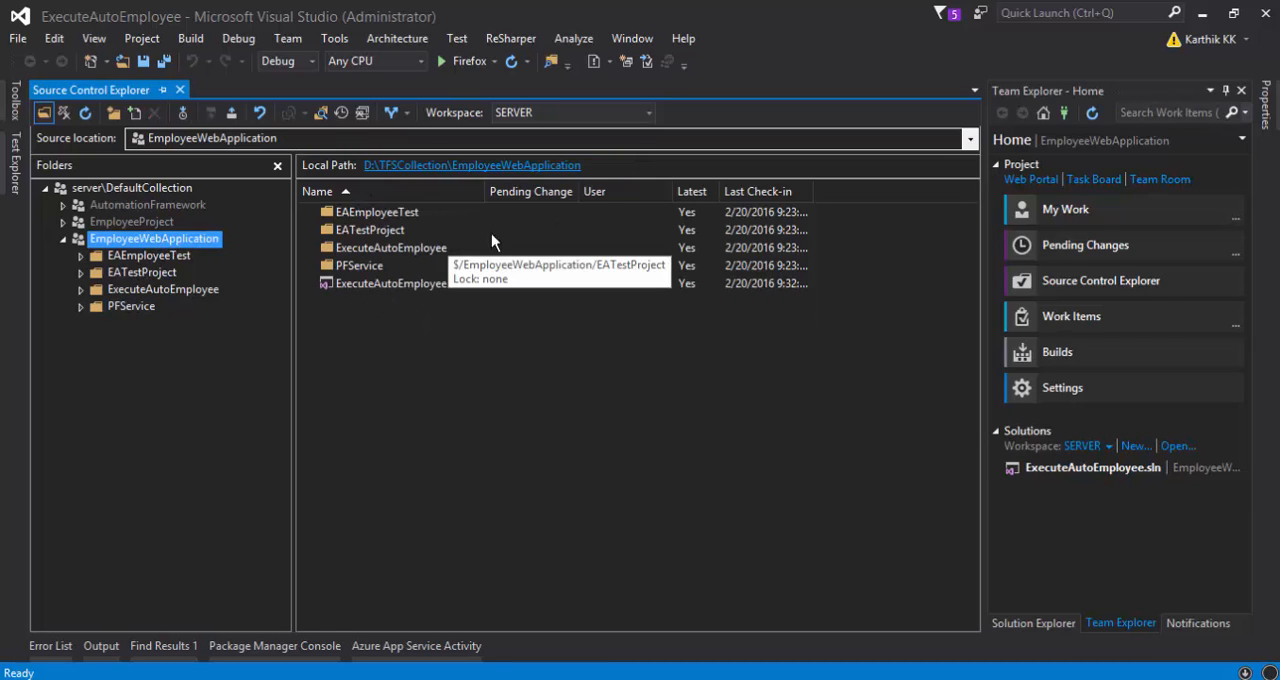
pyautogui.moveTo(556, 247)
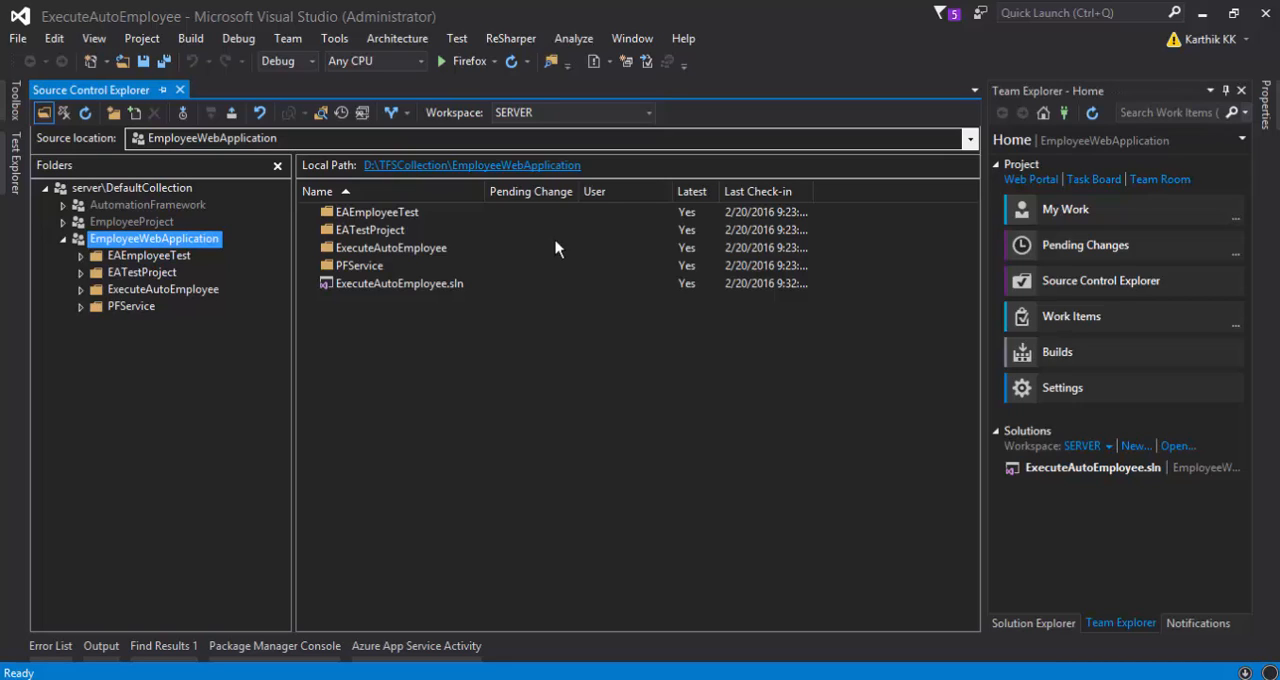
pyautogui.moveTo(530, 335)
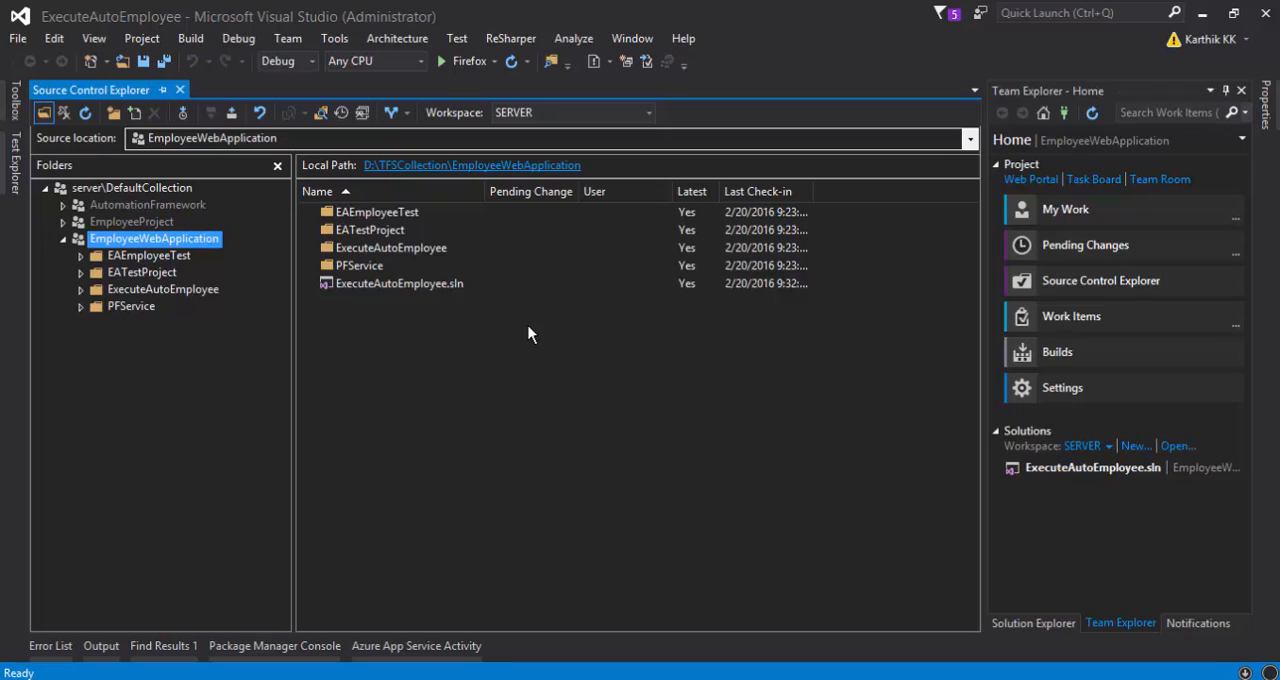
pyautogui.moveTo(375, 157)
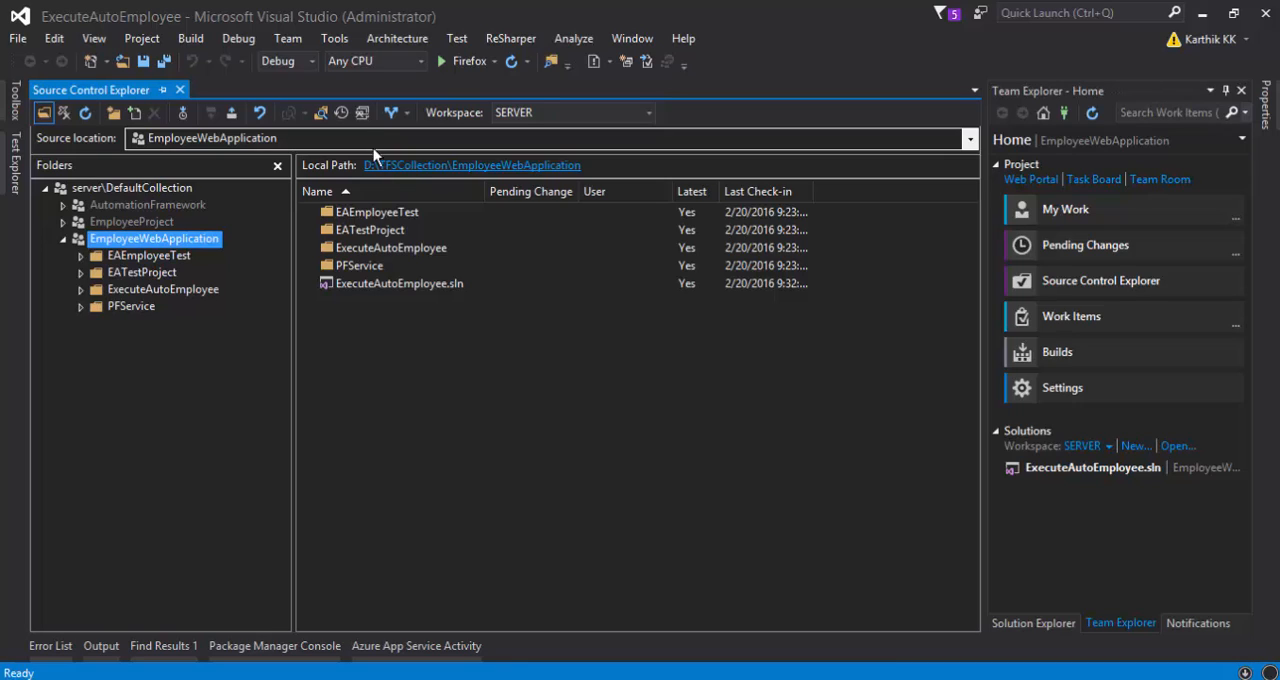
pyautogui.moveTo(435, 323)
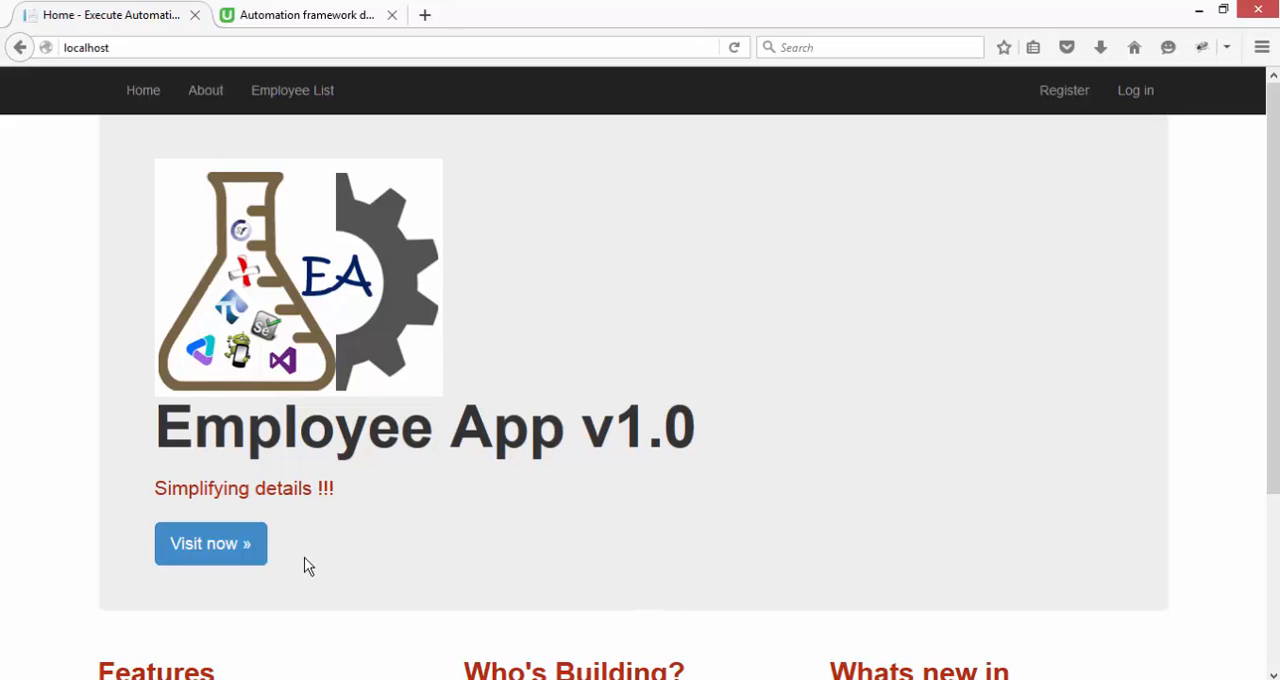
pyautogui.moveTo(595, 424)
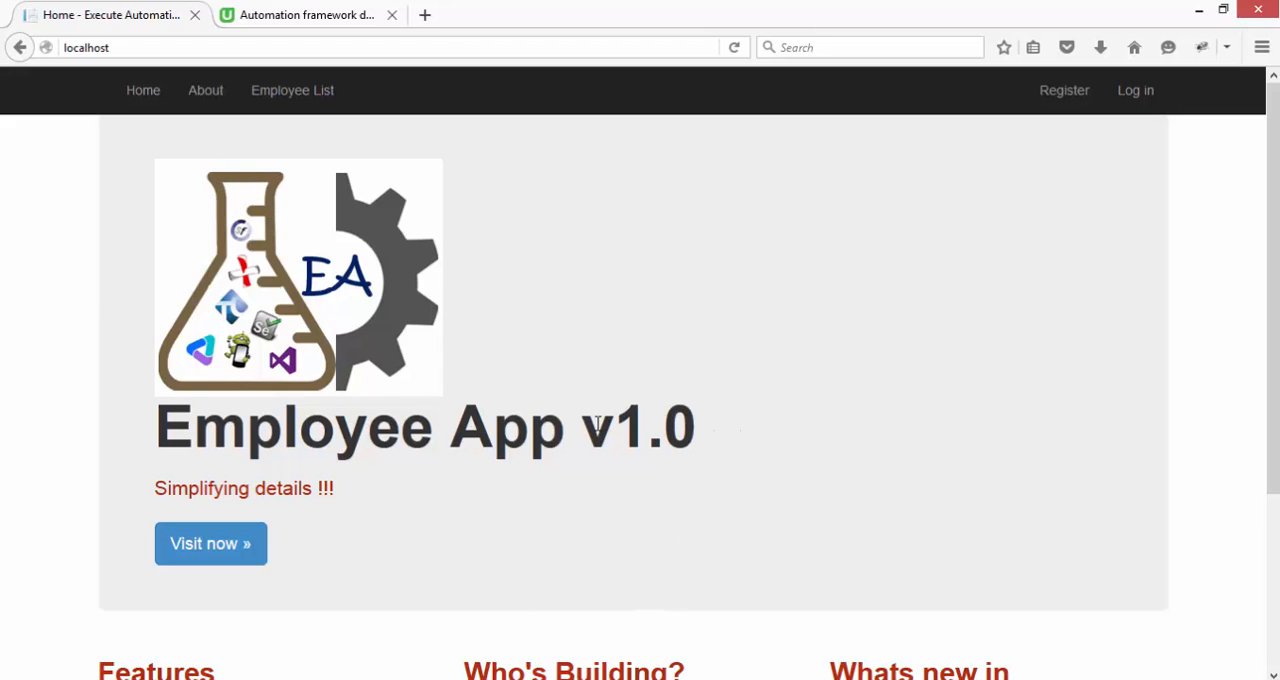
pyautogui.moveTo(443, 295)
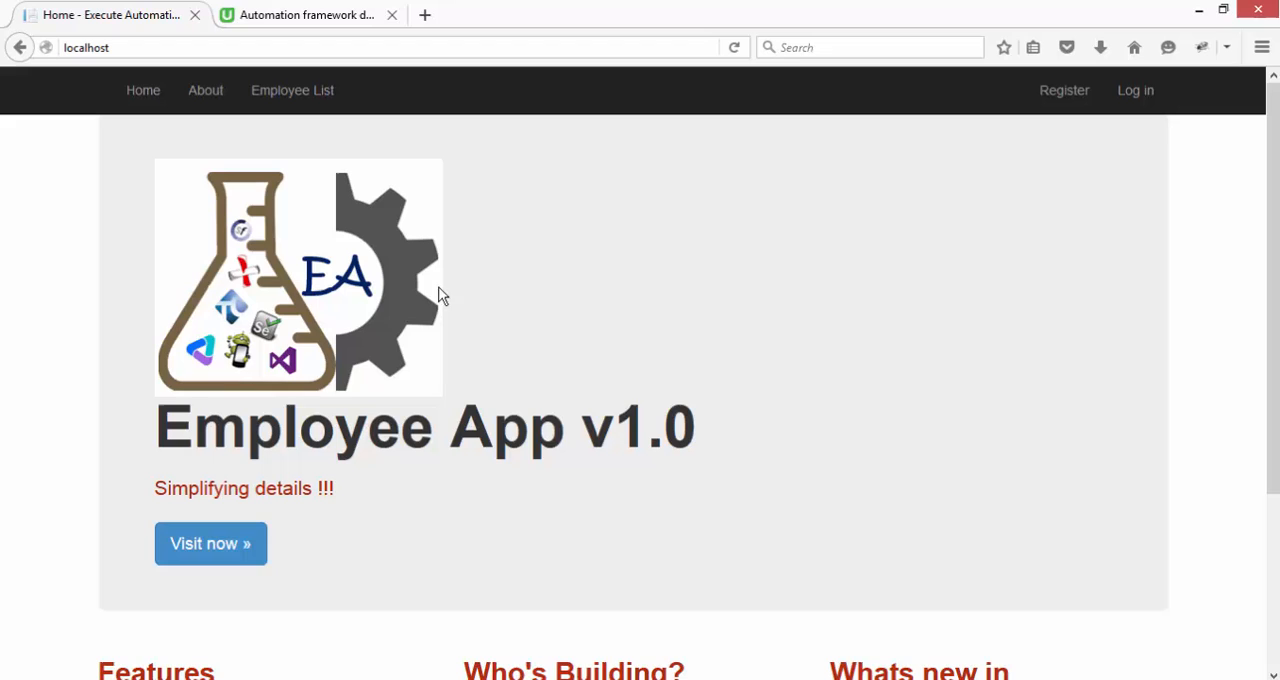
# - Open the Employee App's Employee List page showing four employee records
pyautogui.click(292, 90)
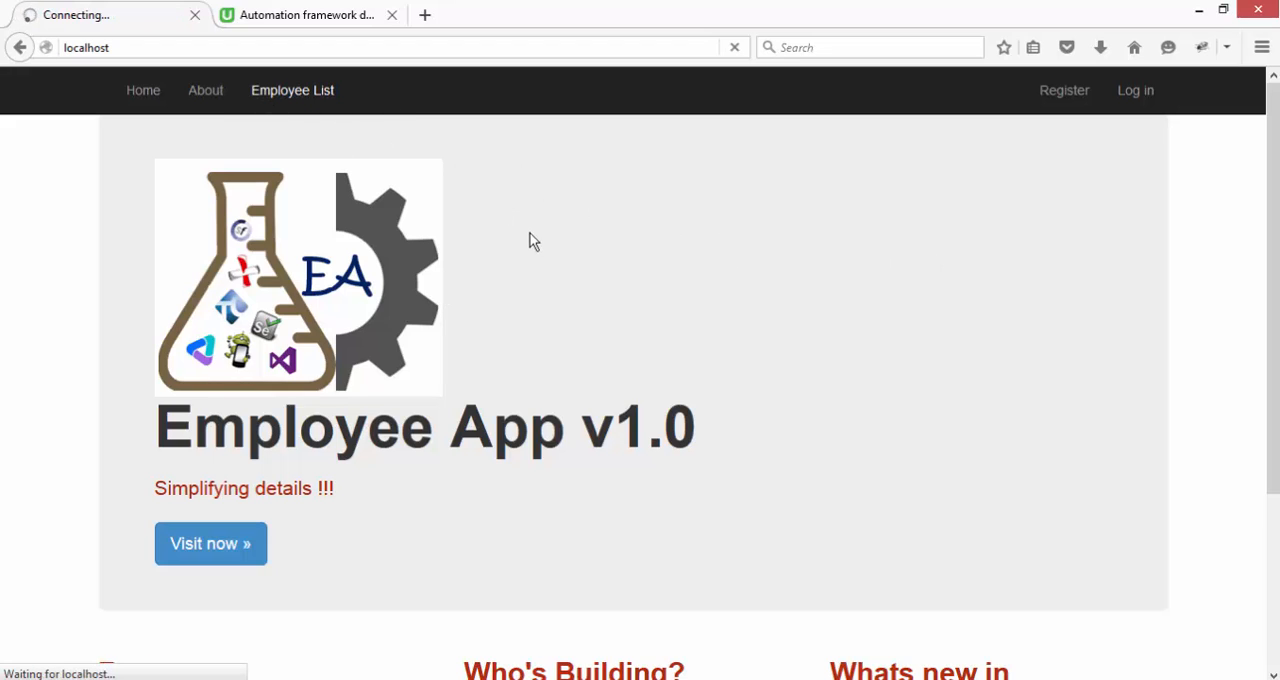
pyautogui.moveTo(1061, 191)
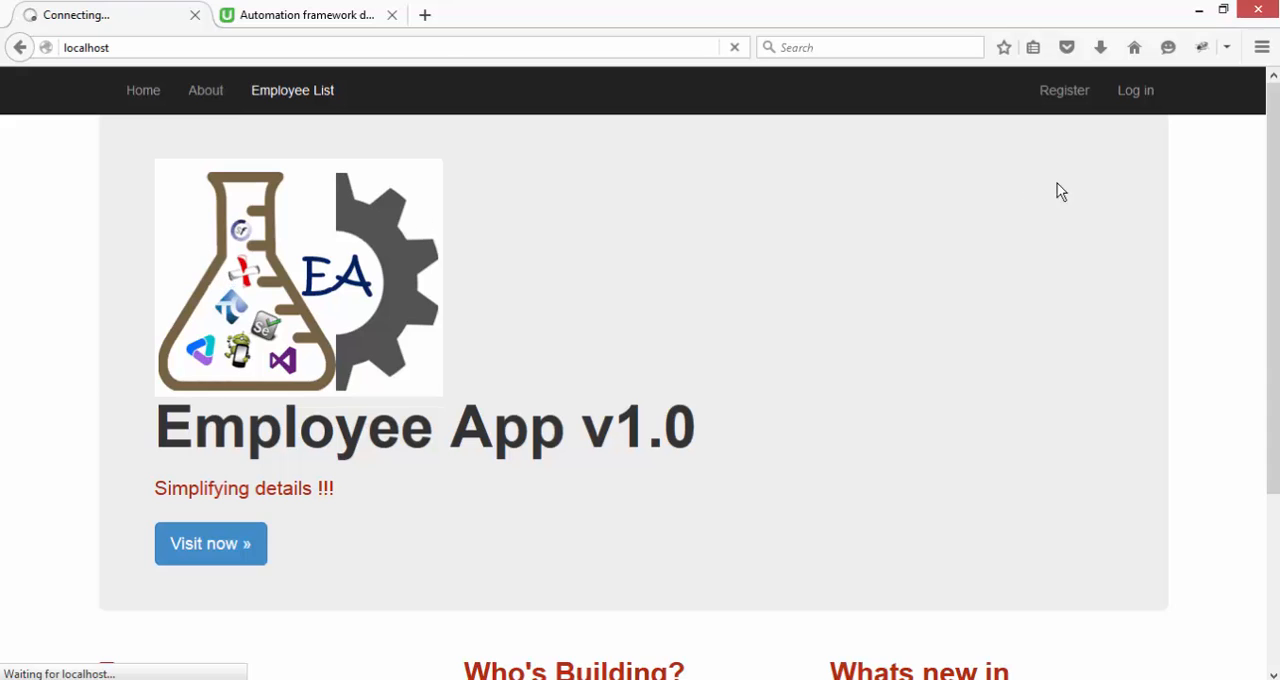
pyautogui.click(292, 90)
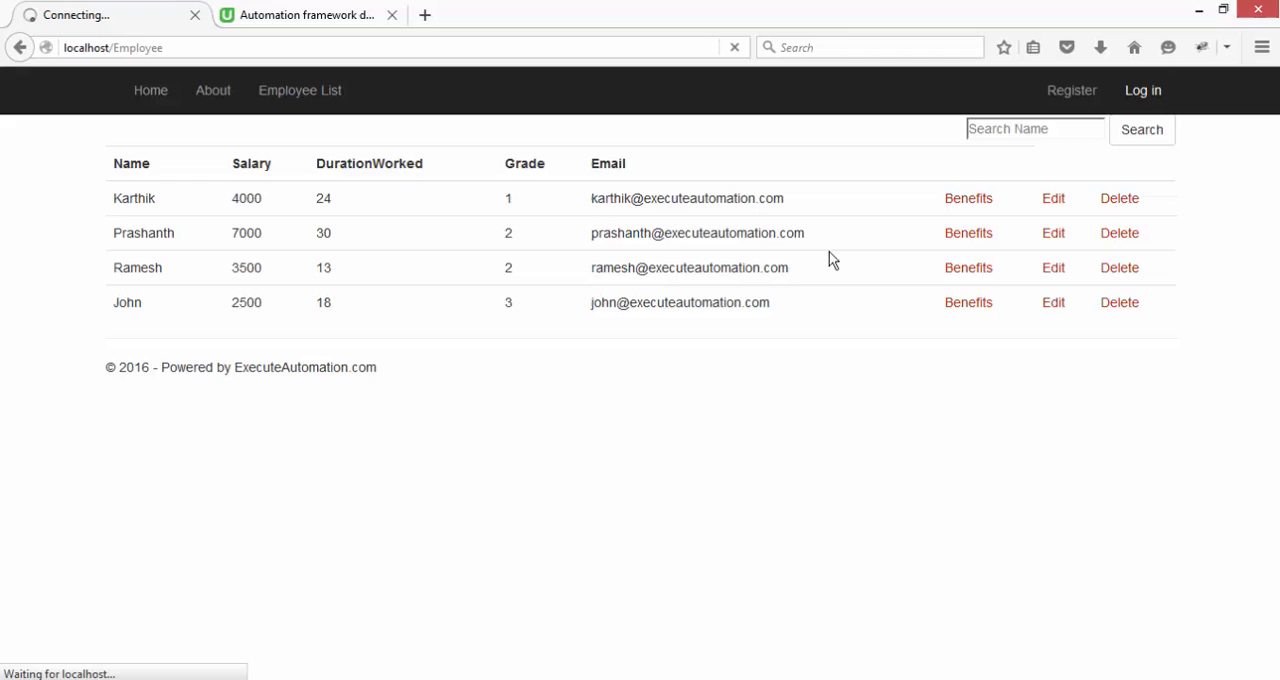
# - Log in to the Employee App as admin, log off, and go to the Udemy course page
pyautogui.click(1142, 90)
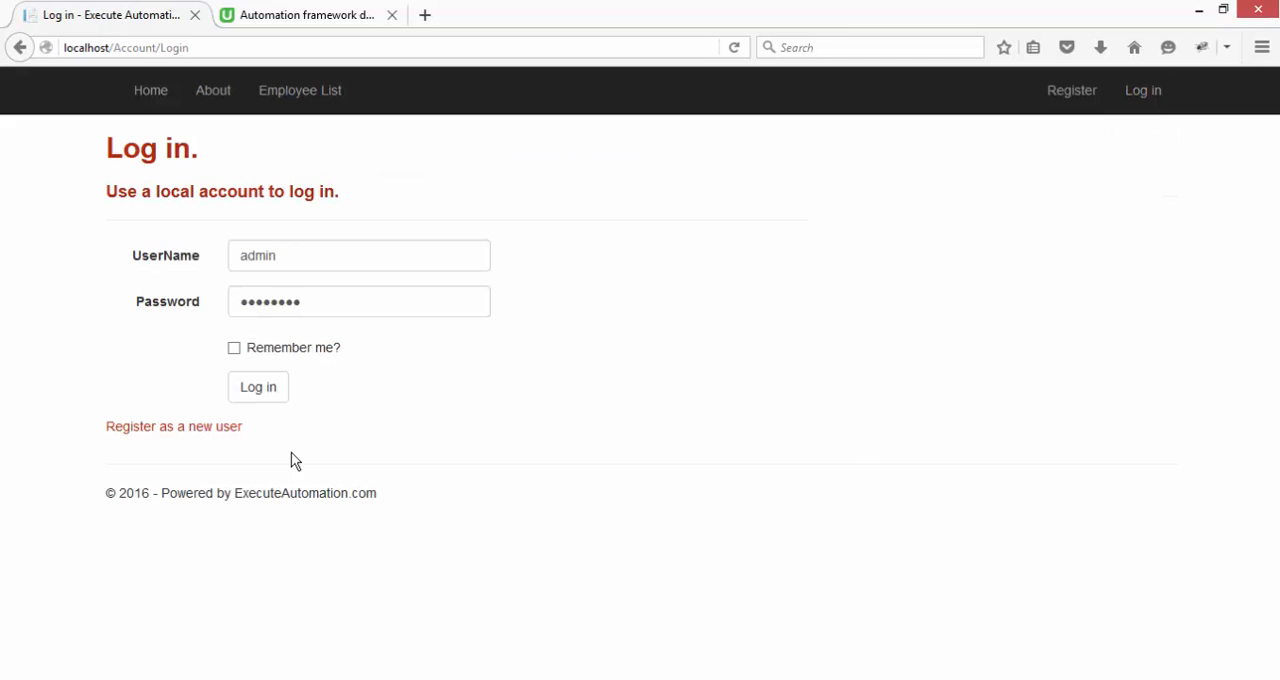
pyautogui.click(257, 387)
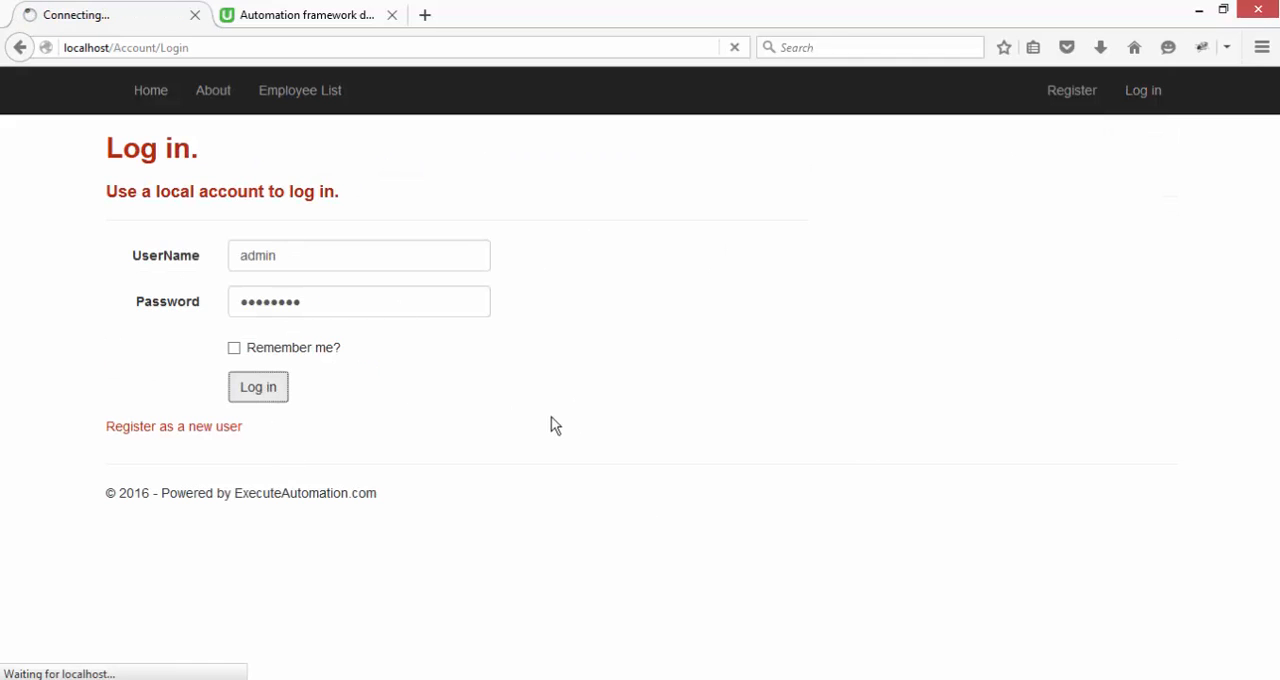
pyautogui.click(257, 387)
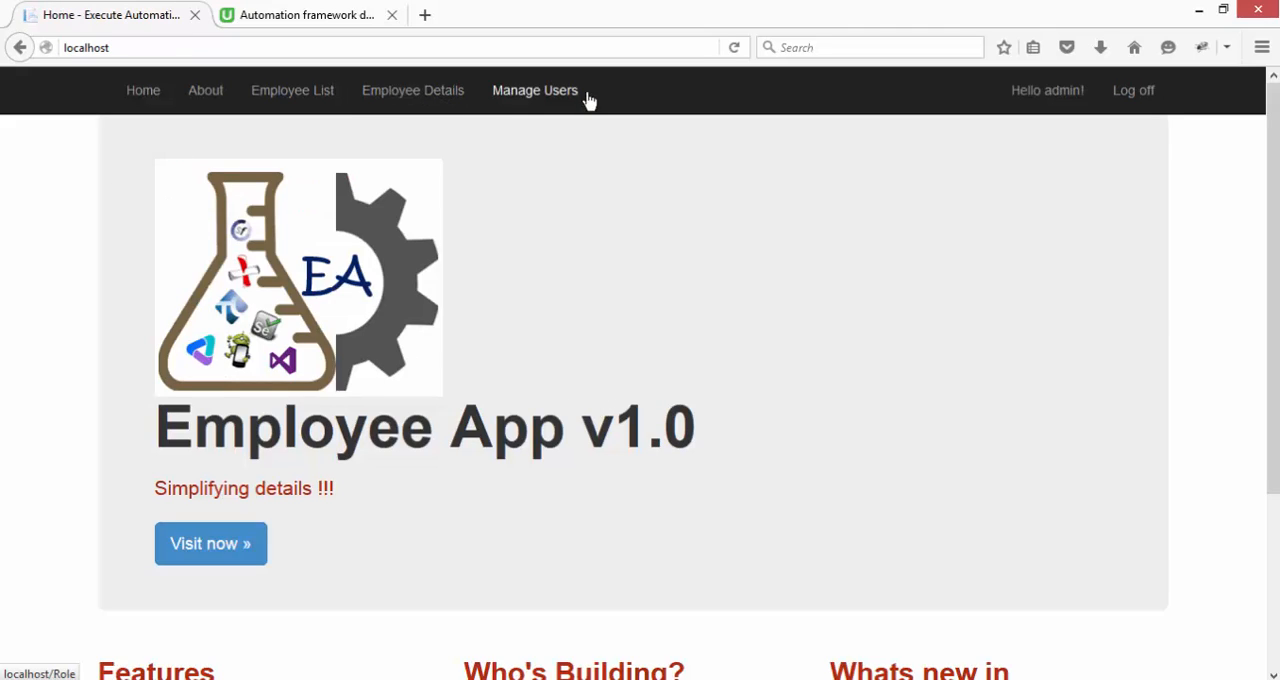
pyautogui.moveTo(962, 179)
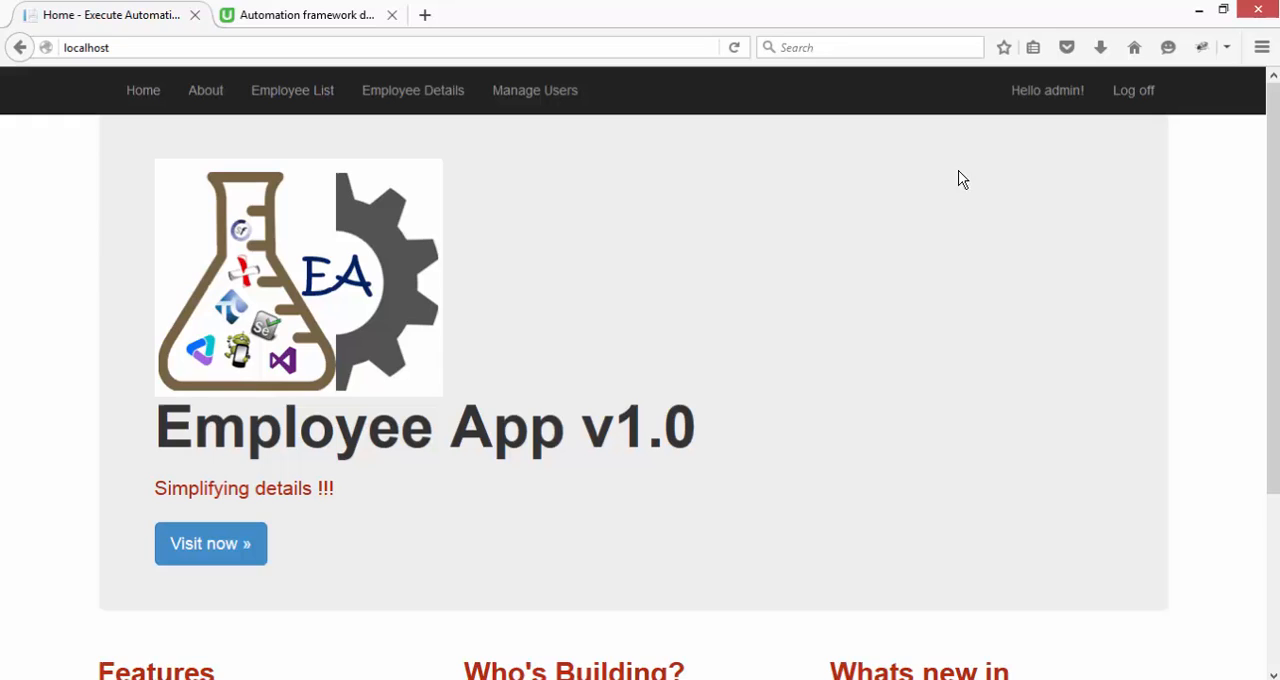
pyautogui.click(1133, 90)
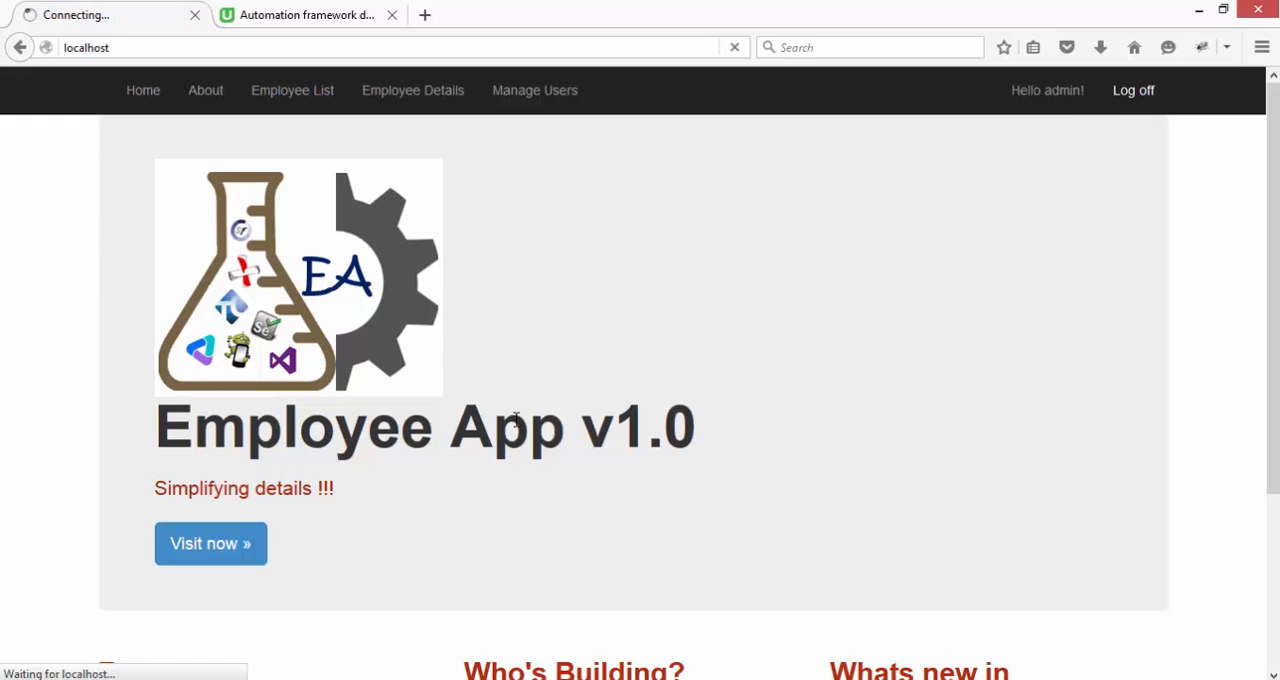
pyautogui.click(1133, 90)
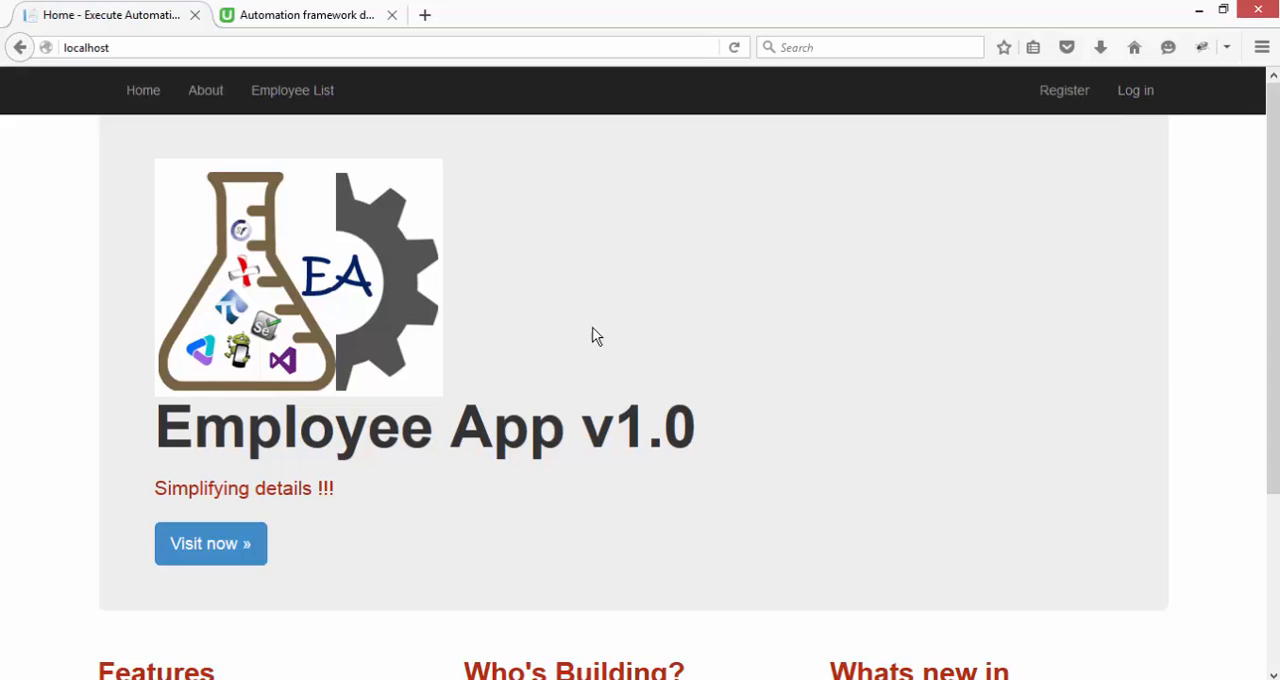
pyautogui.moveTo(141, 608)
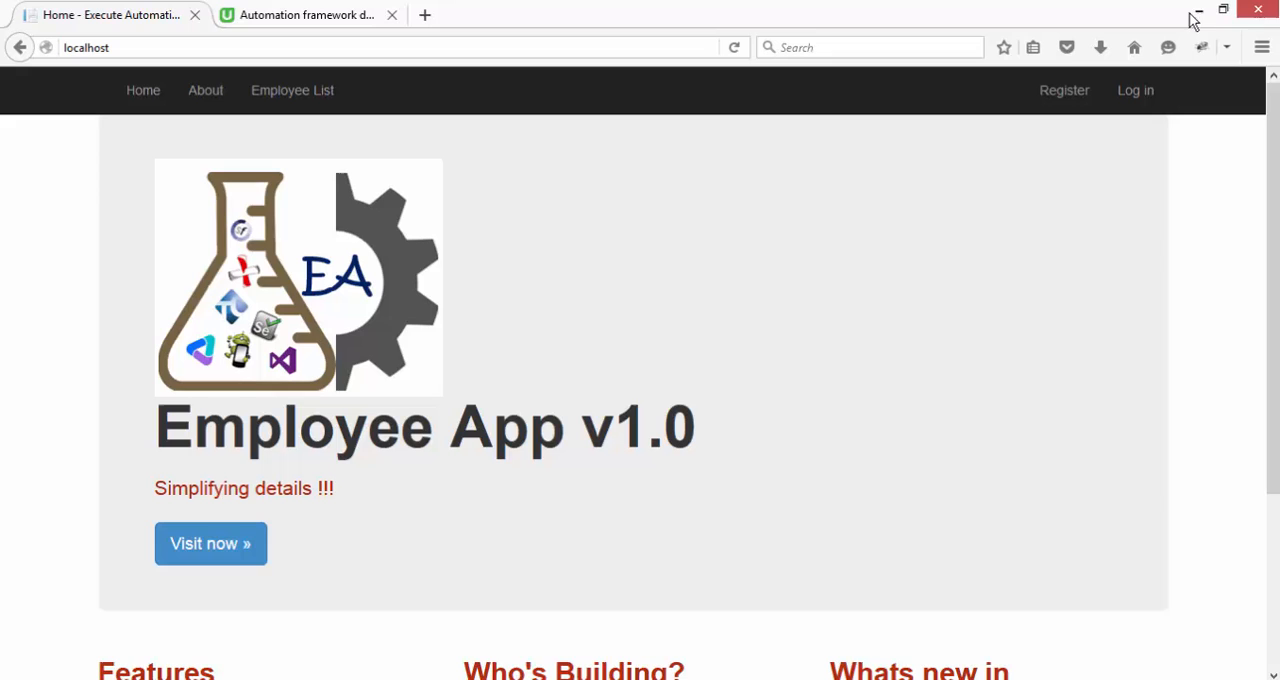
pyautogui.moveTo(408, 90)
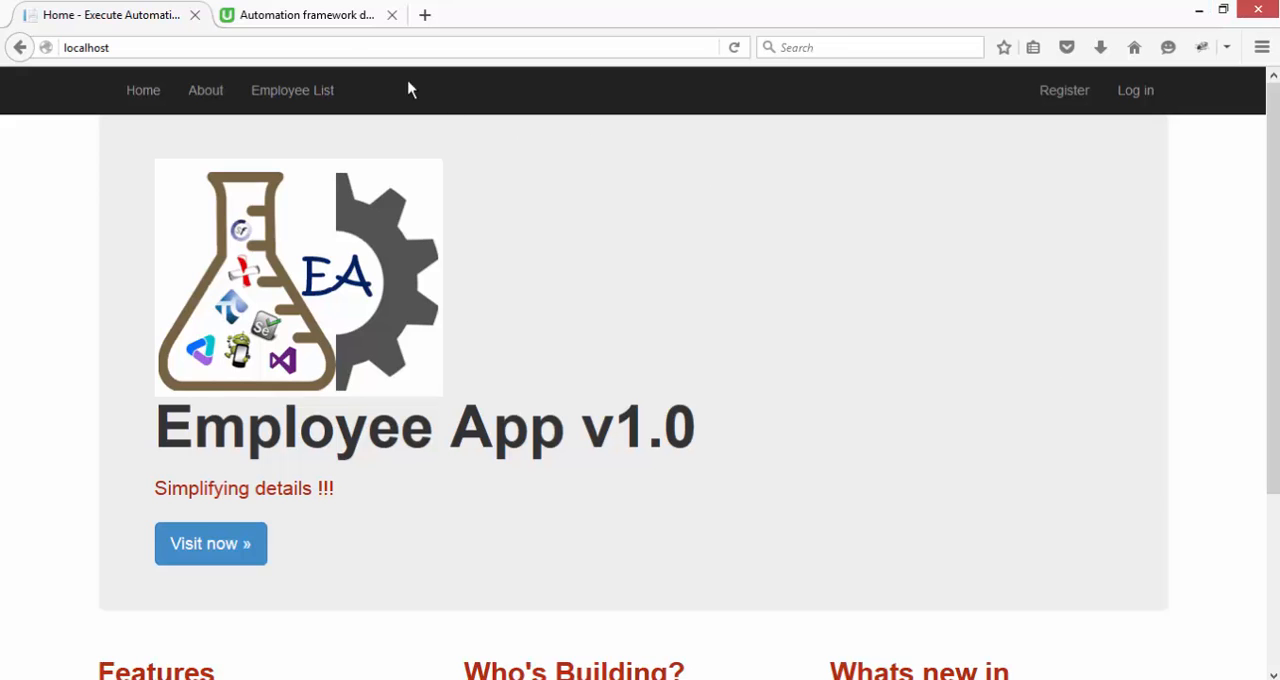
pyautogui.click(305, 14)
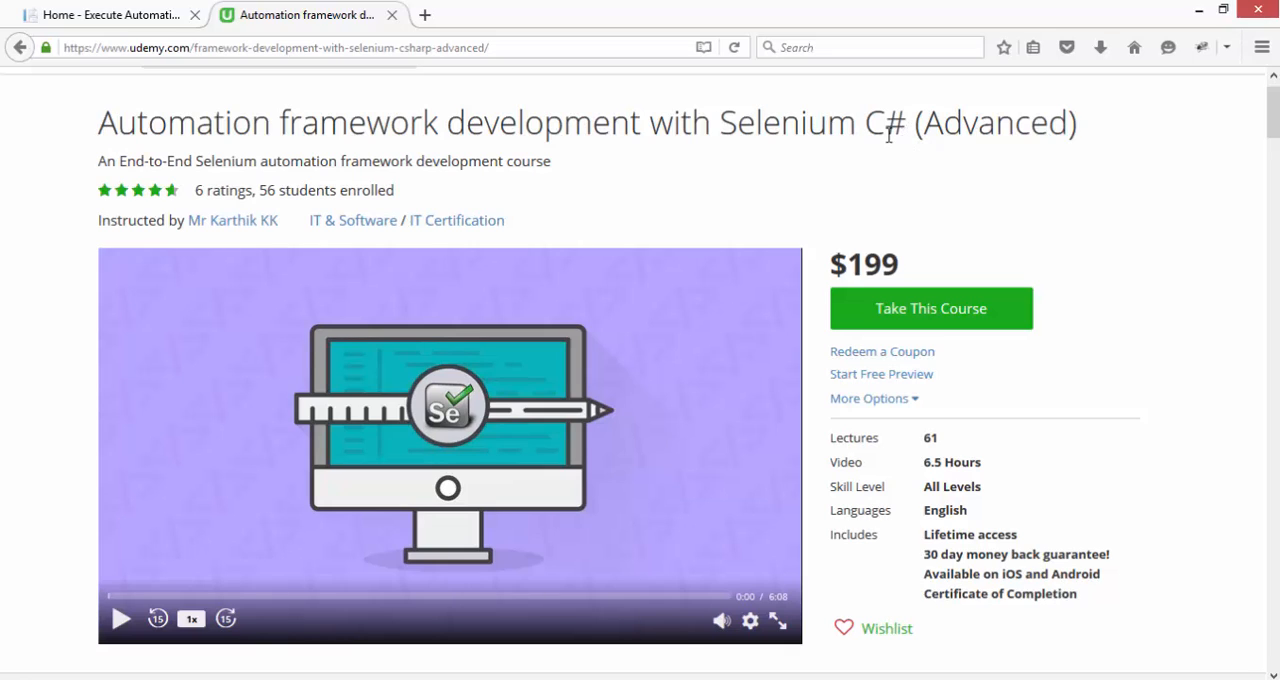
pyautogui.moveTo(545, 195)
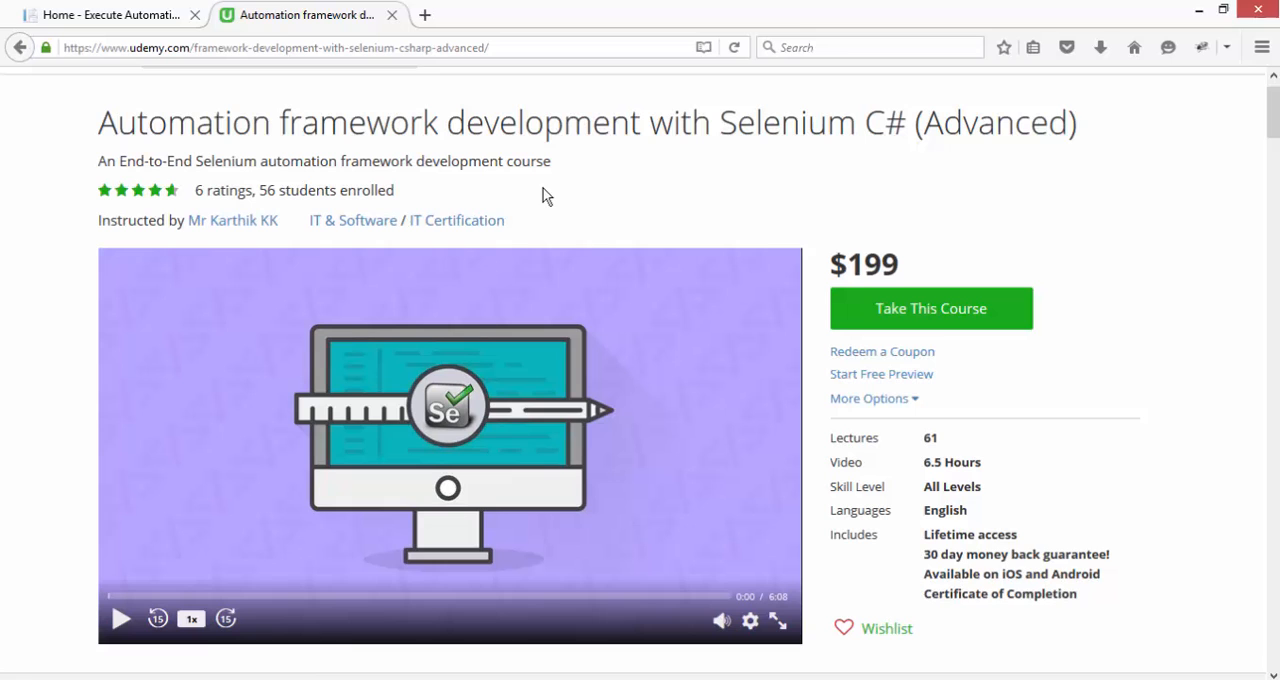
# - Scroll the Udemy course curriculum down to Sections 9–10 and the instructor biography
pyautogui.scroll(-3)
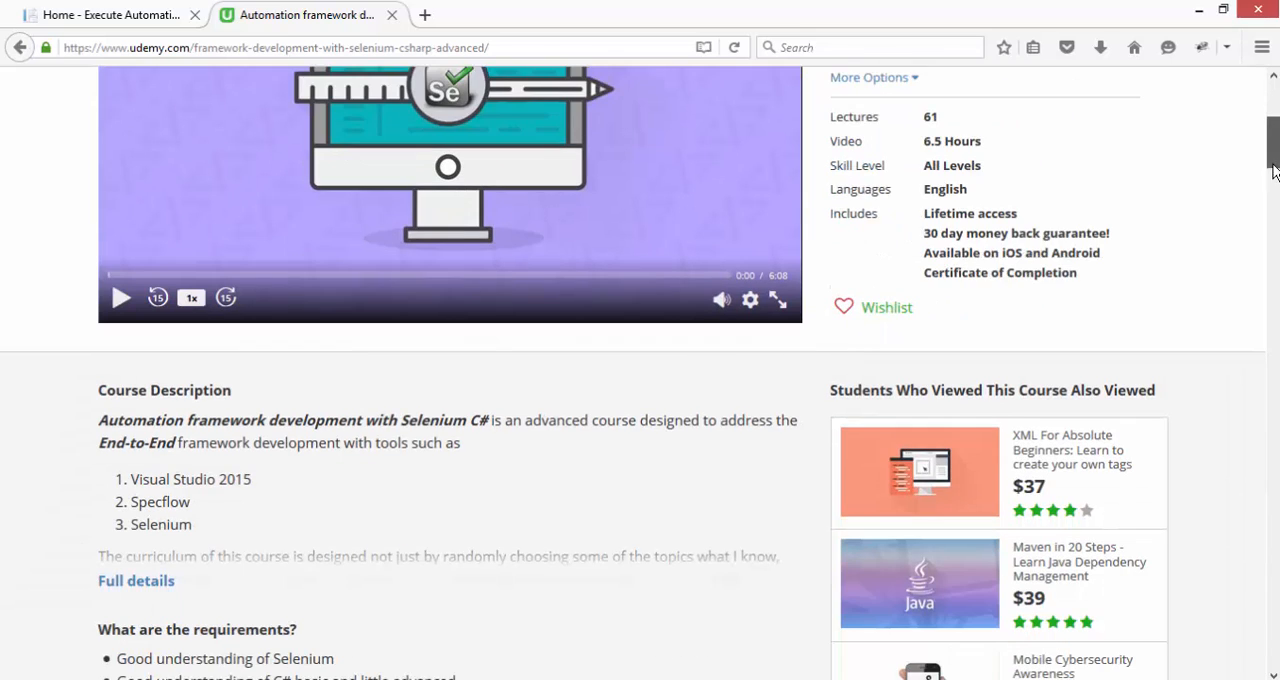
pyautogui.scroll(-3)
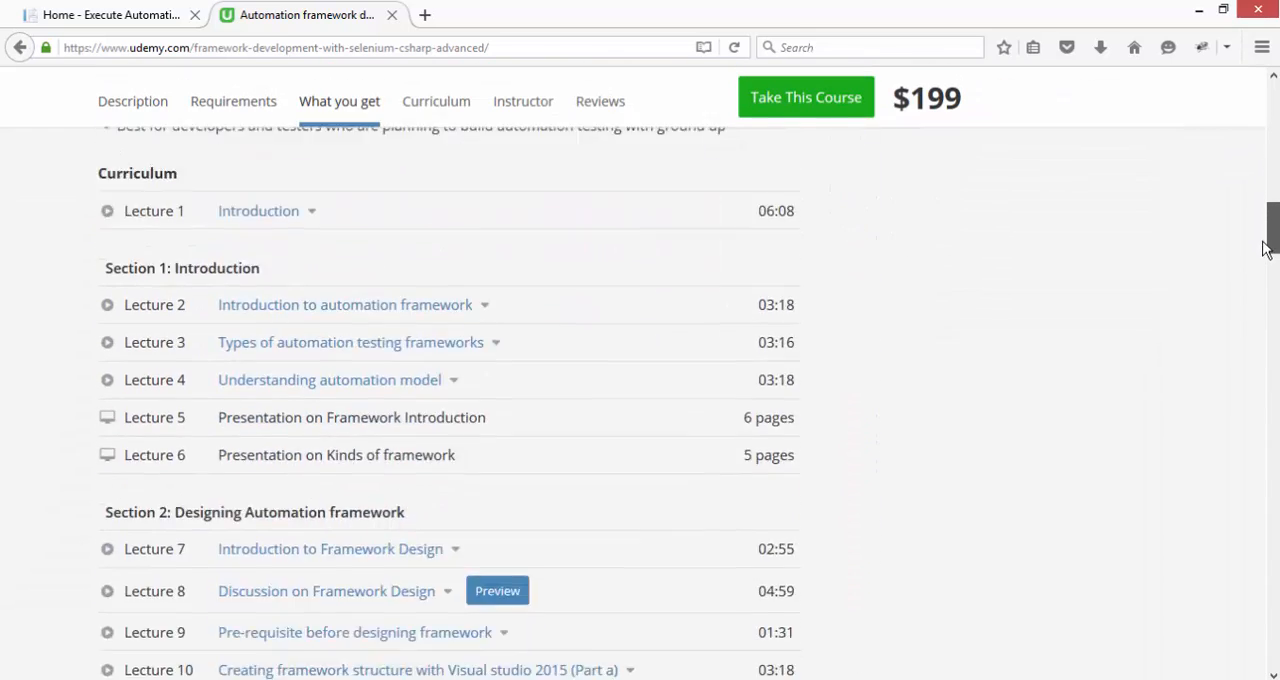
pyautogui.scroll(-3)
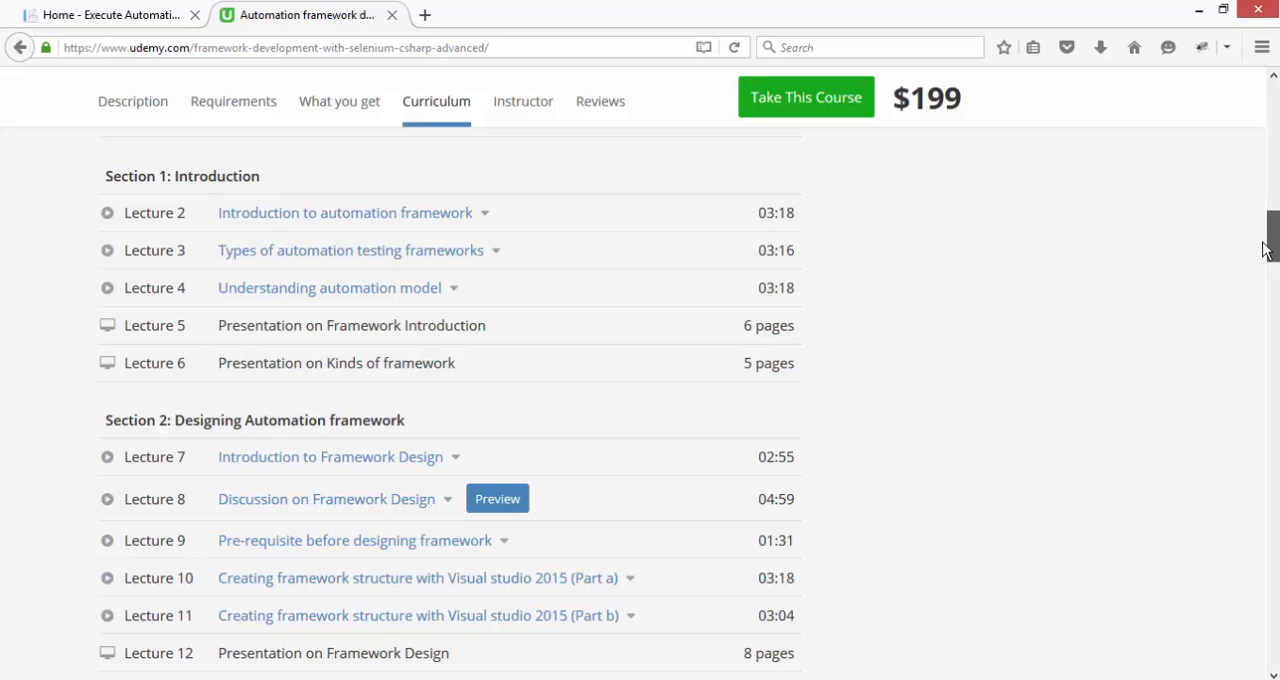
pyautogui.scroll(-3)
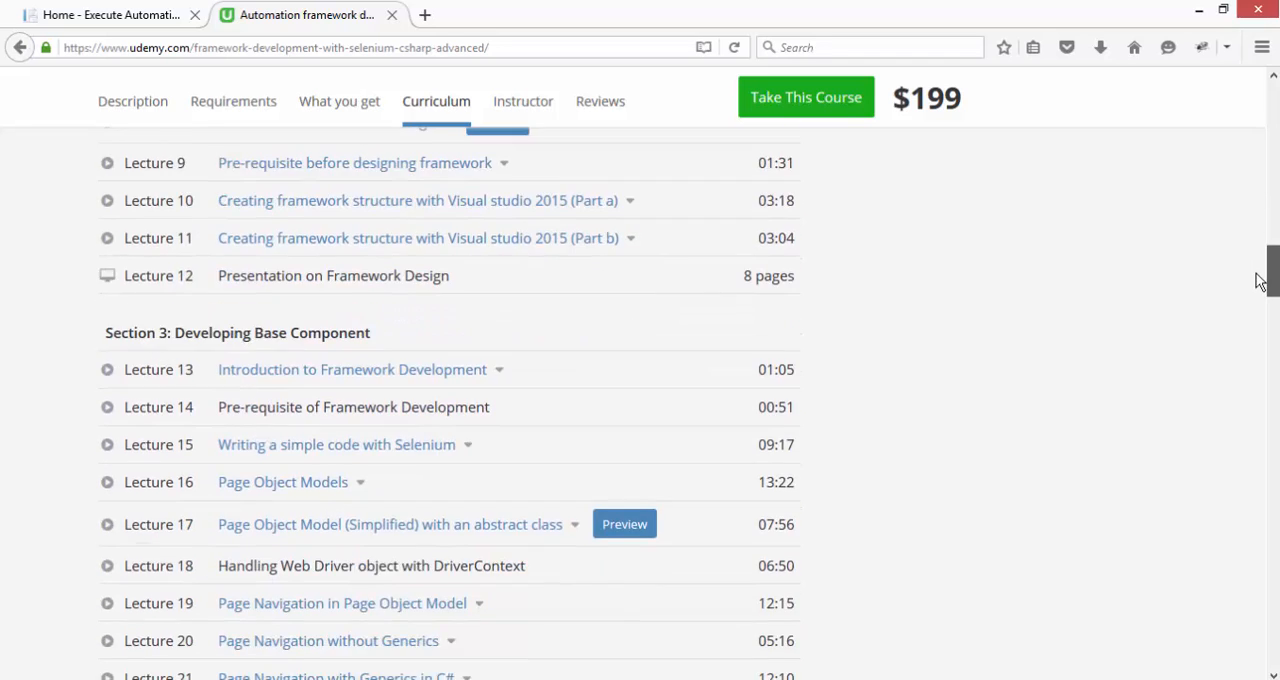
pyautogui.scroll(3)
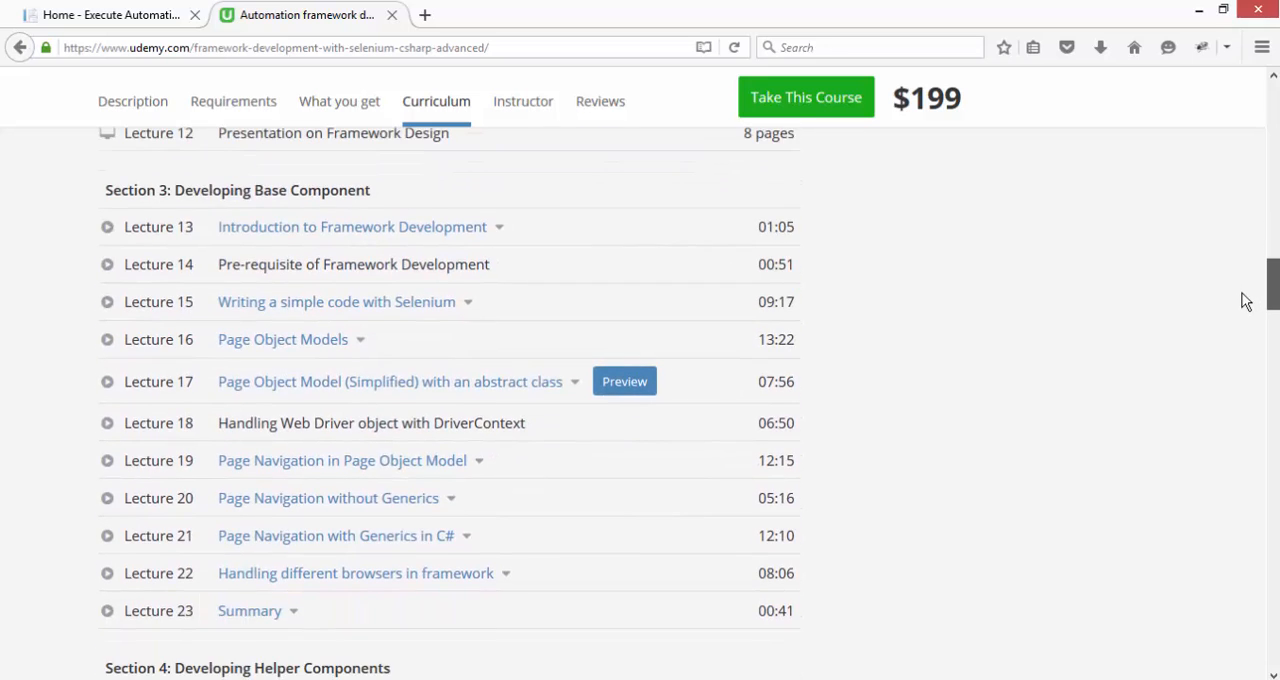
pyautogui.scroll(-3)
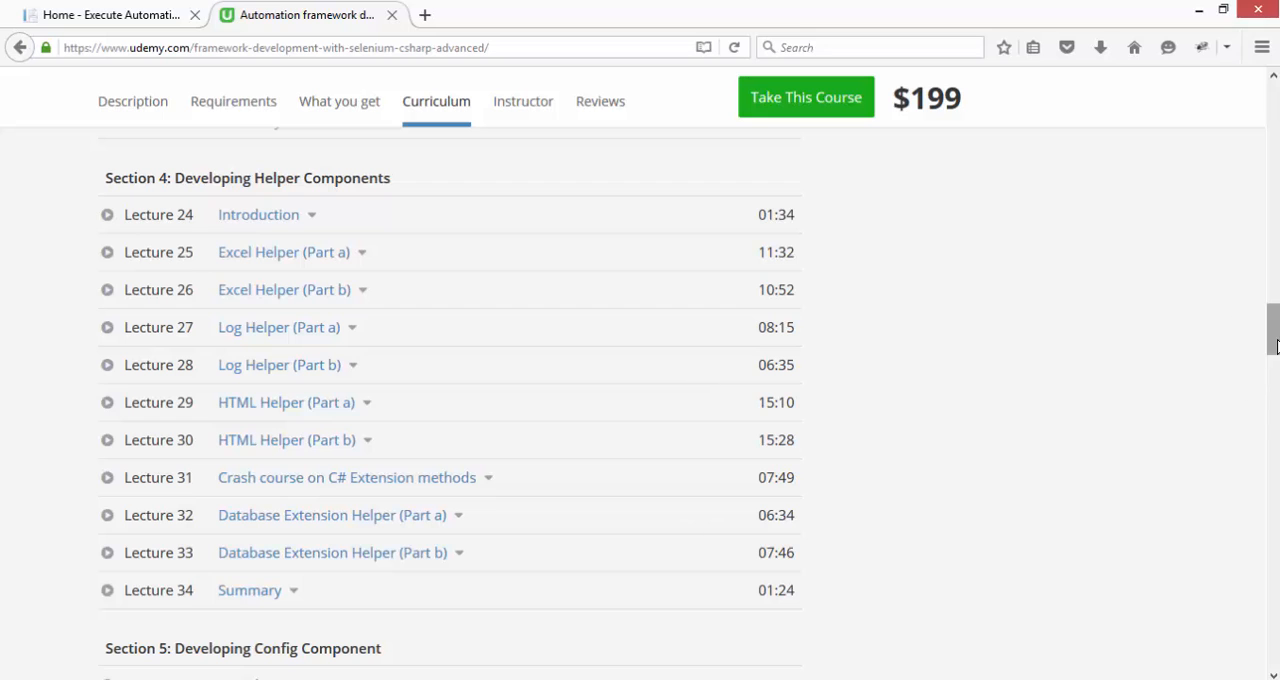
pyautogui.scroll(-3)
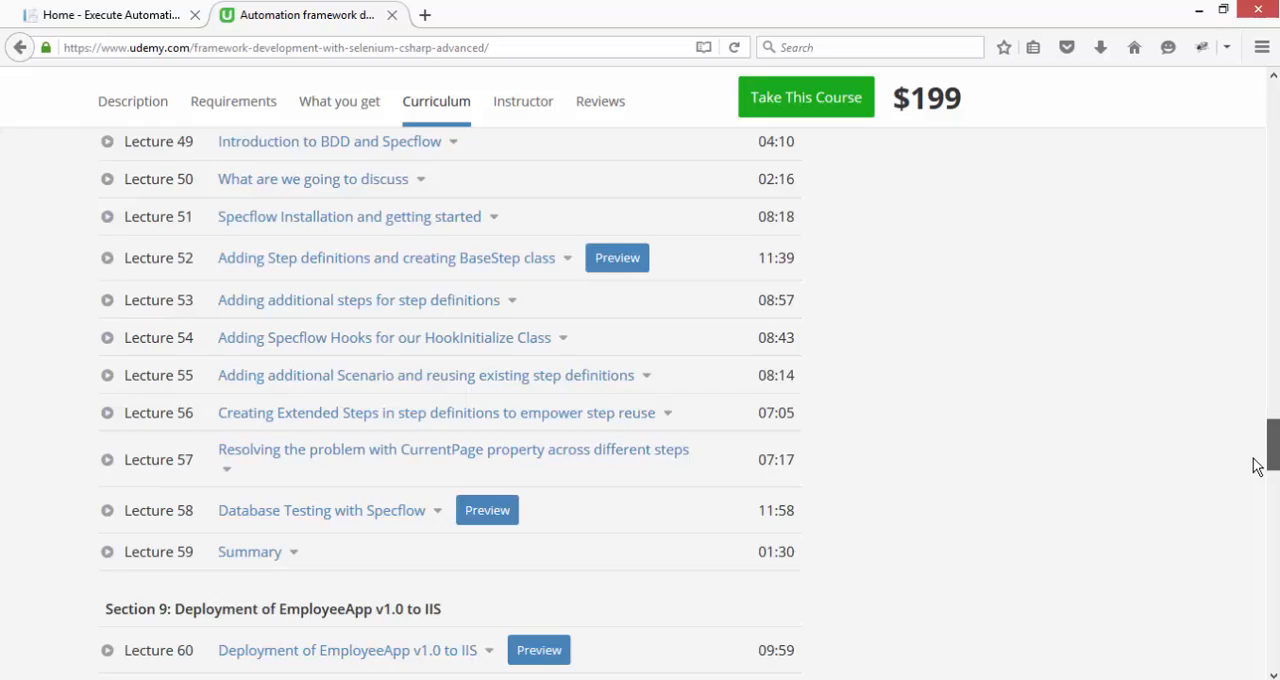
pyautogui.scroll(-3)
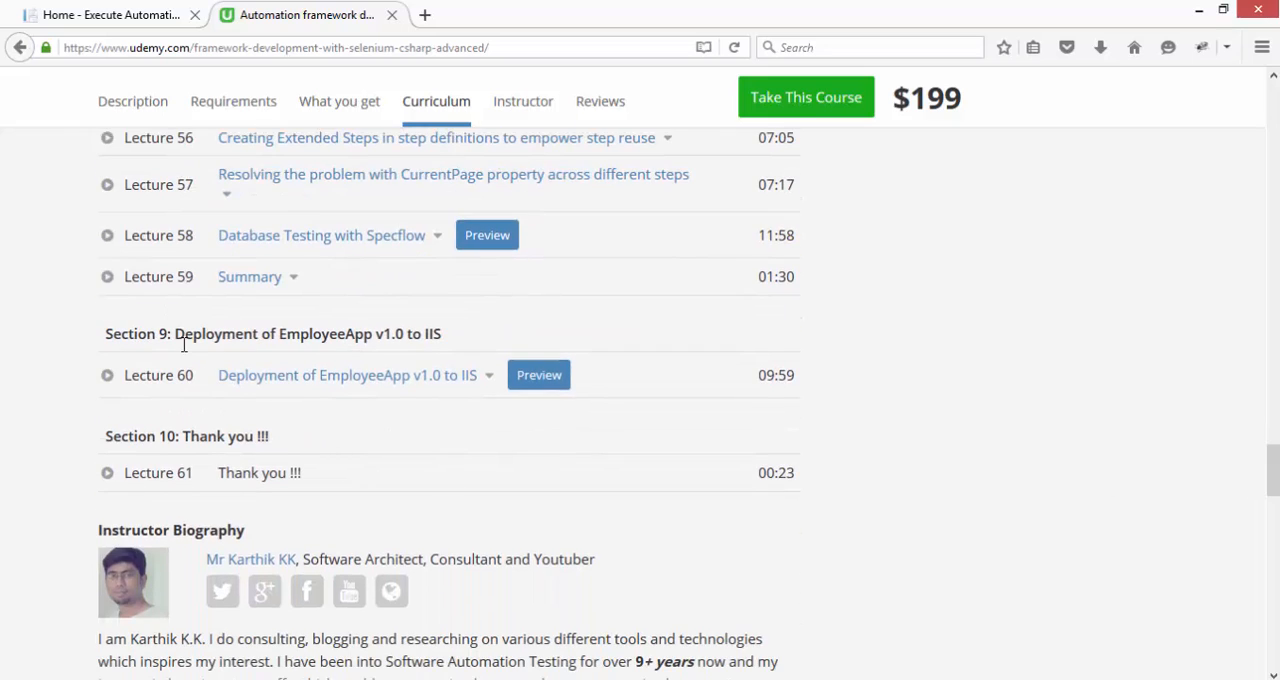
pyautogui.moveTo(210, 340)
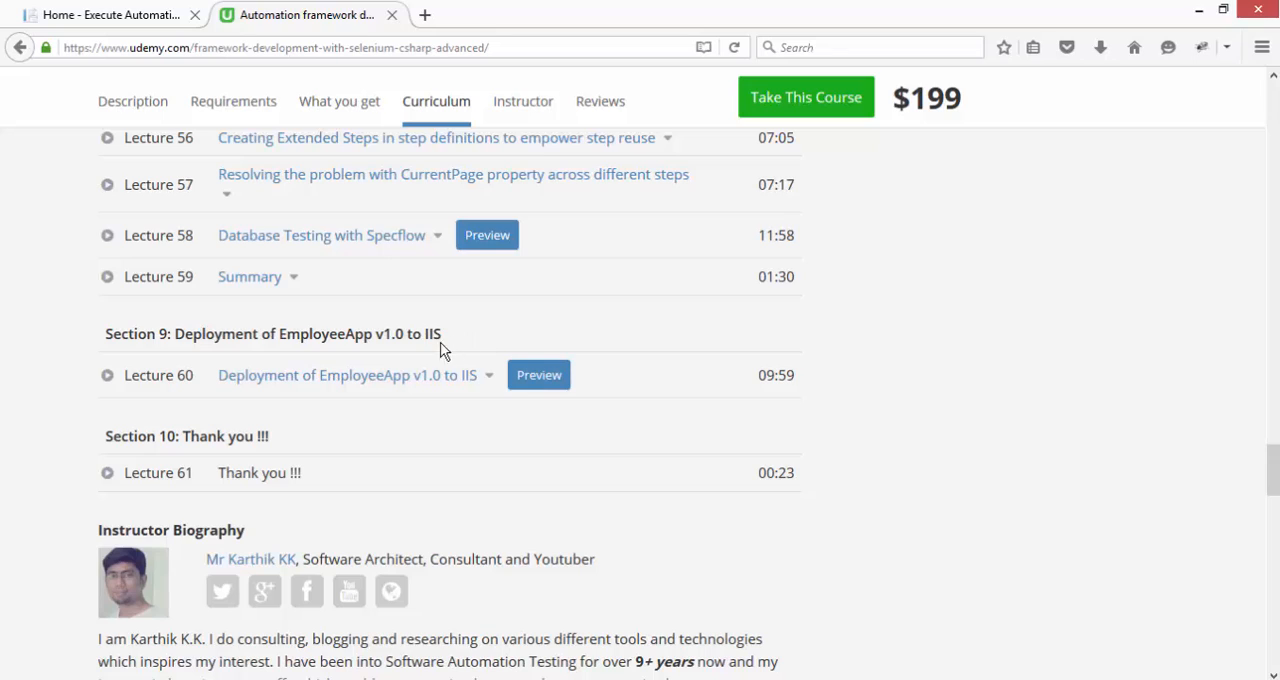
pyautogui.moveTo(830, 247)
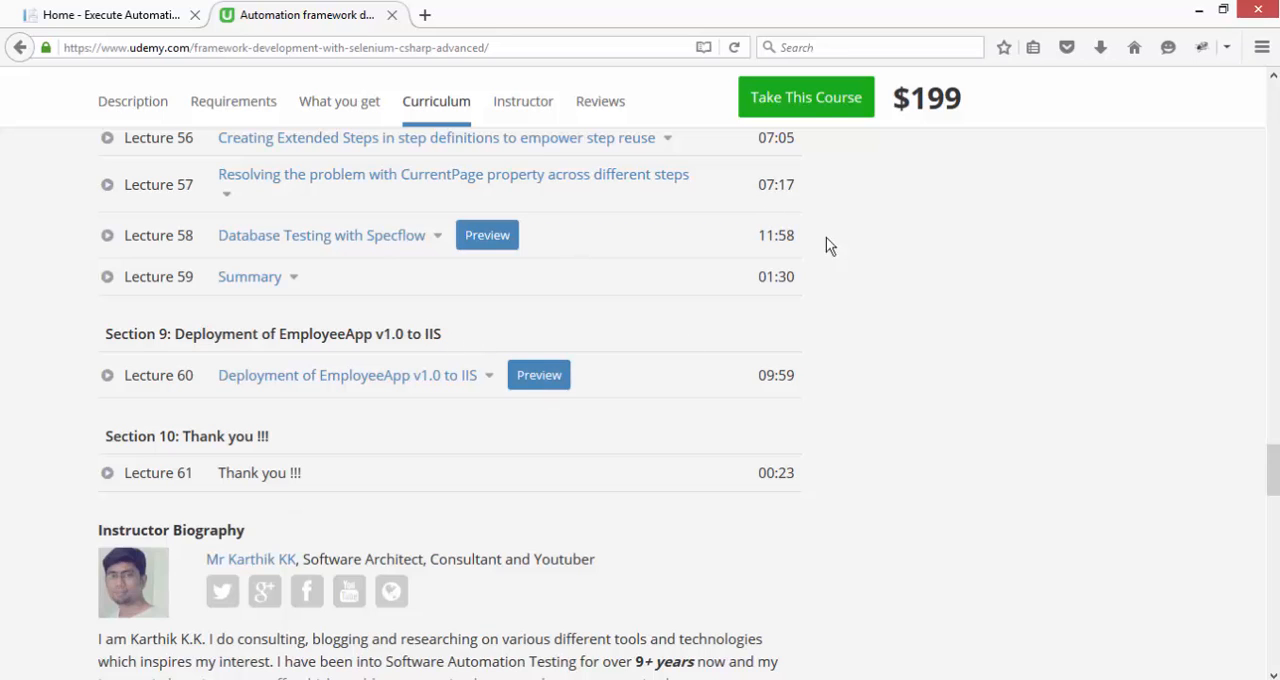
pyautogui.moveTo(424, 207)
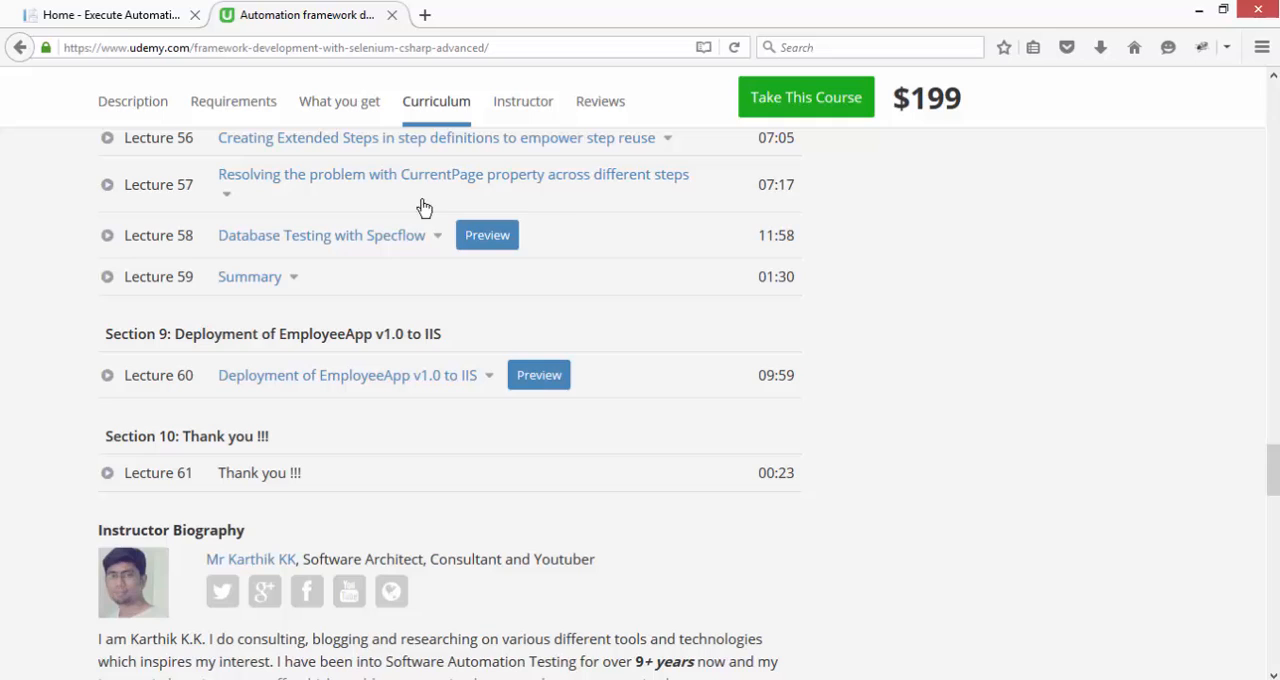
pyautogui.moveTo(422, 47)
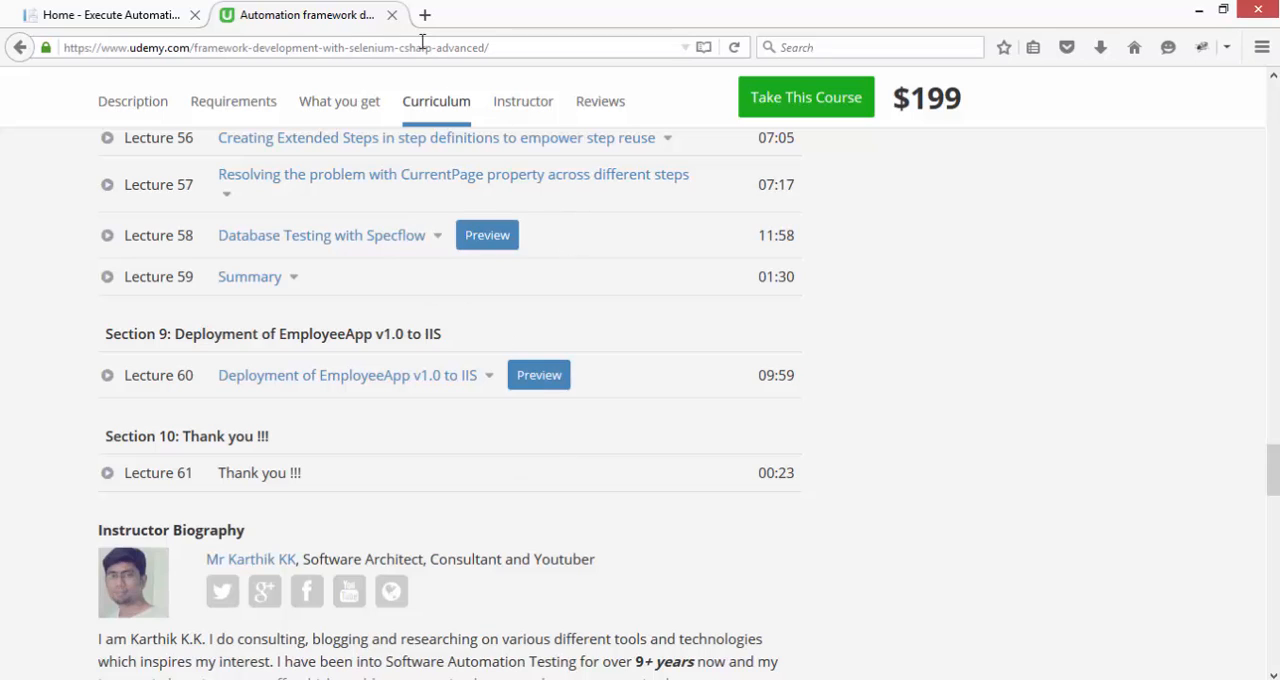
pyautogui.moveTo(429, 143)
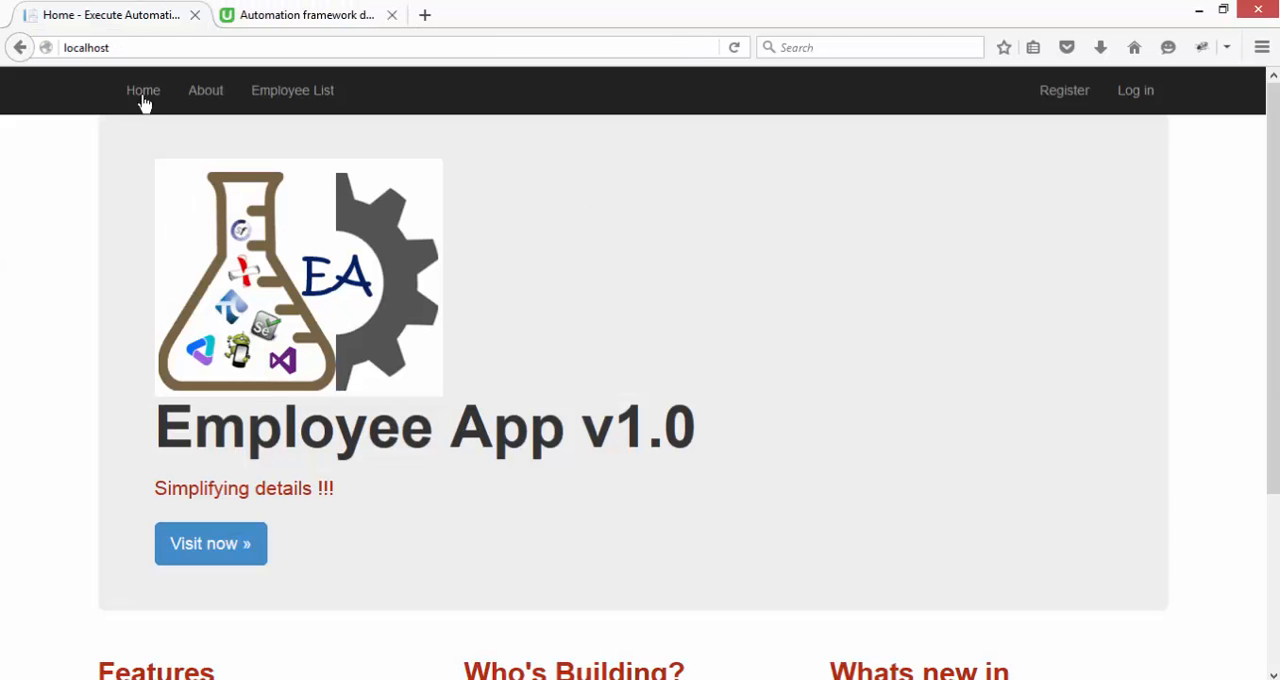
pyautogui.moveTo(1083, 130)
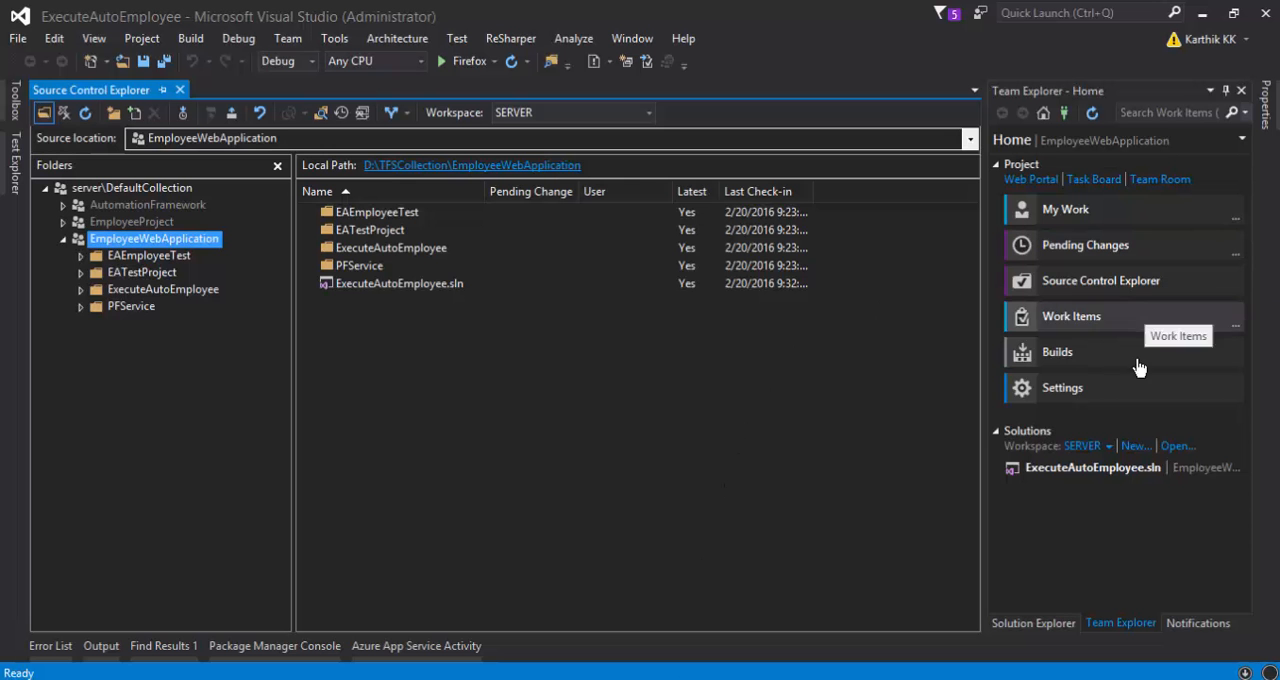
# - Collapse EAEmployeeTest and expand ExecuteAutoEmployee's Models folder in Solution Explorer
pyautogui.click(1033, 622)
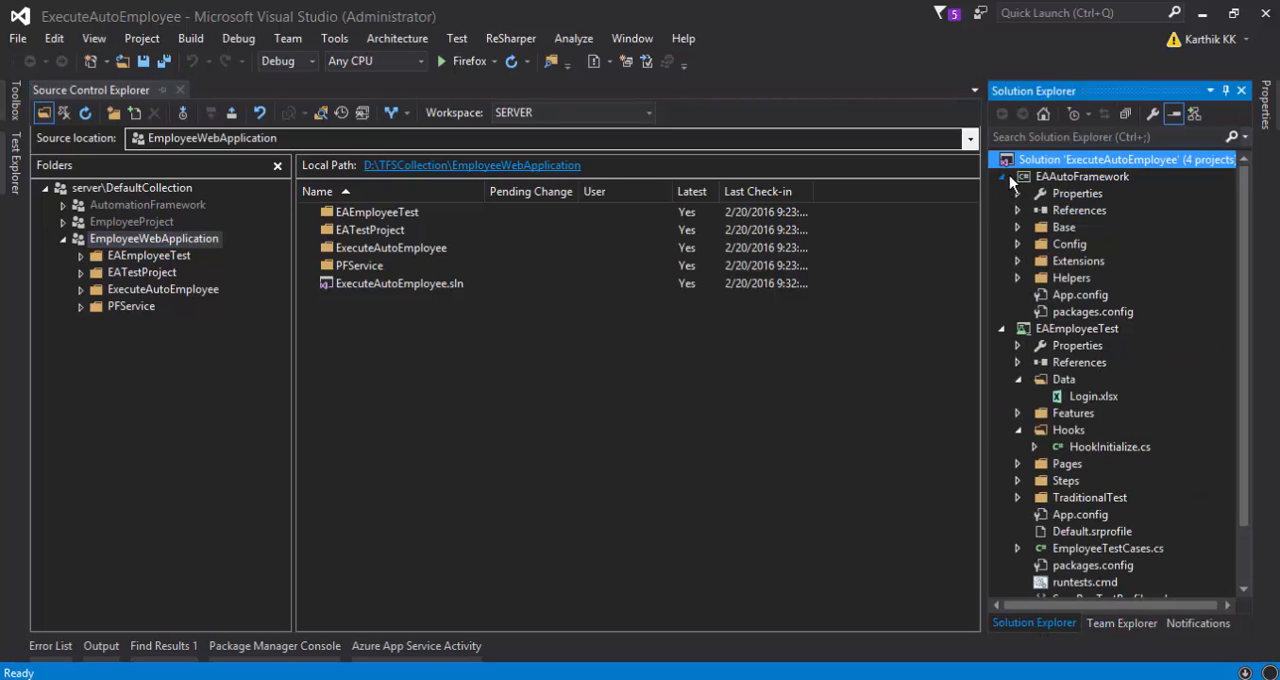
pyautogui.click(1001, 328)
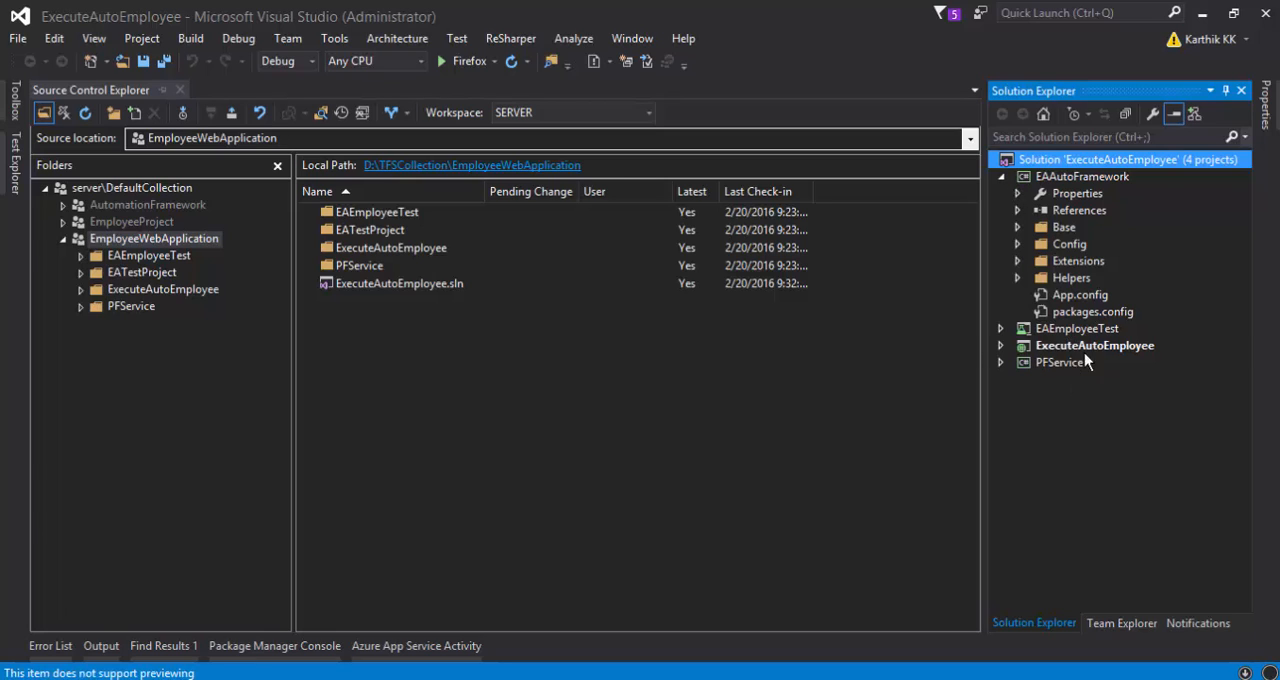
pyautogui.click(1094, 345)
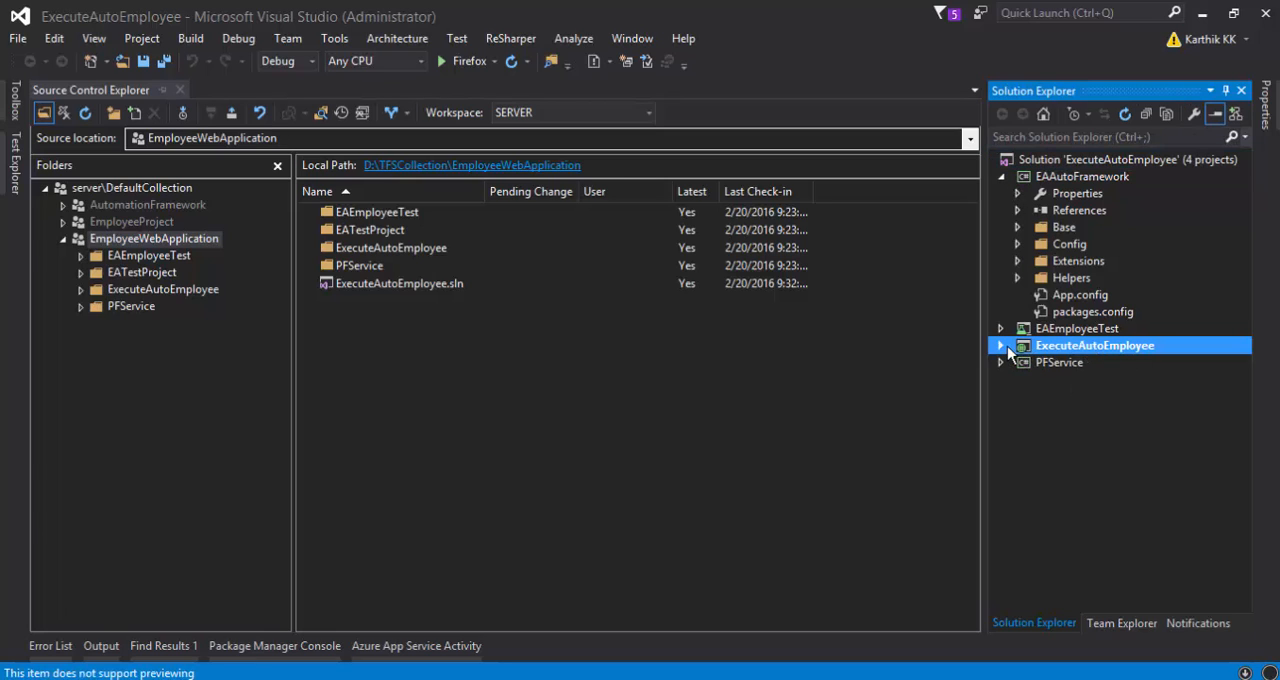
pyautogui.click(1000, 345)
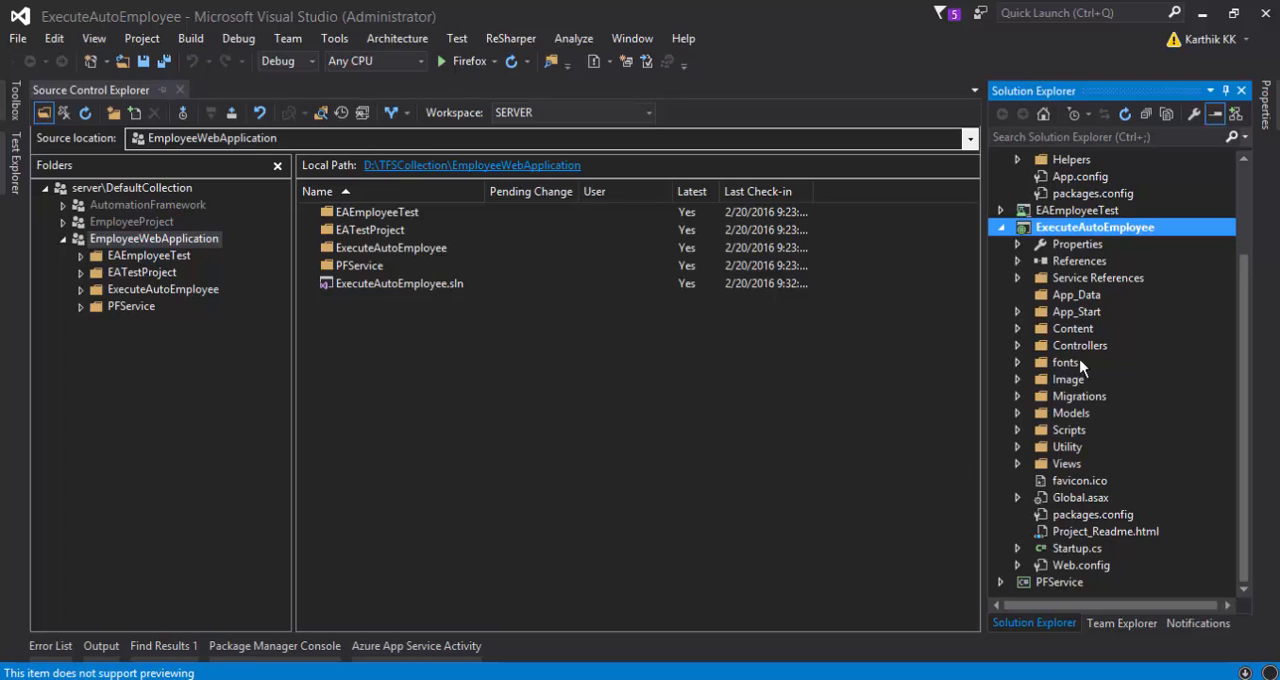
pyautogui.moveTo(1080, 332)
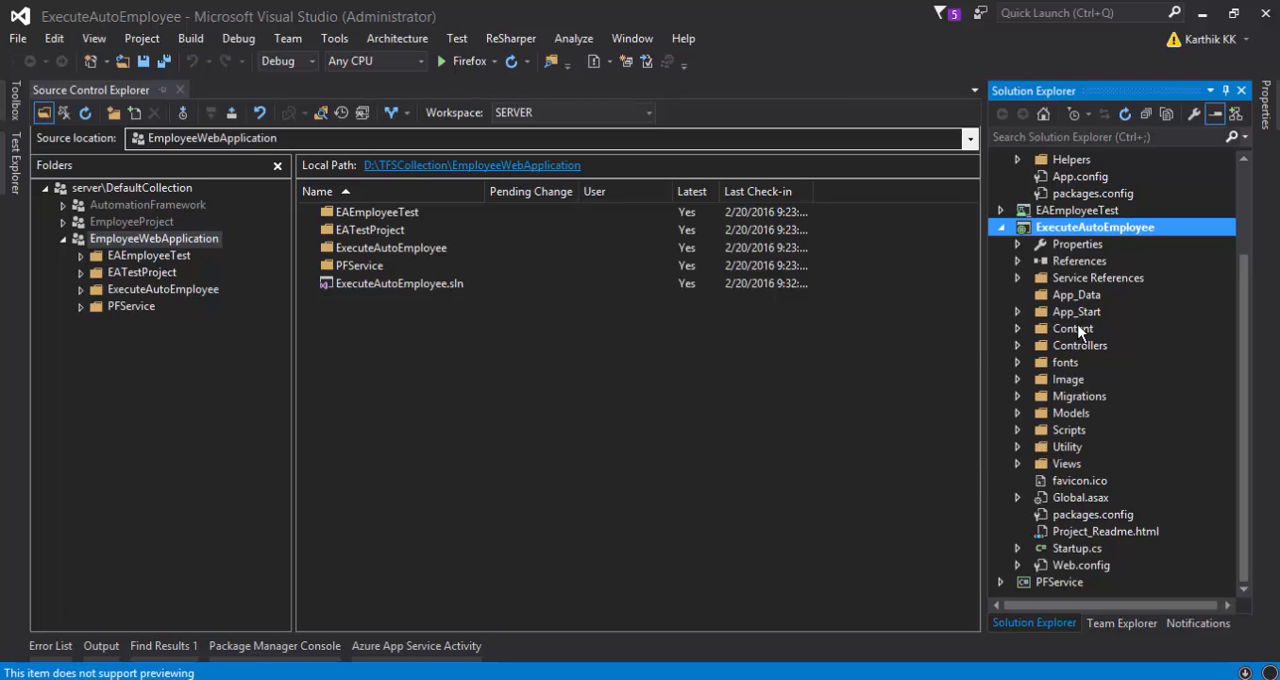
pyautogui.click(1079, 345)
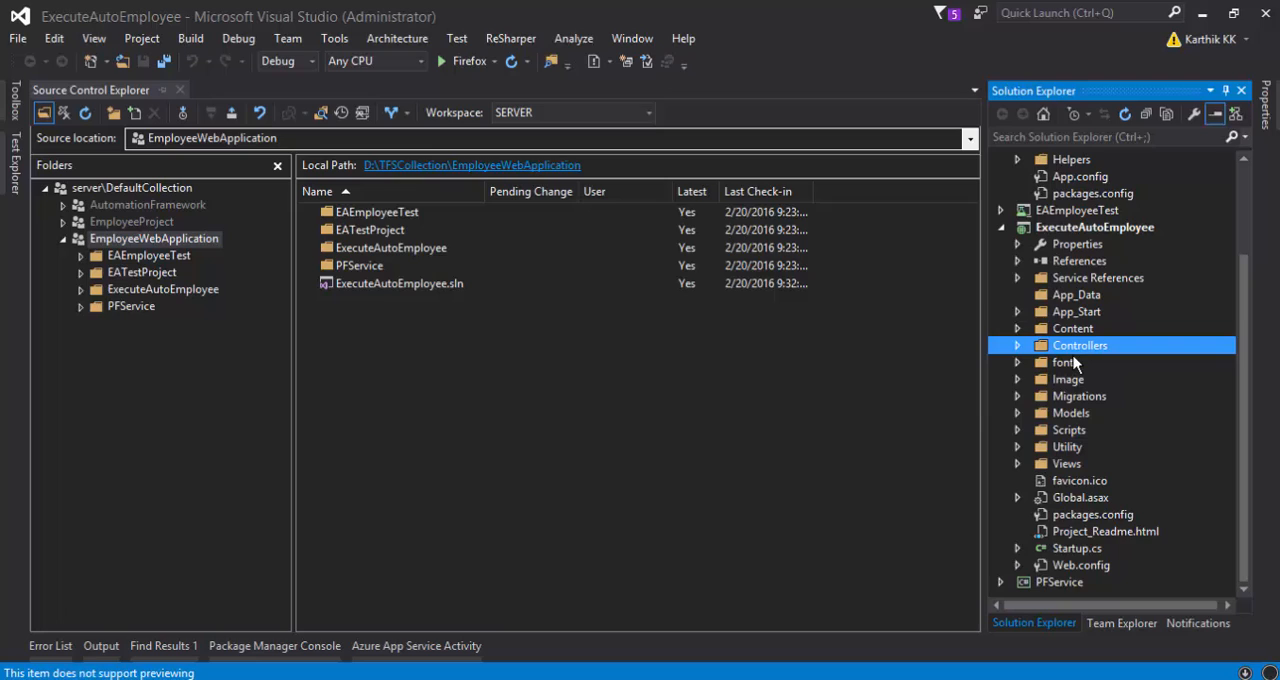
pyautogui.click(1071, 413)
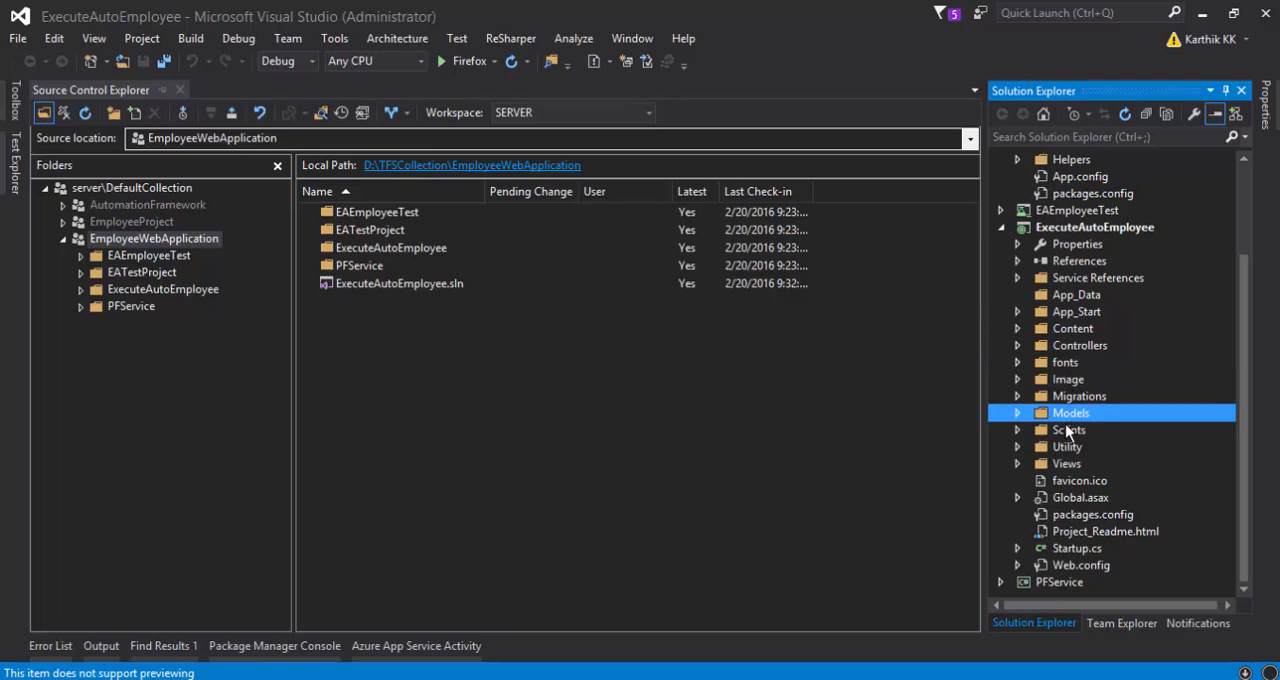
pyautogui.moveTo(949, 459)
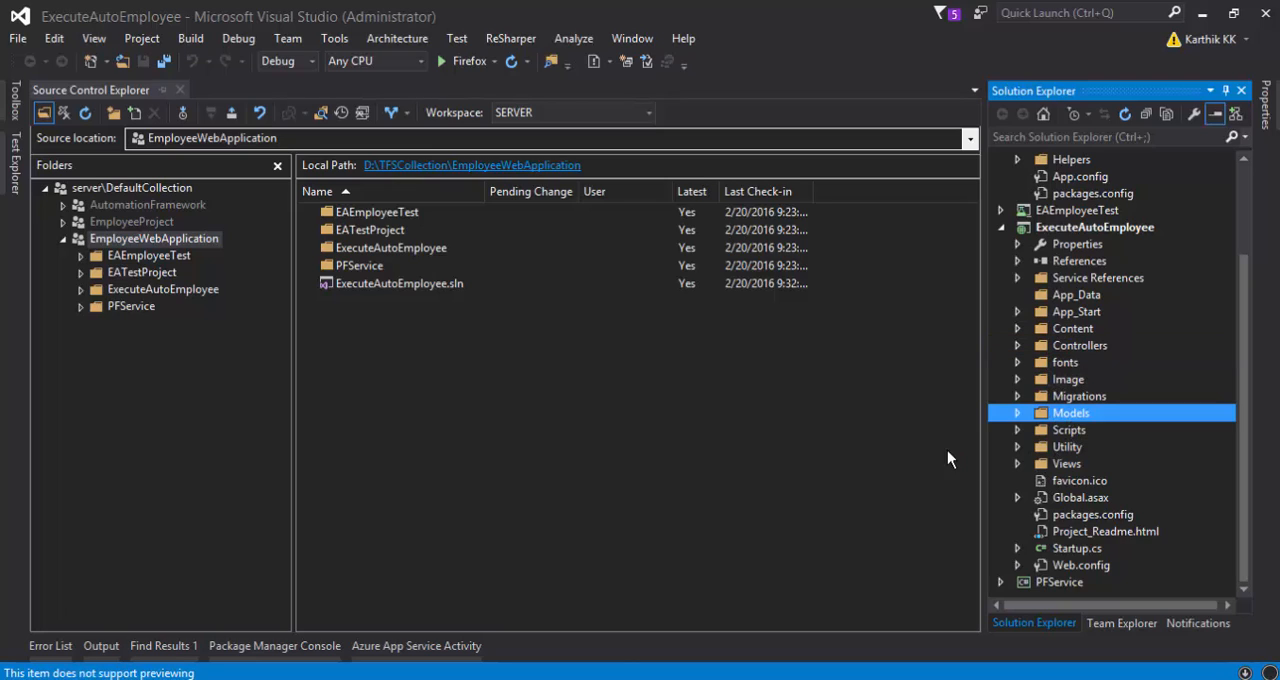
pyautogui.click(1017, 413)
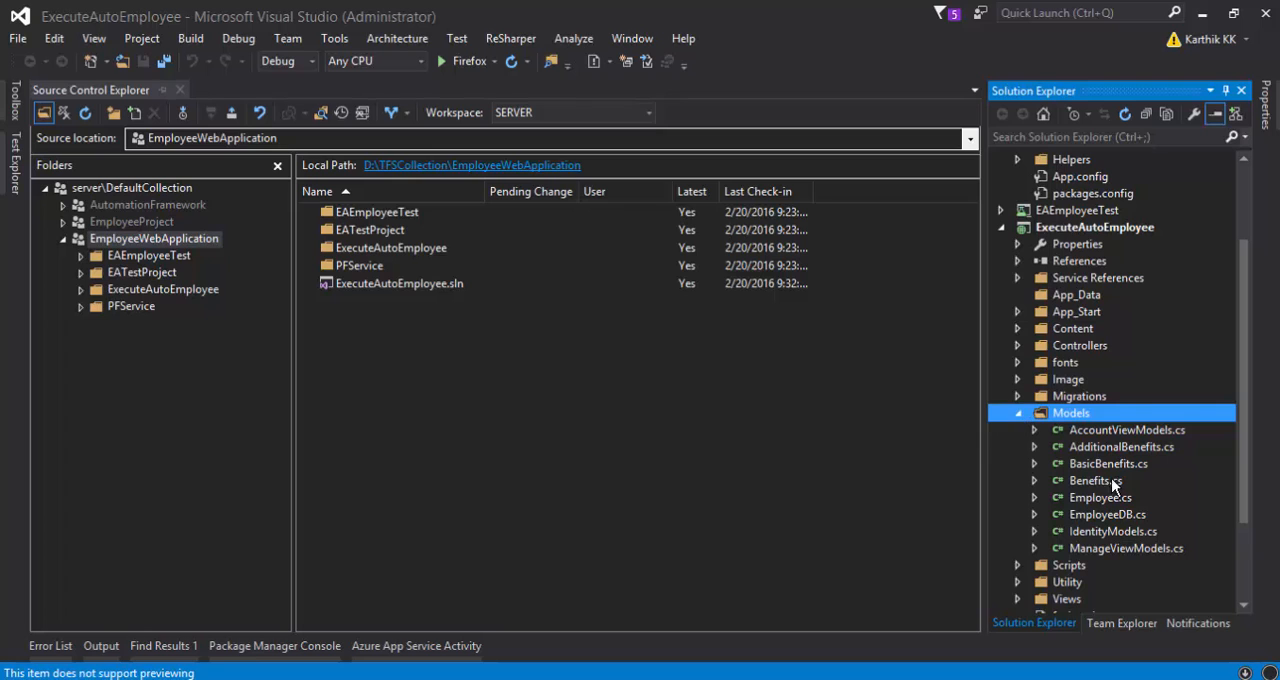
# - Open AccountController.cs from Controllers, close it, and collapse Controllers again
pyautogui.click(1080, 345)
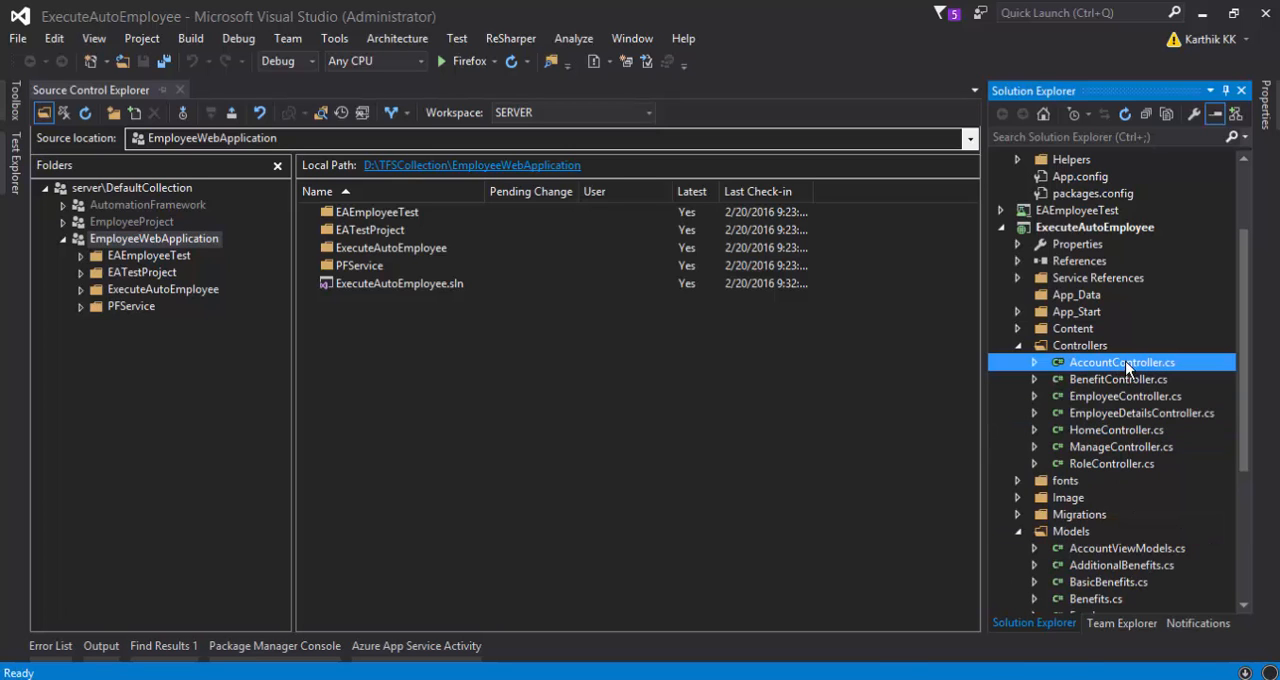
pyautogui.doubleClick(1121, 362)
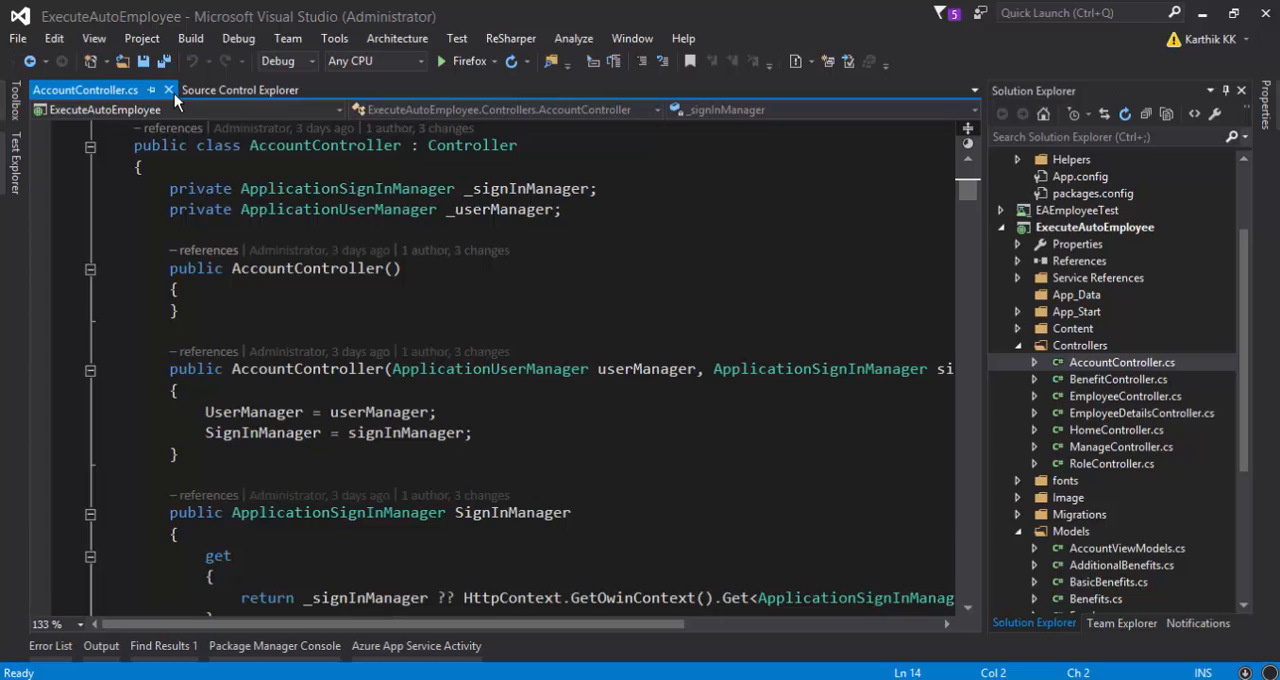
pyautogui.click(240, 90)
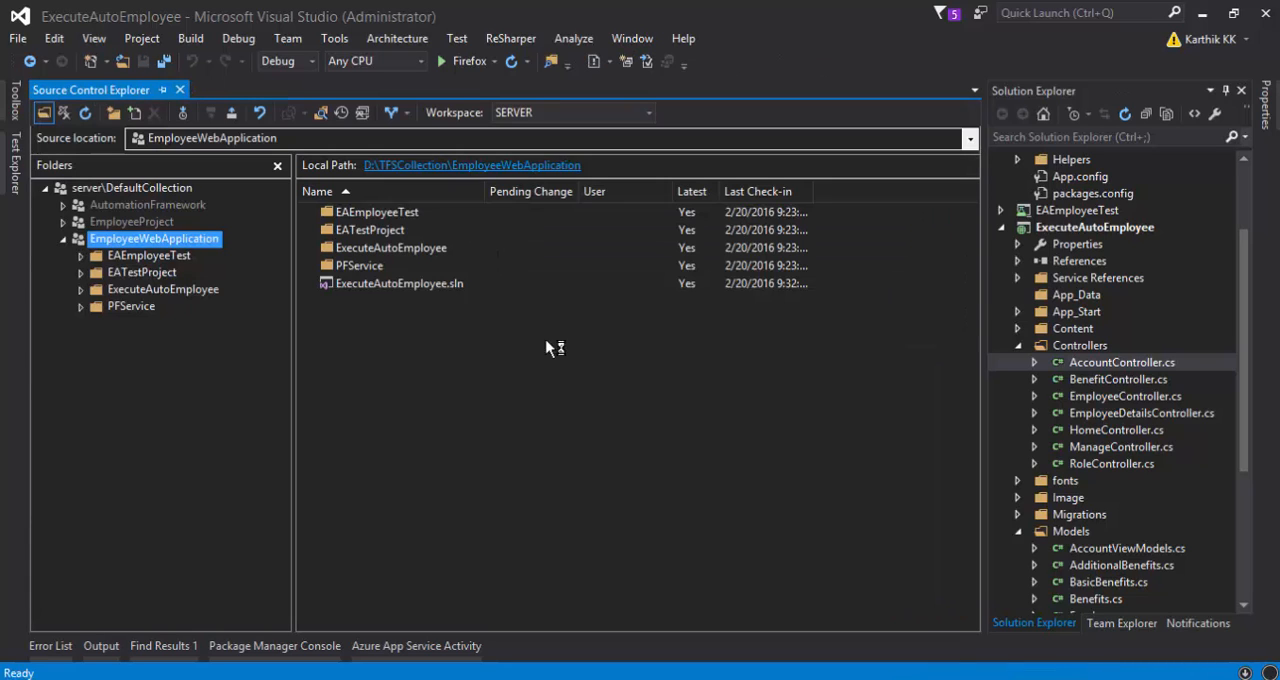
pyautogui.moveTo(608, 406)
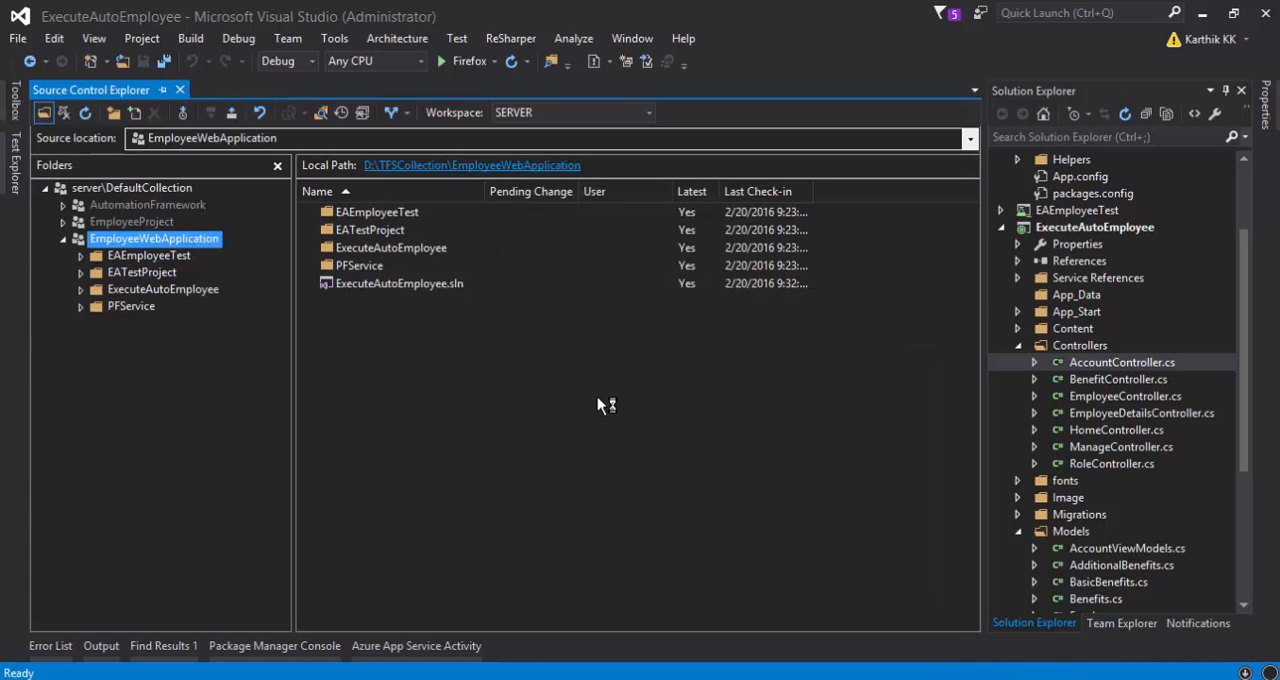
pyautogui.moveTo(690, 407)
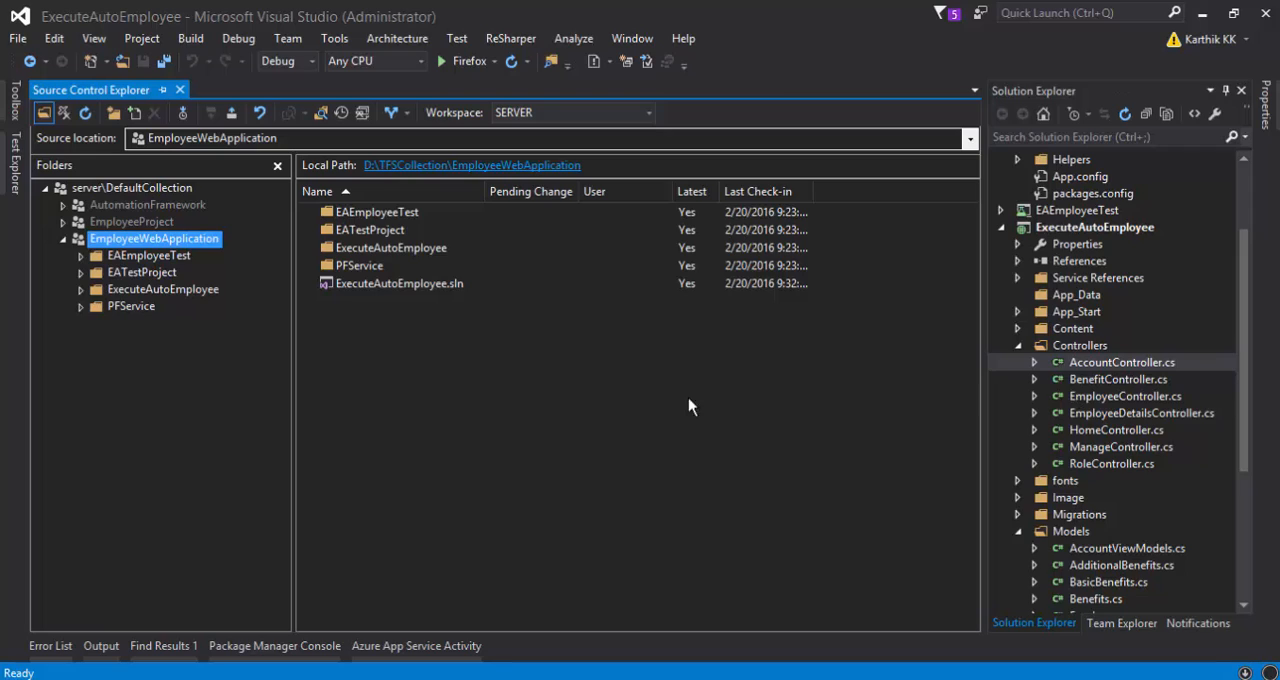
pyautogui.moveTo(977, 399)
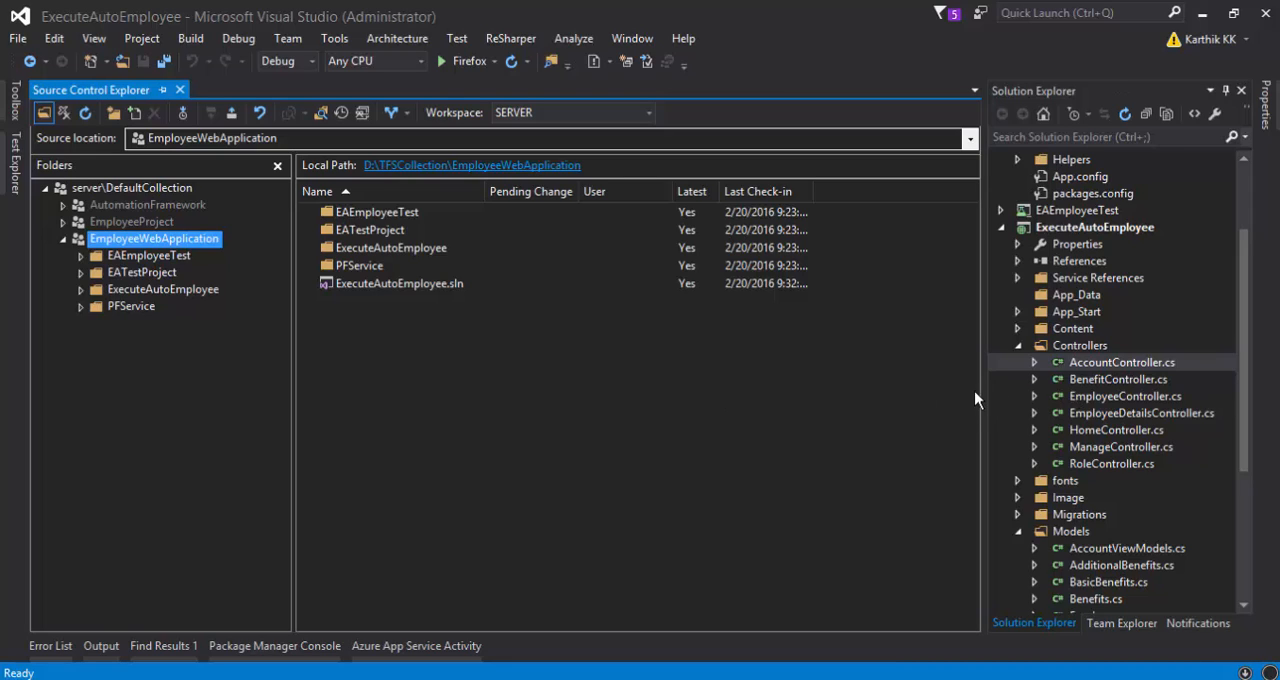
pyautogui.moveTo(1028, 370)
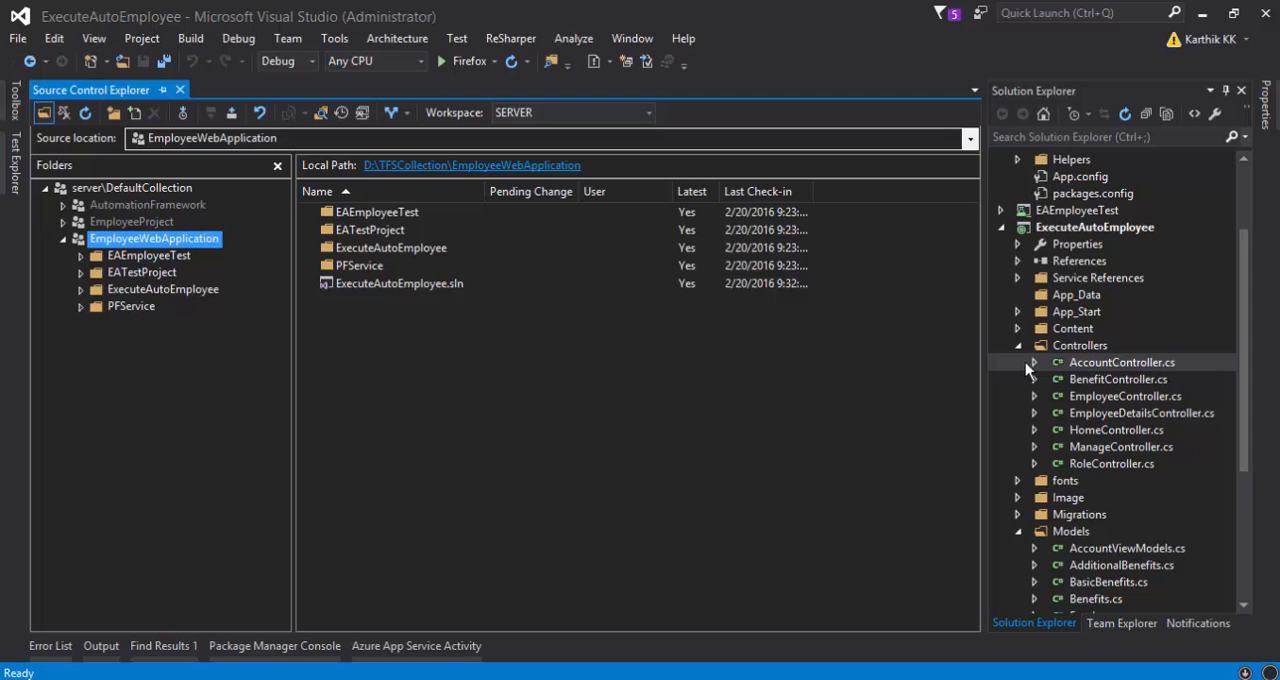
pyautogui.click(1035, 345)
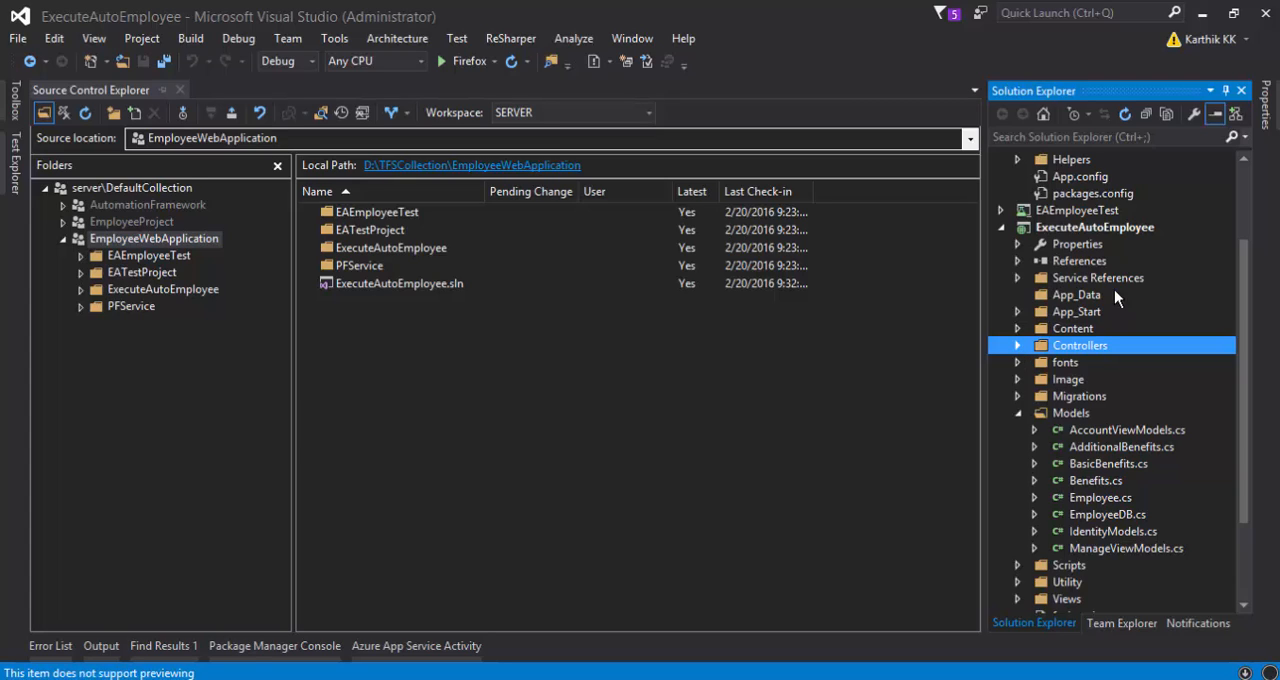
# - Collapse ExecuteAutoEmployee, look through EAAutoFramework's folders, then expand EAEmployeeTest
pyautogui.scroll(3)
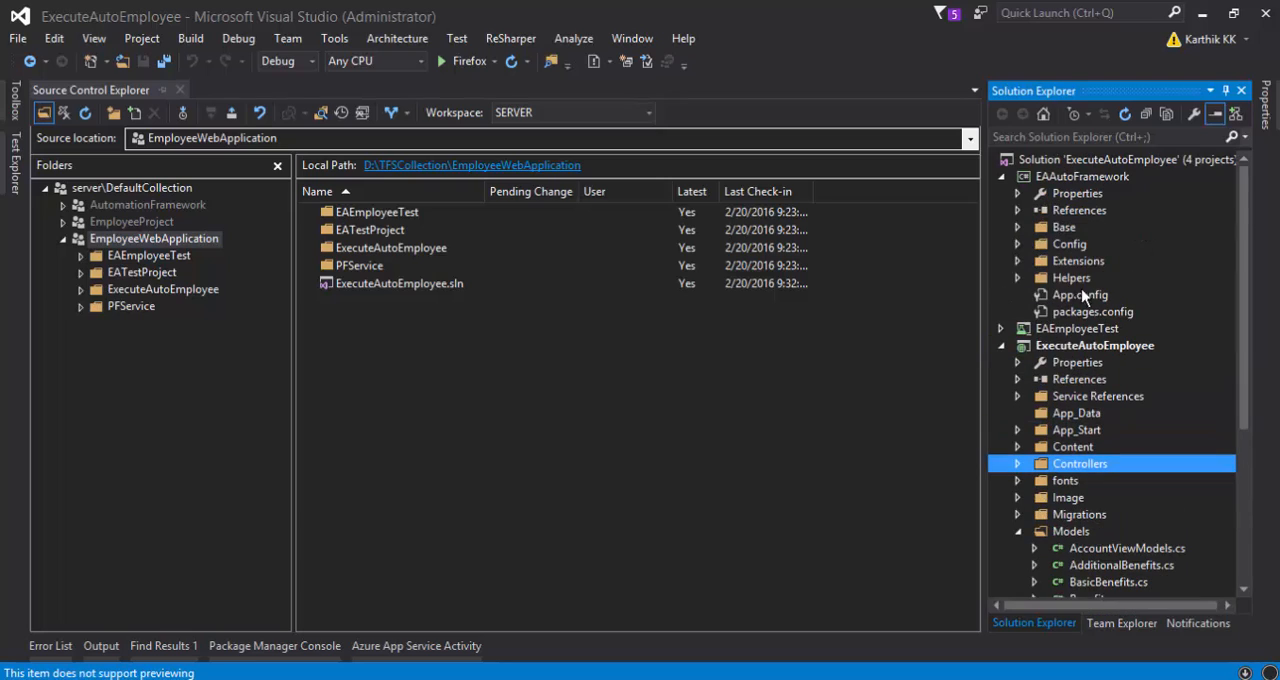
pyautogui.click(1001, 345)
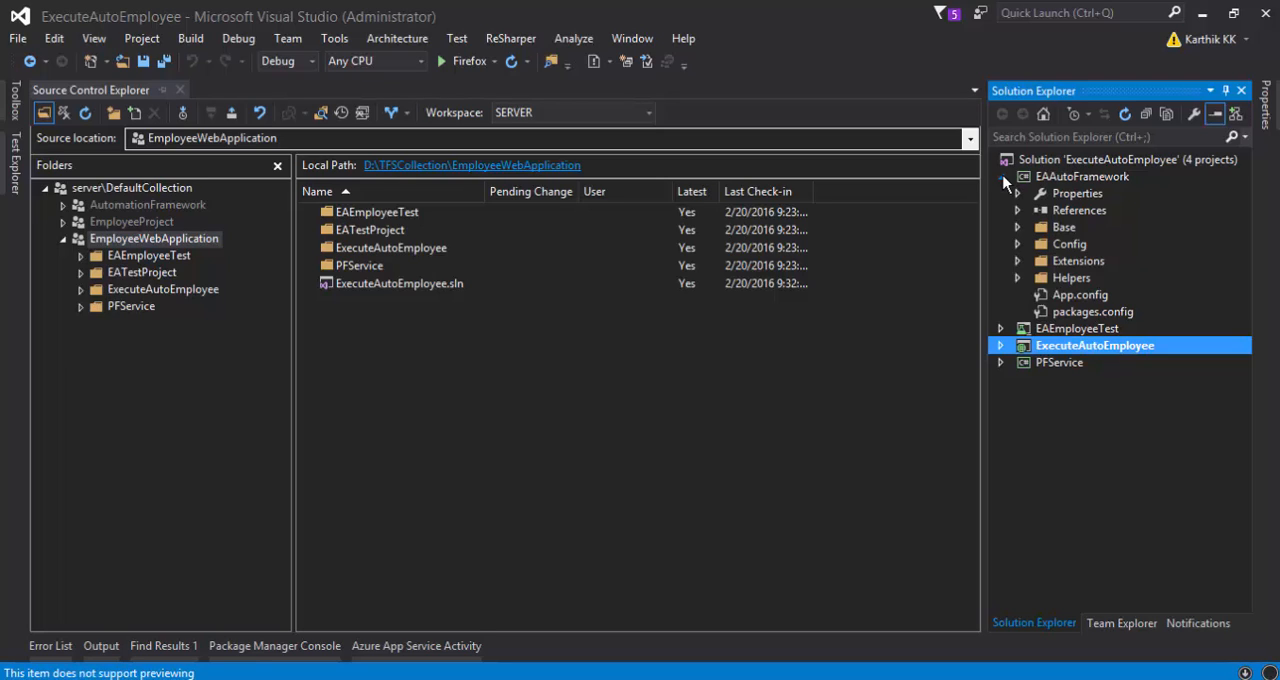
pyautogui.click(1000, 176)
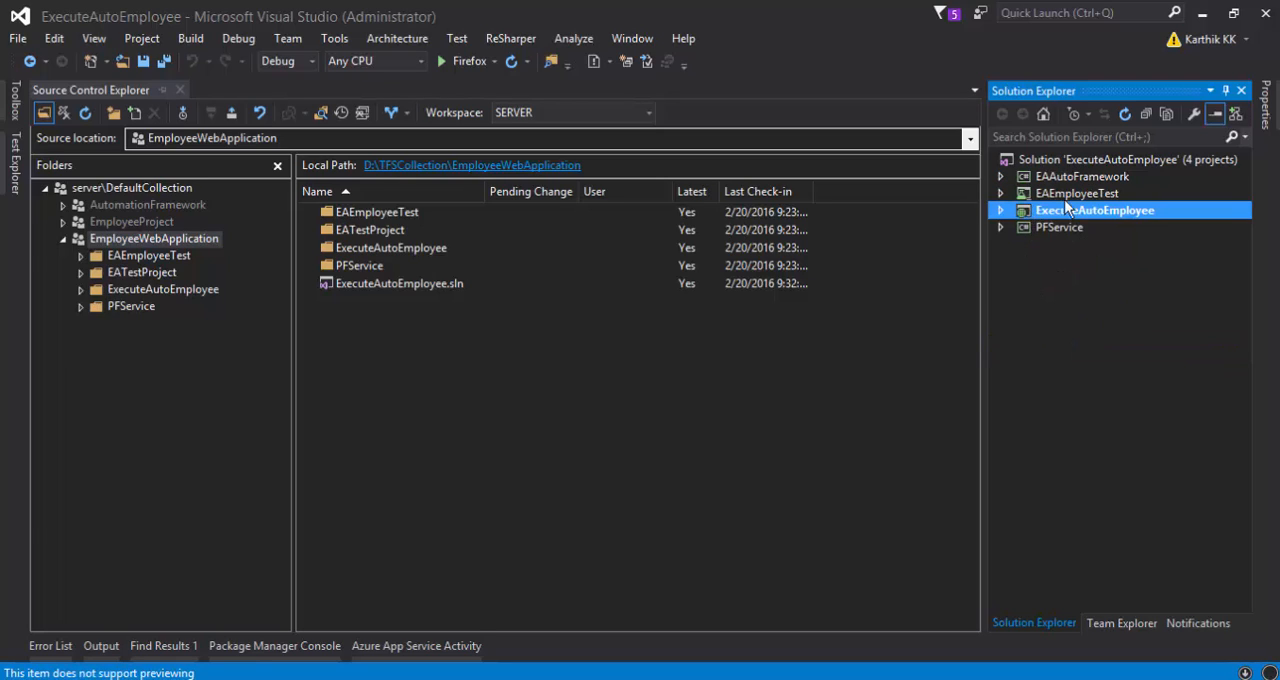
pyautogui.click(1081, 176)
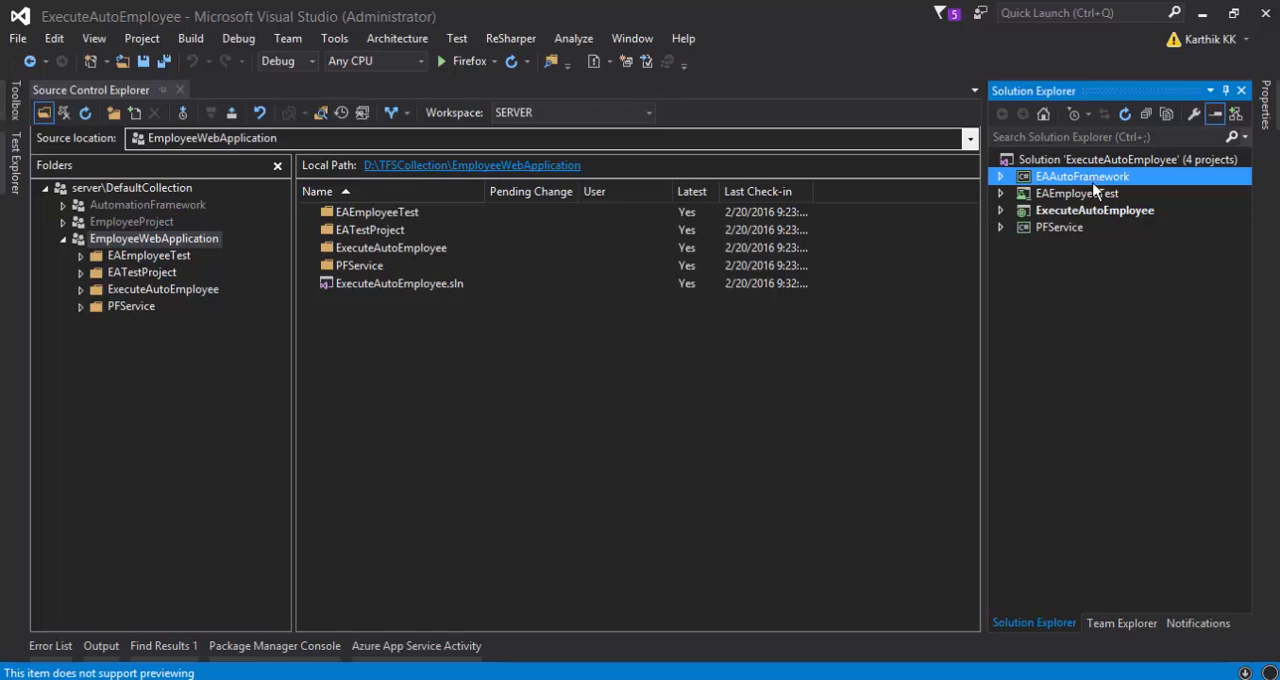
pyautogui.click(1000, 176)
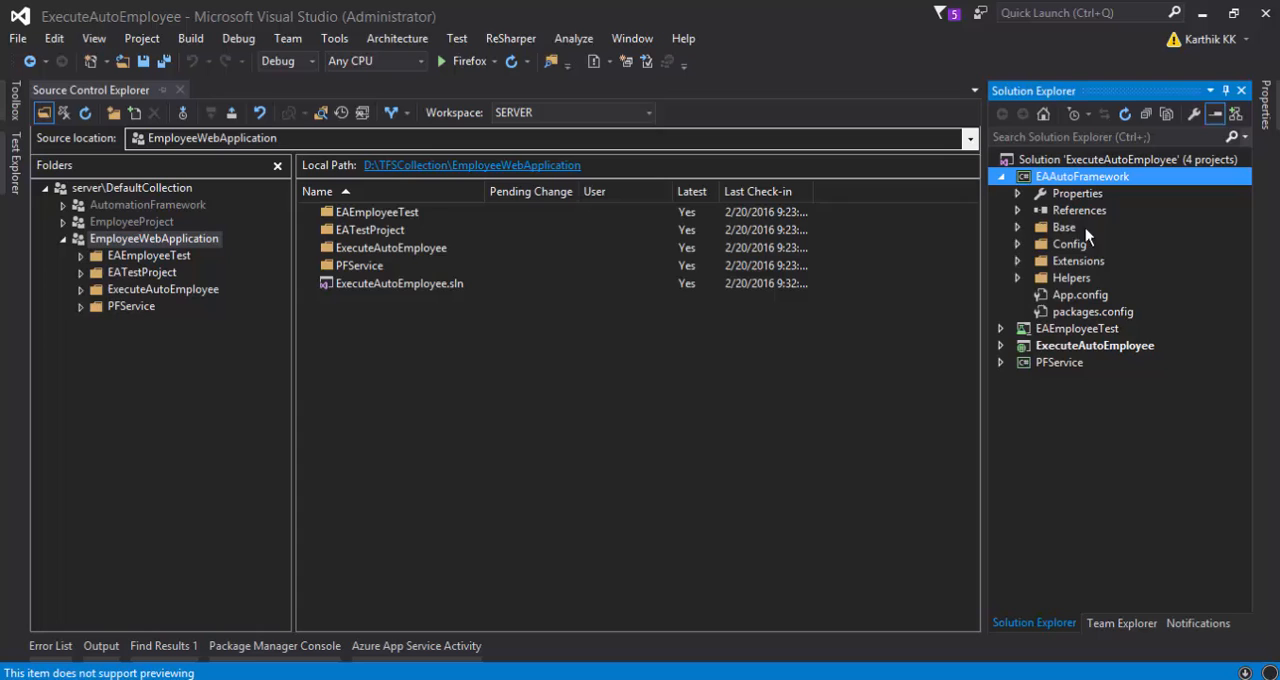
pyautogui.click(1016, 227)
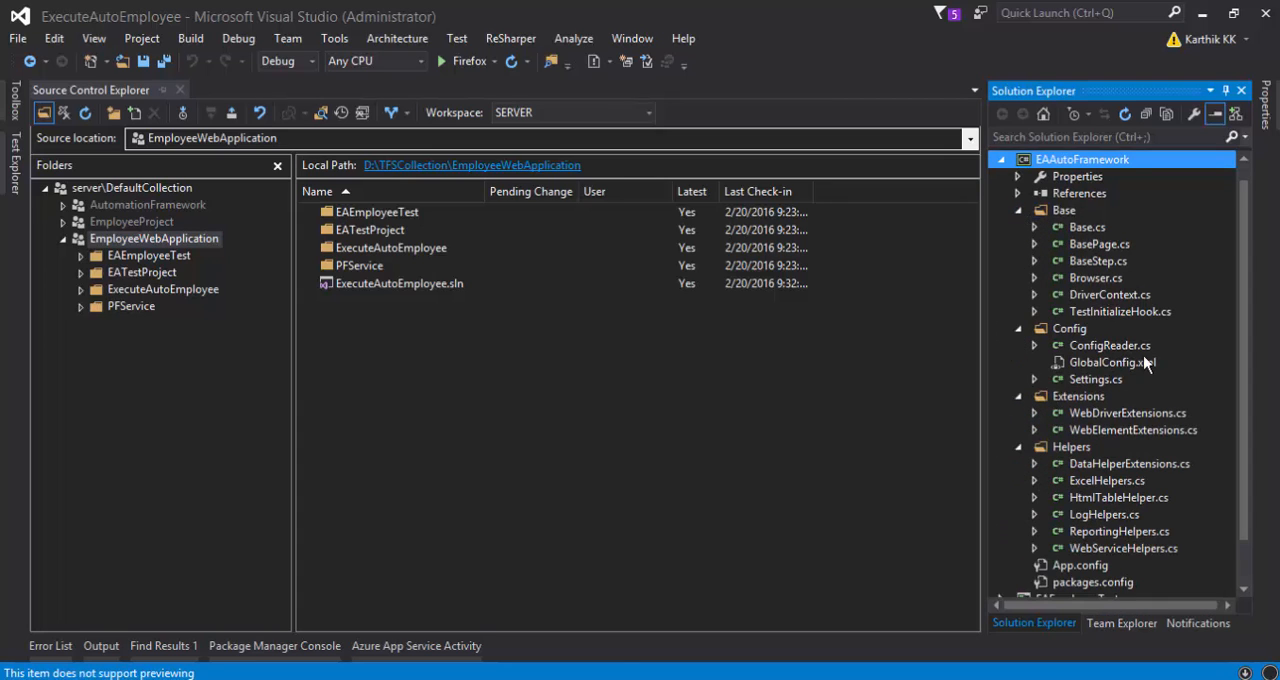
pyautogui.click(1000, 176)
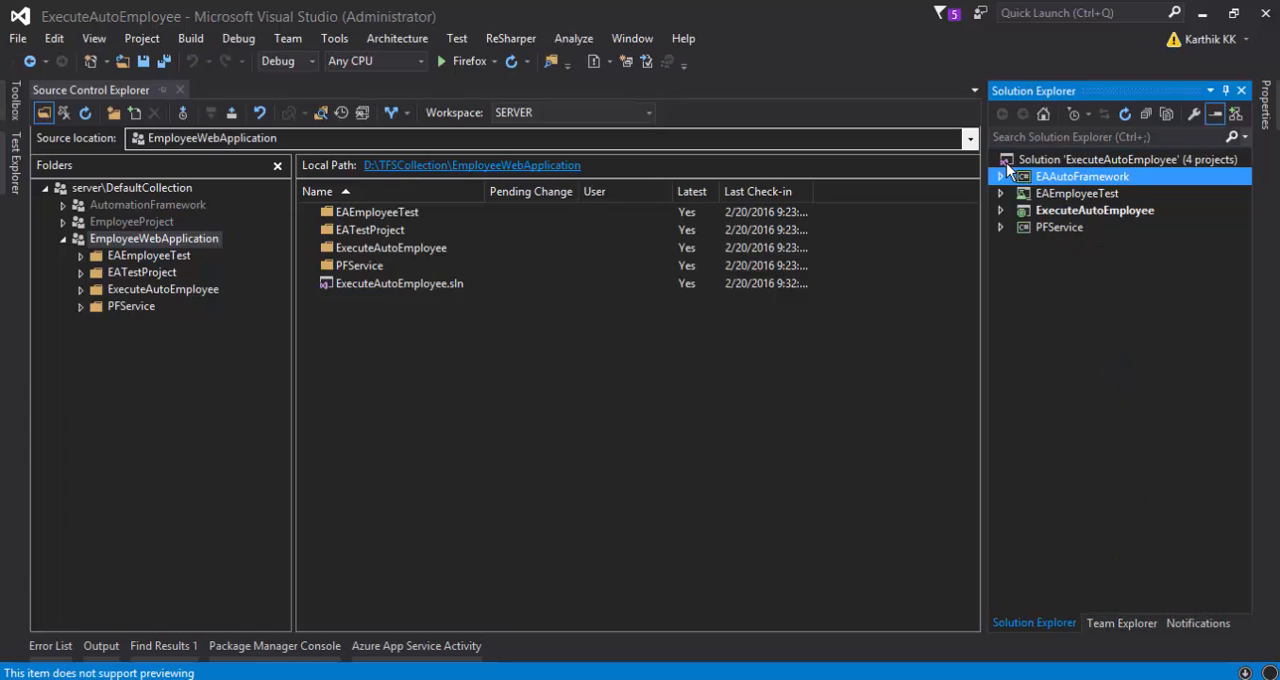
pyautogui.click(999, 193)
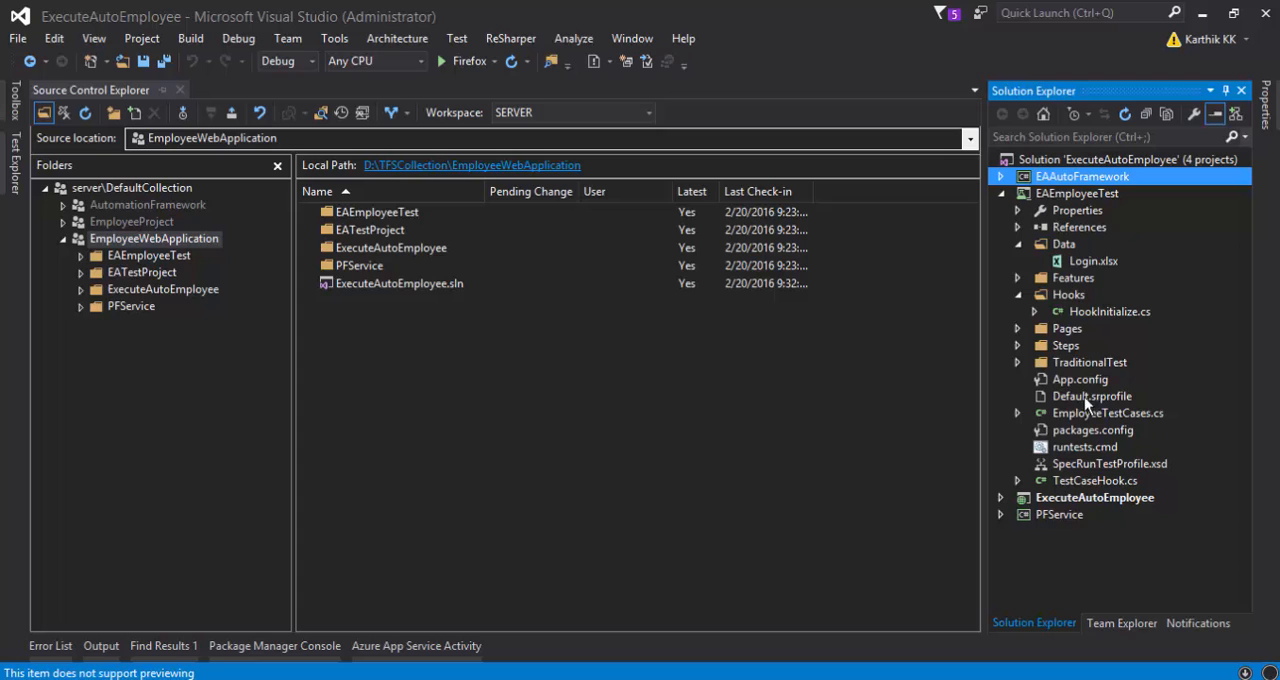
# - Open and scroll EmployeeTestCases.cs, then select Employee.feature in the Features folder
pyautogui.doubleClick(1107, 412)
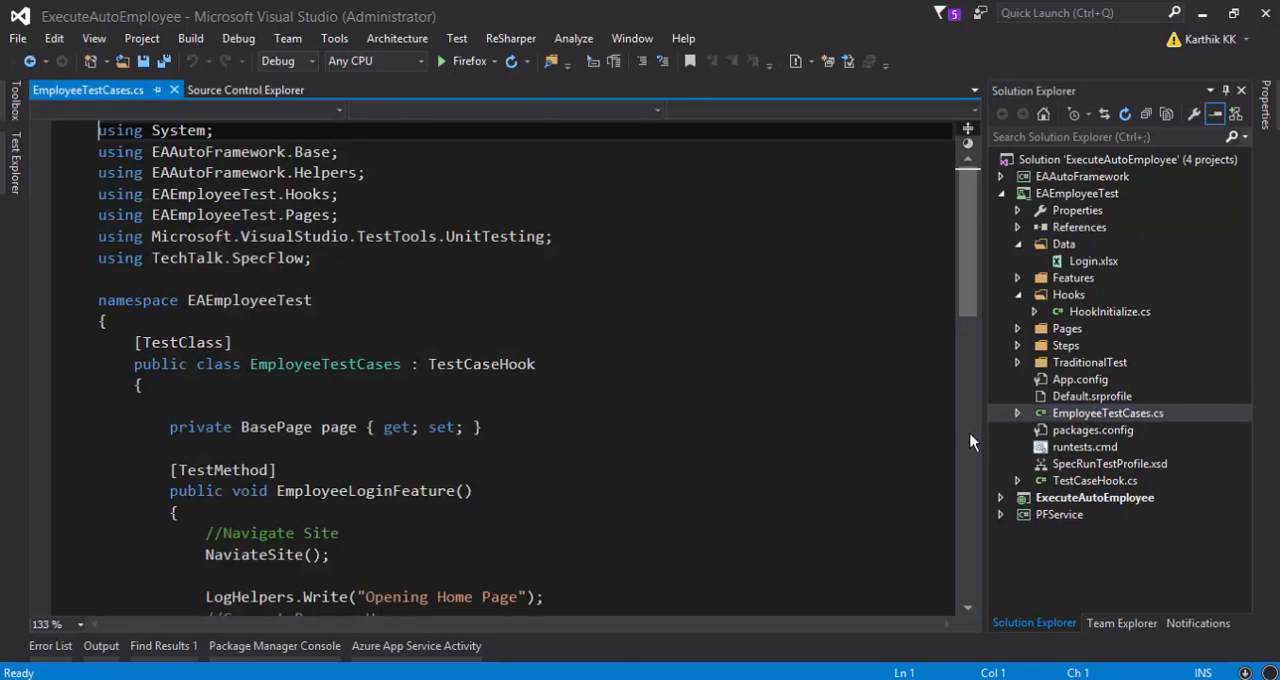
pyautogui.scroll(-3)
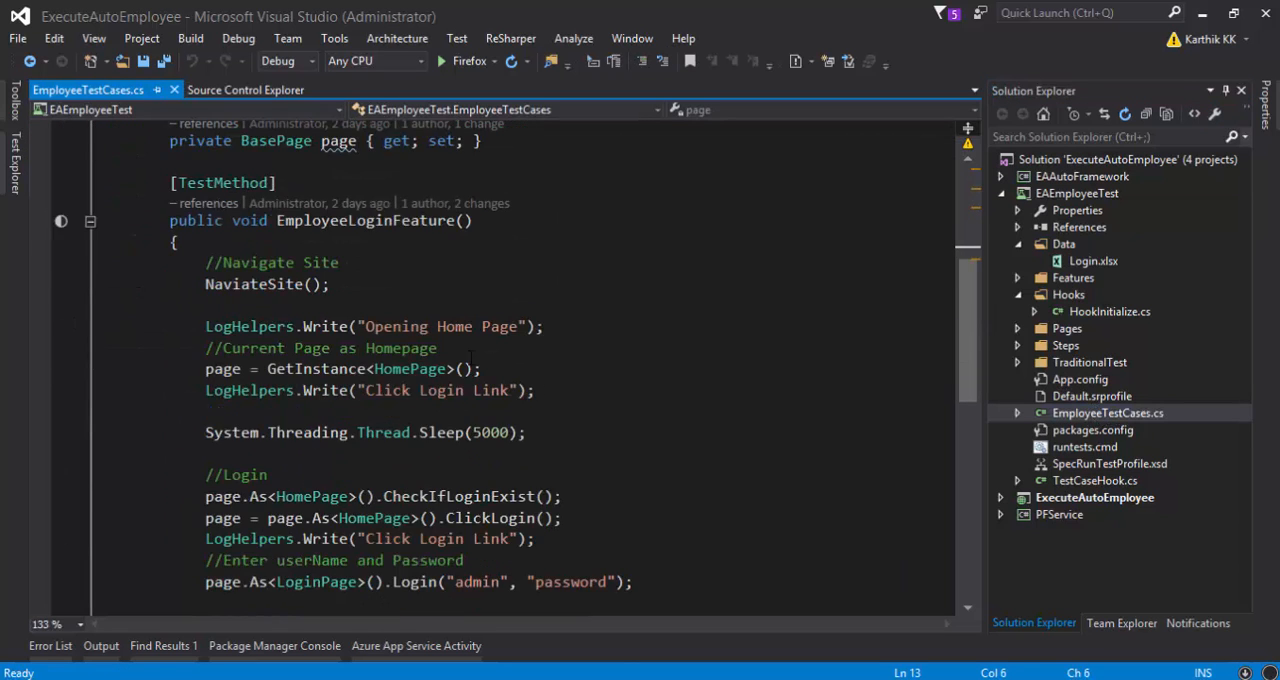
pyautogui.scroll(-3)
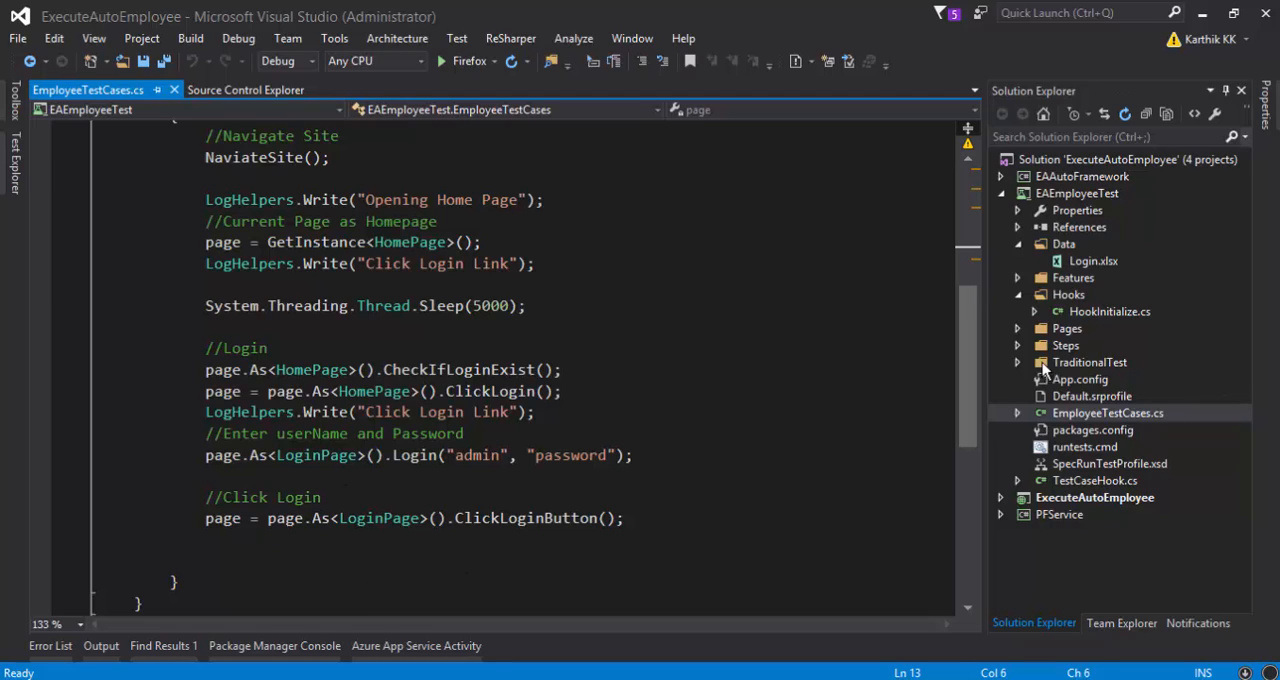
pyautogui.click(1017, 277)
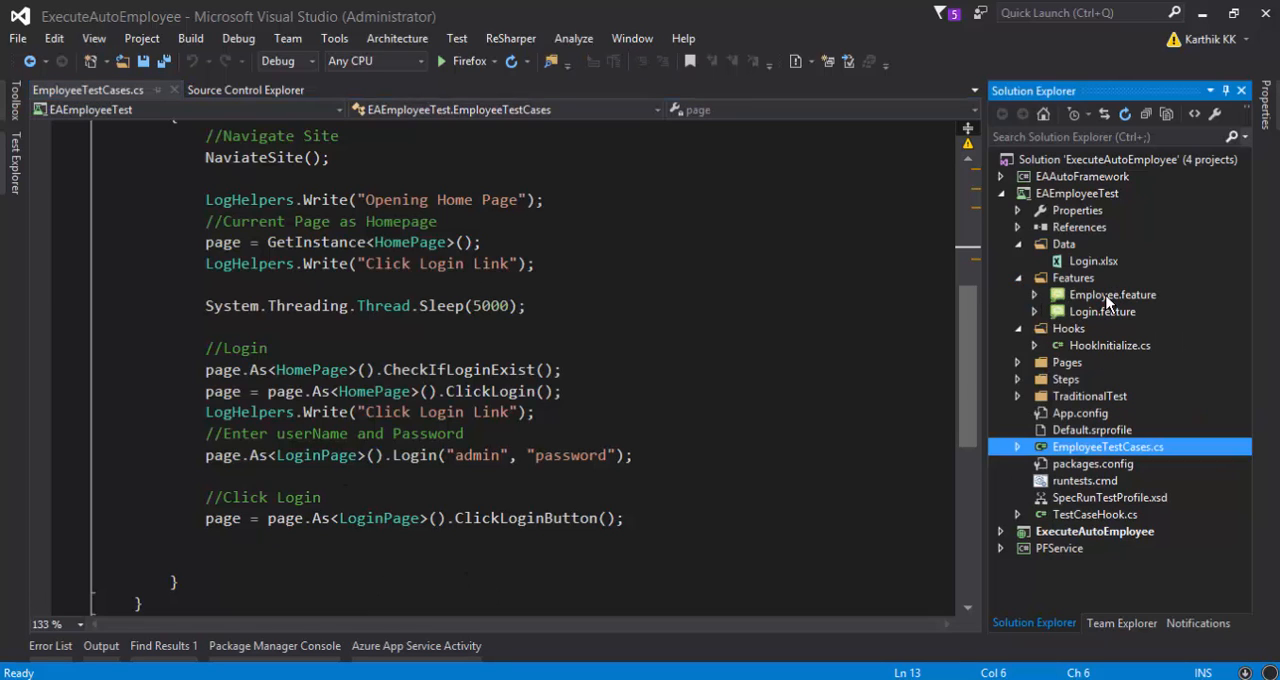
pyautogui.click(1111, 294)
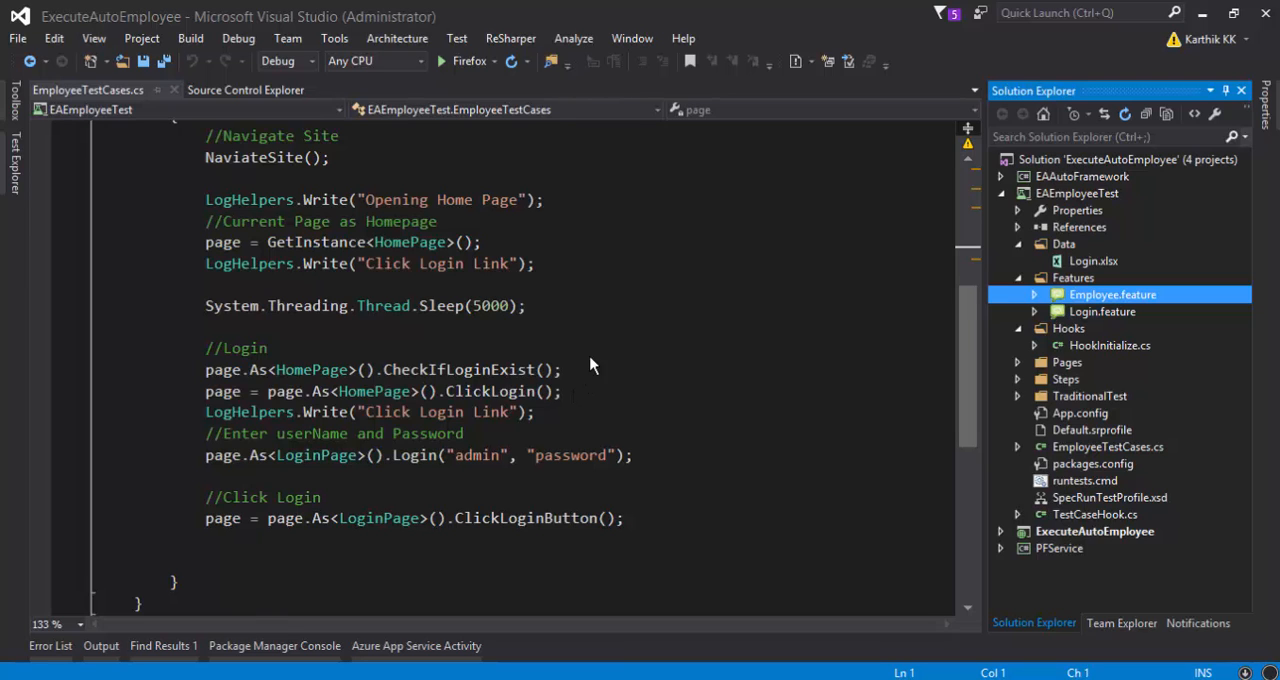
pyautogui.doubleClick(1112, 294)
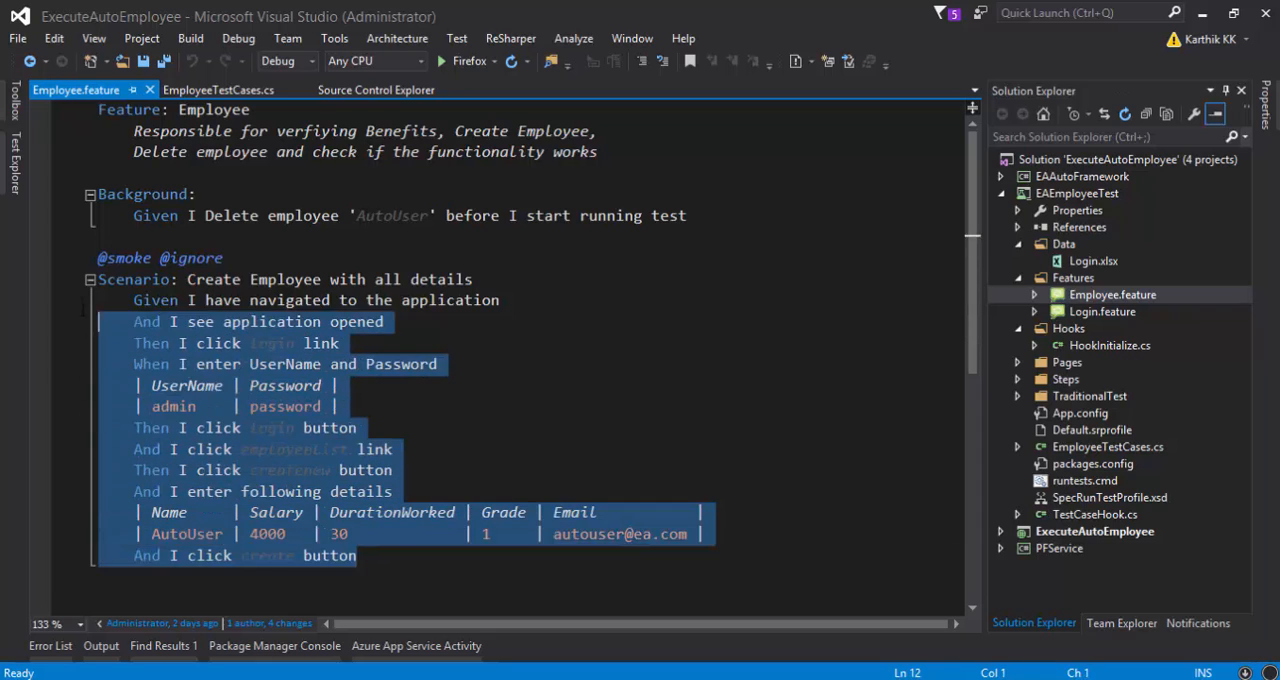
pyautogui.click(500, 300)
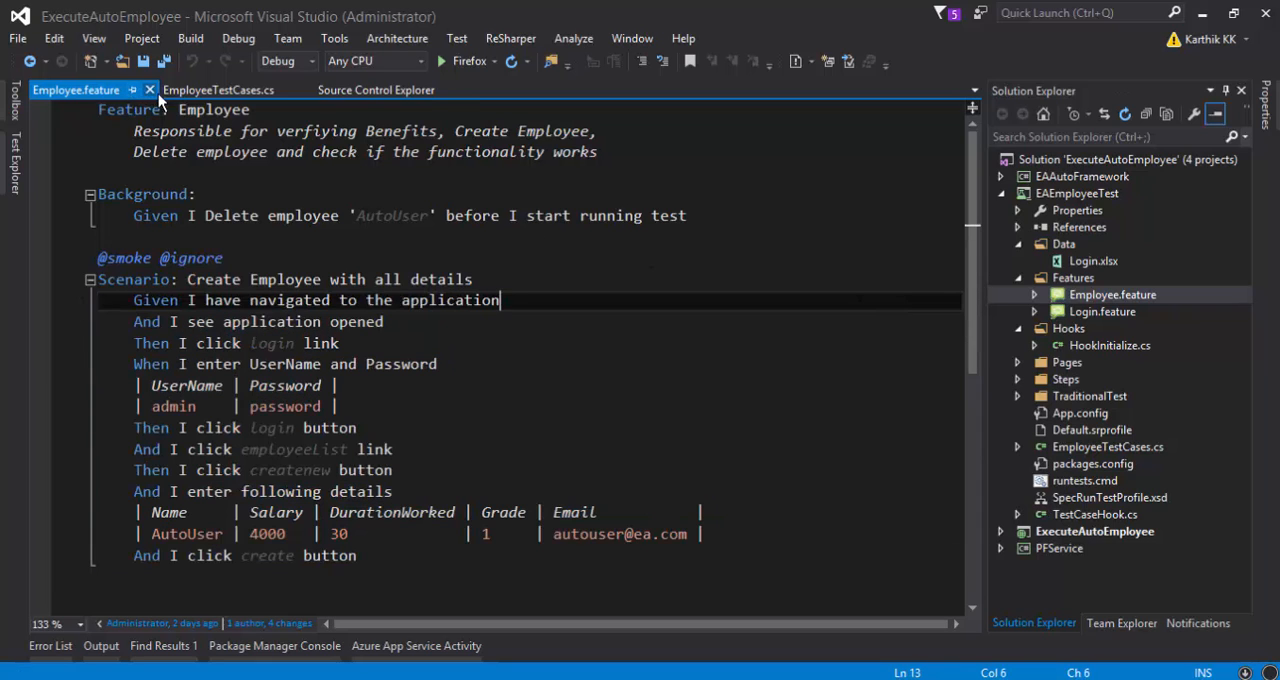
pyautogui.click(218, 90)
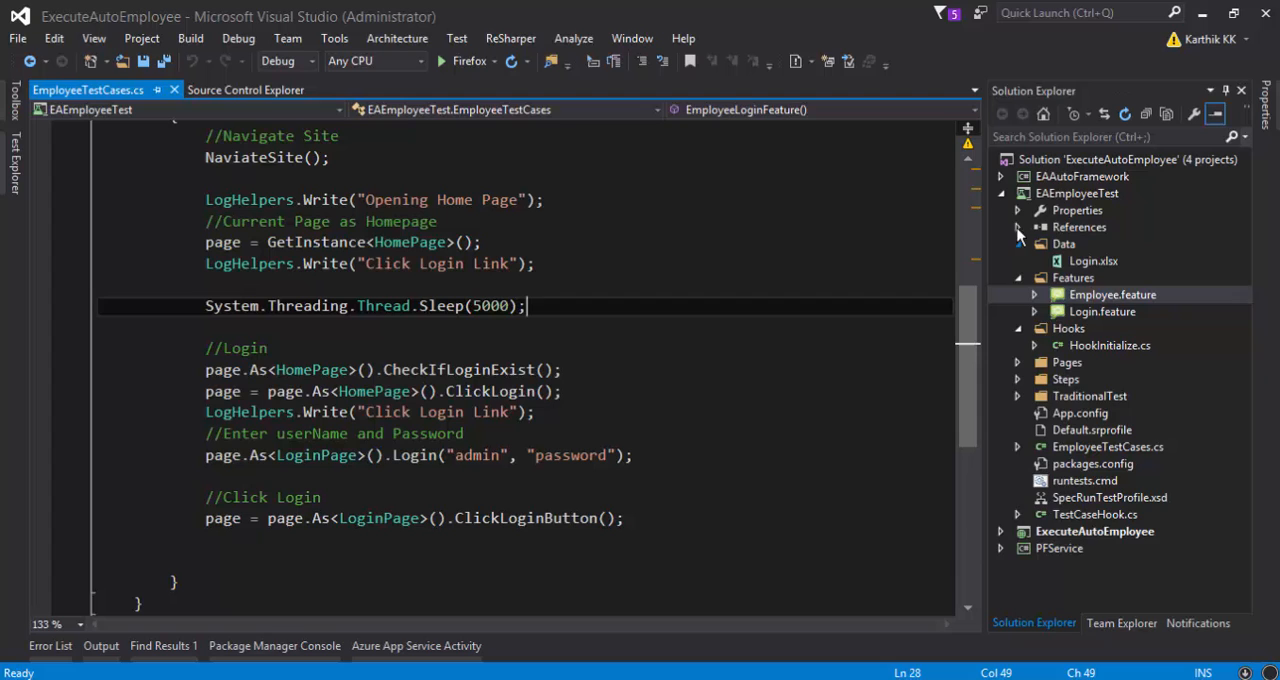
# - Collapse the EAEmployeeTest project in Solution Explorer and select it
pyautogui.click(1001, 193)
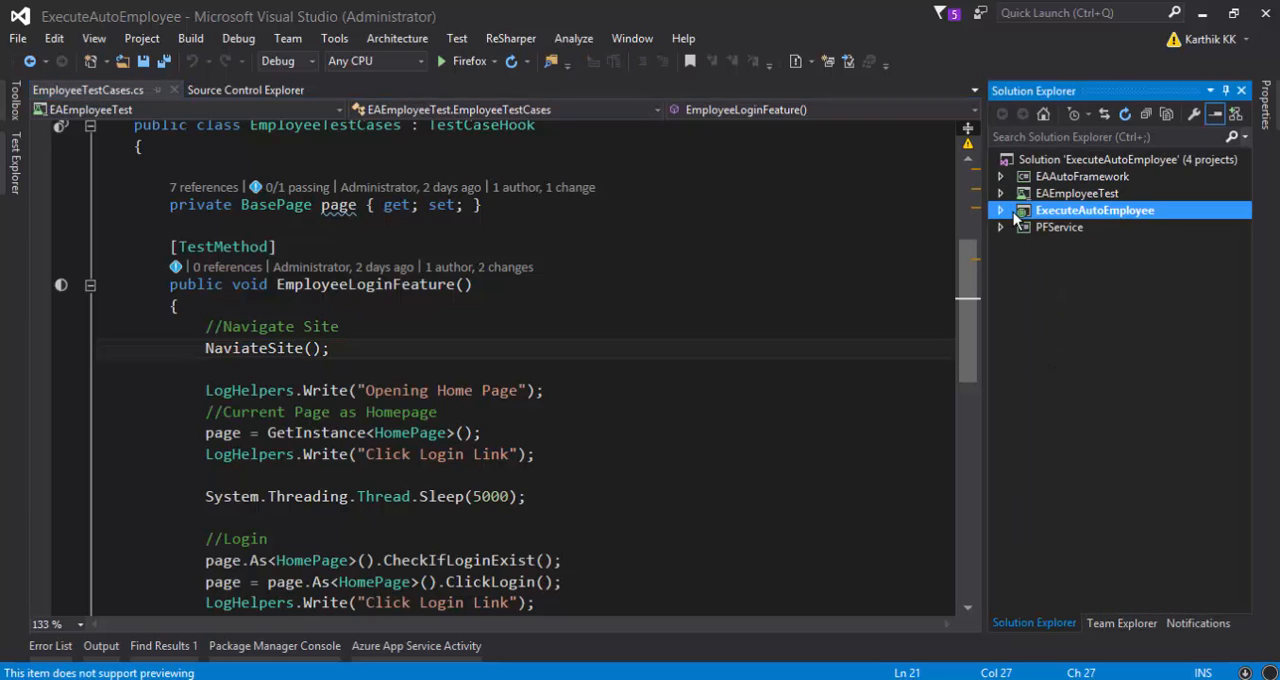
pyautogui.moveTo(1048, 230)
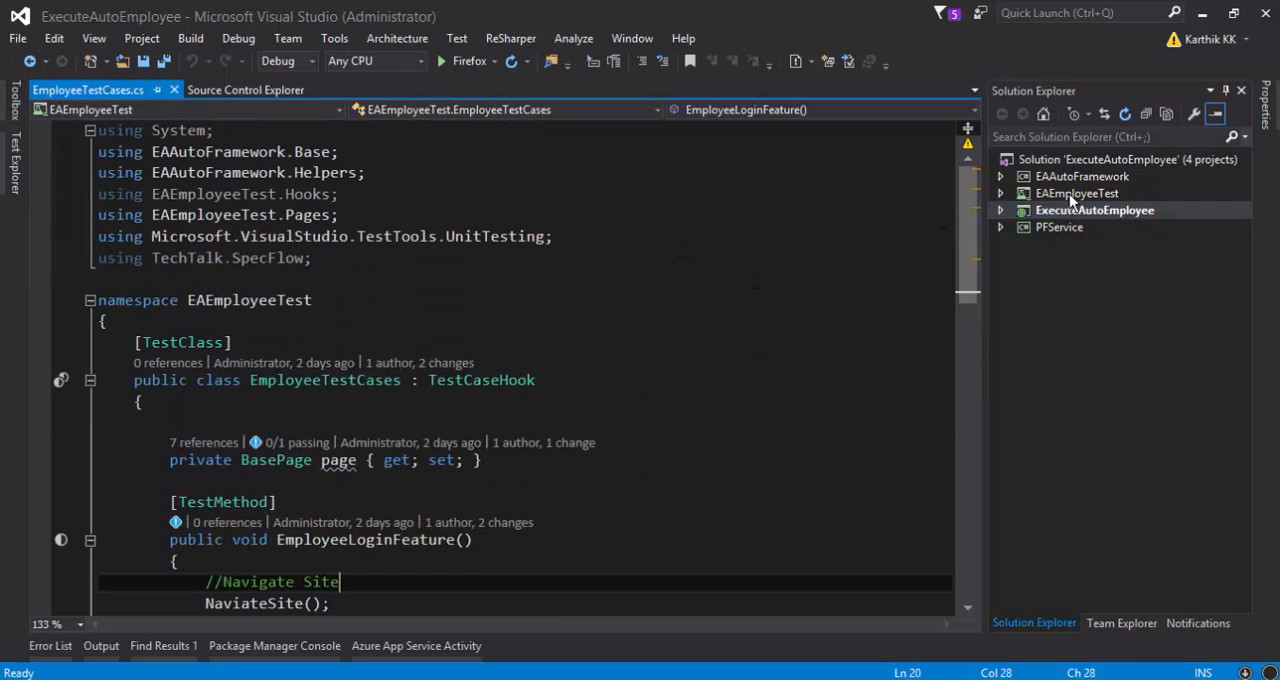
pyautogui.click(1076, 193)
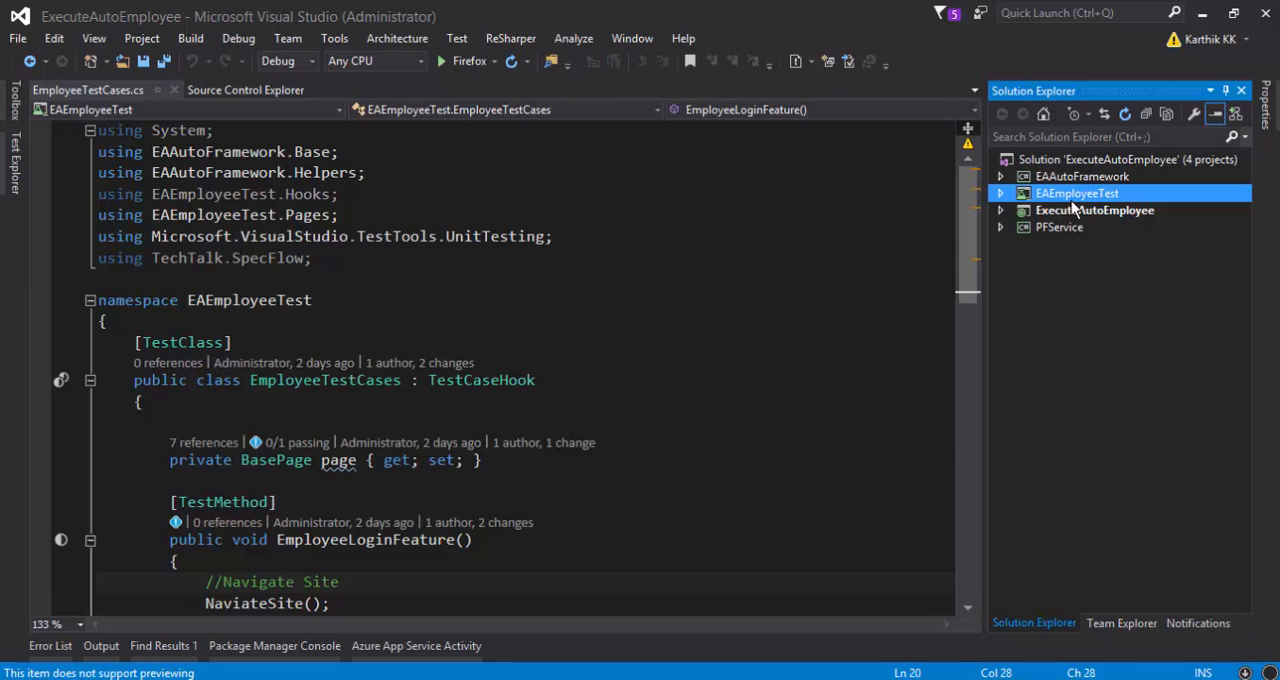